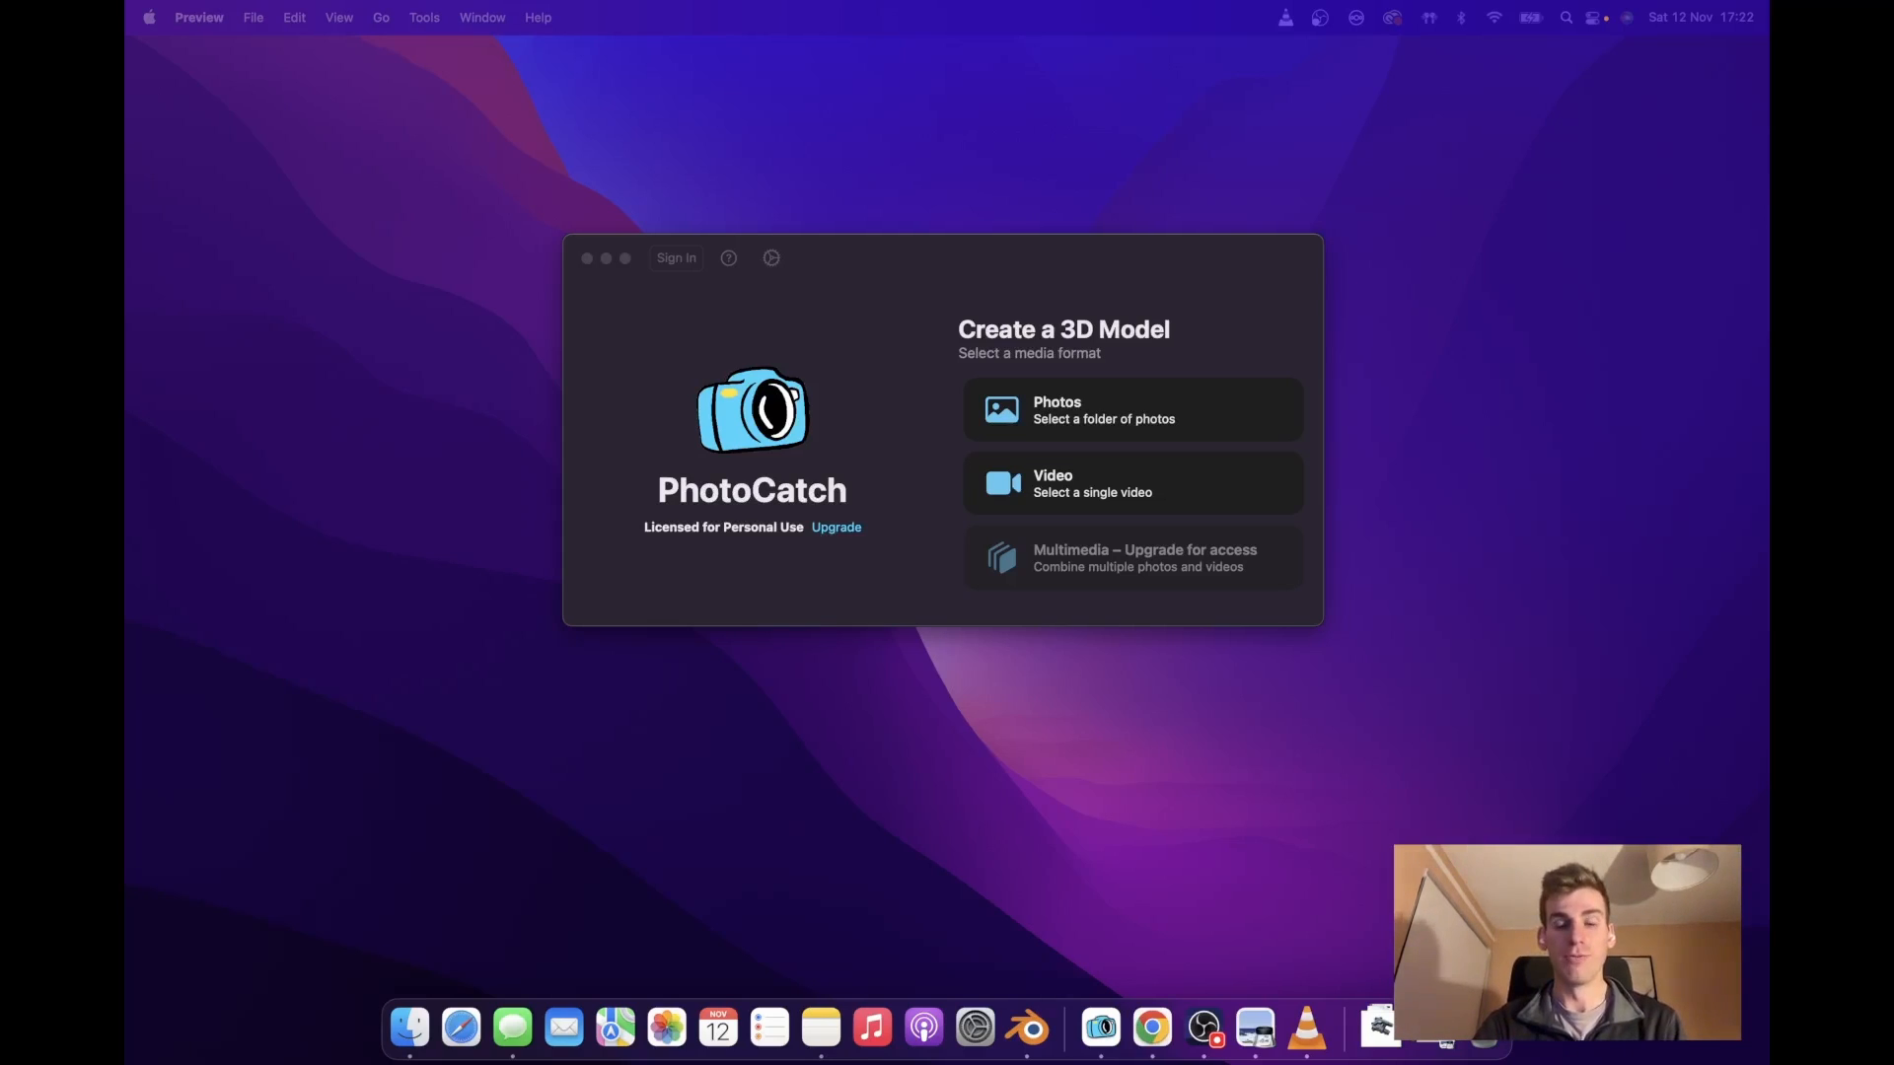
{"action": "mouse_move", "coordinate": [1501, 132]}
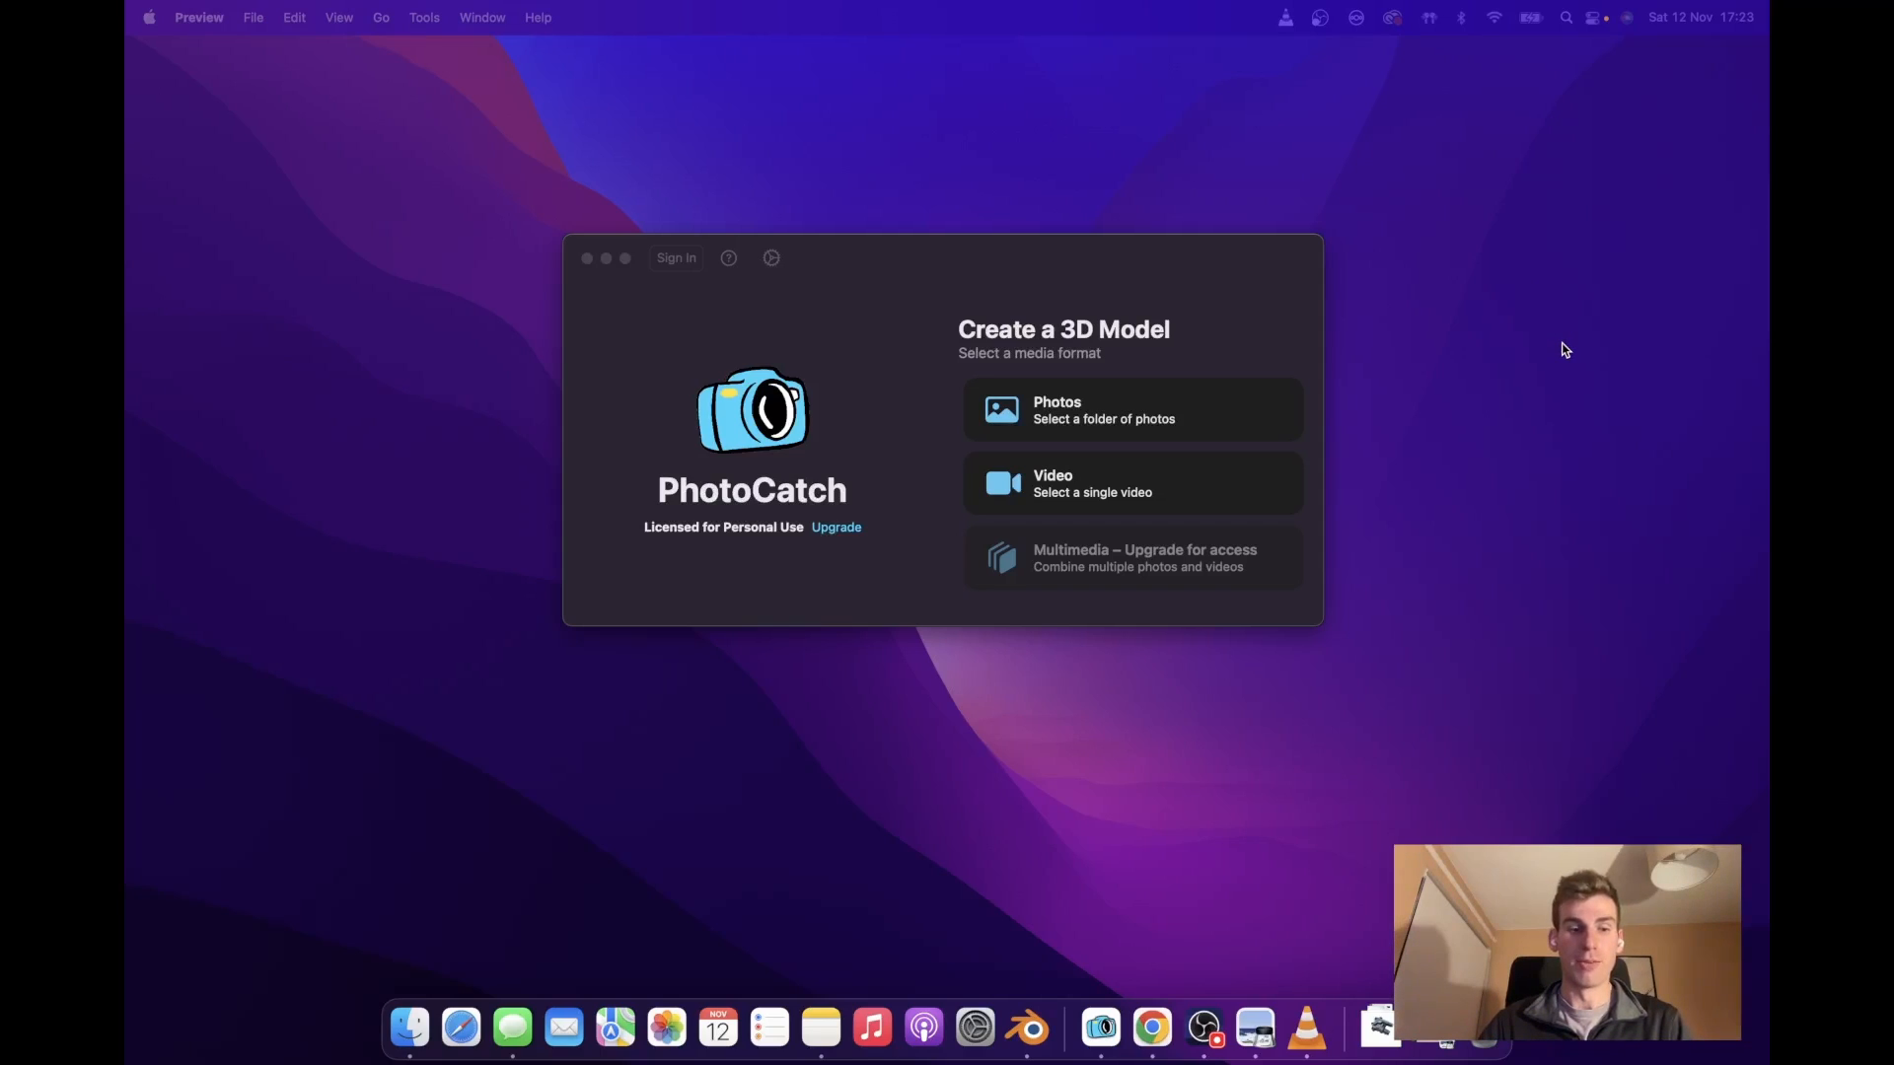
{"action": "mouse_move", "coordinate": [1494, 578]}
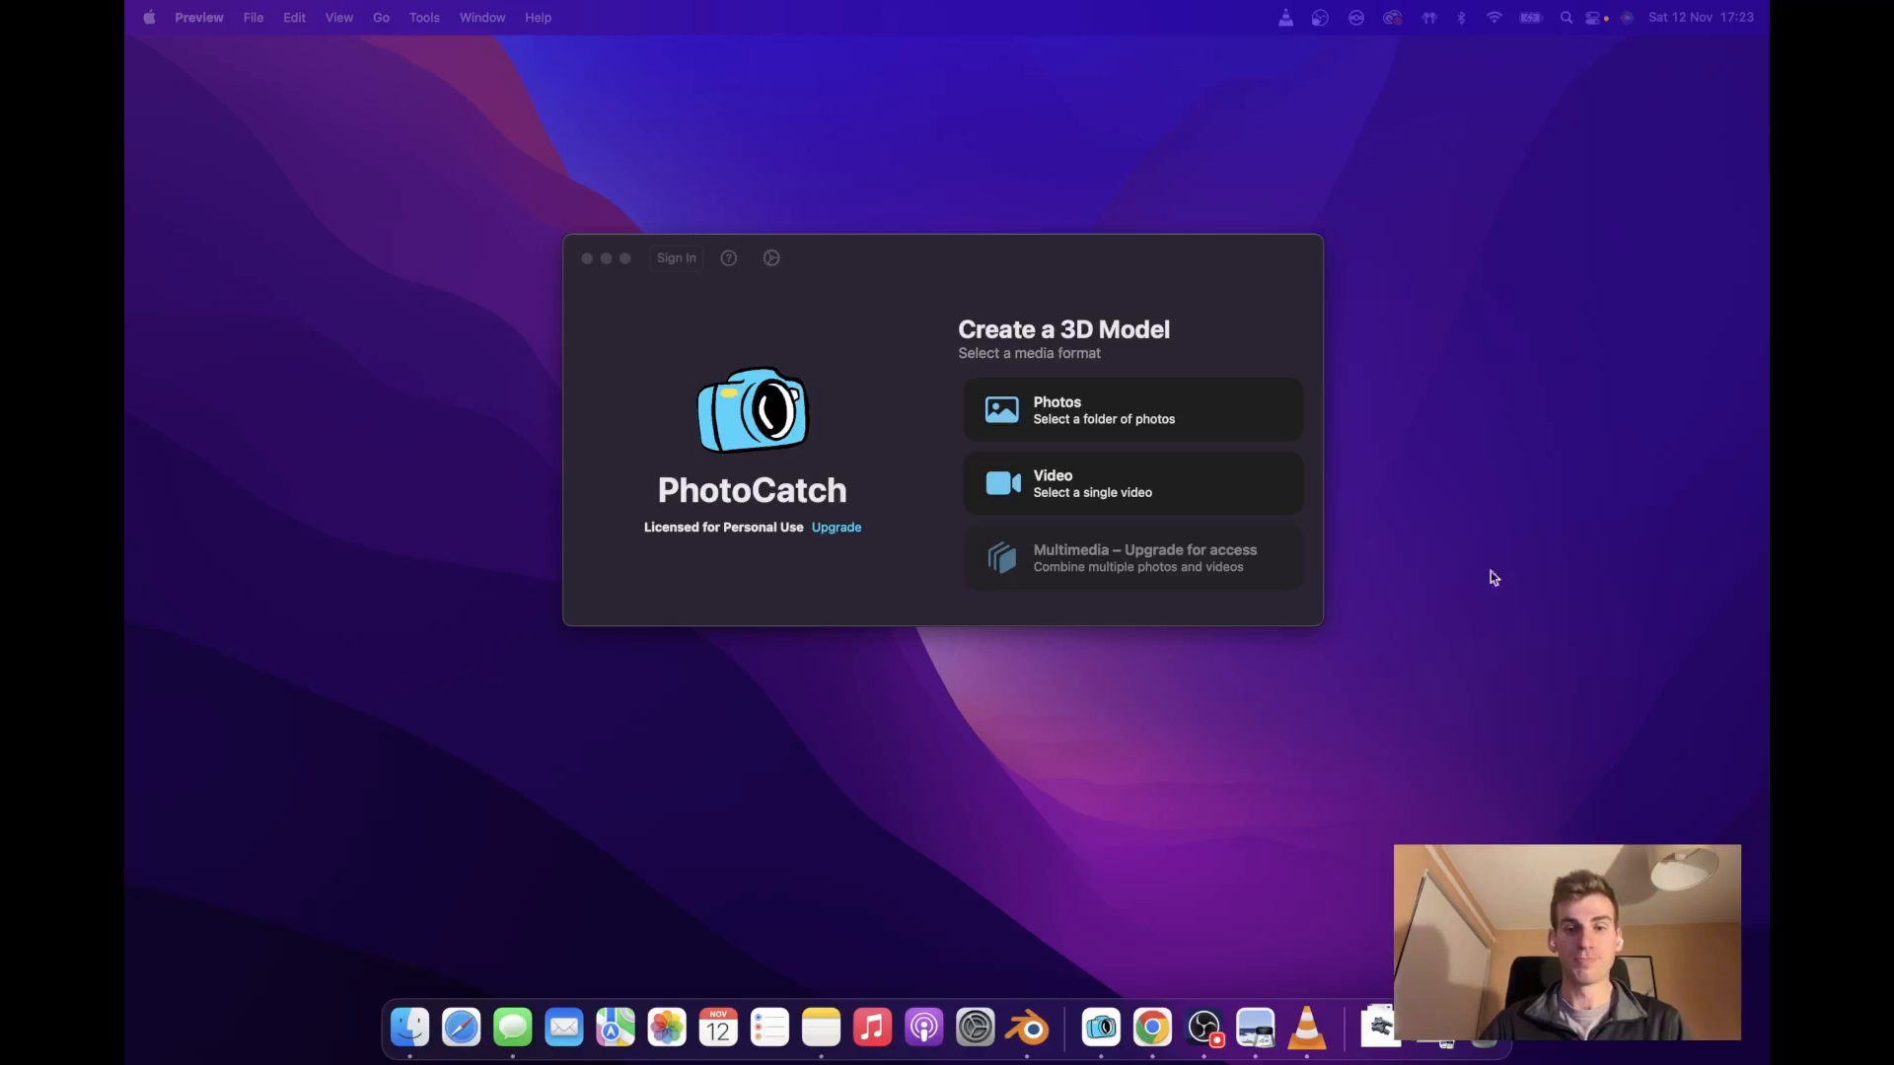
{"action": "mouse_move", "coordinate": [1326, 862]}
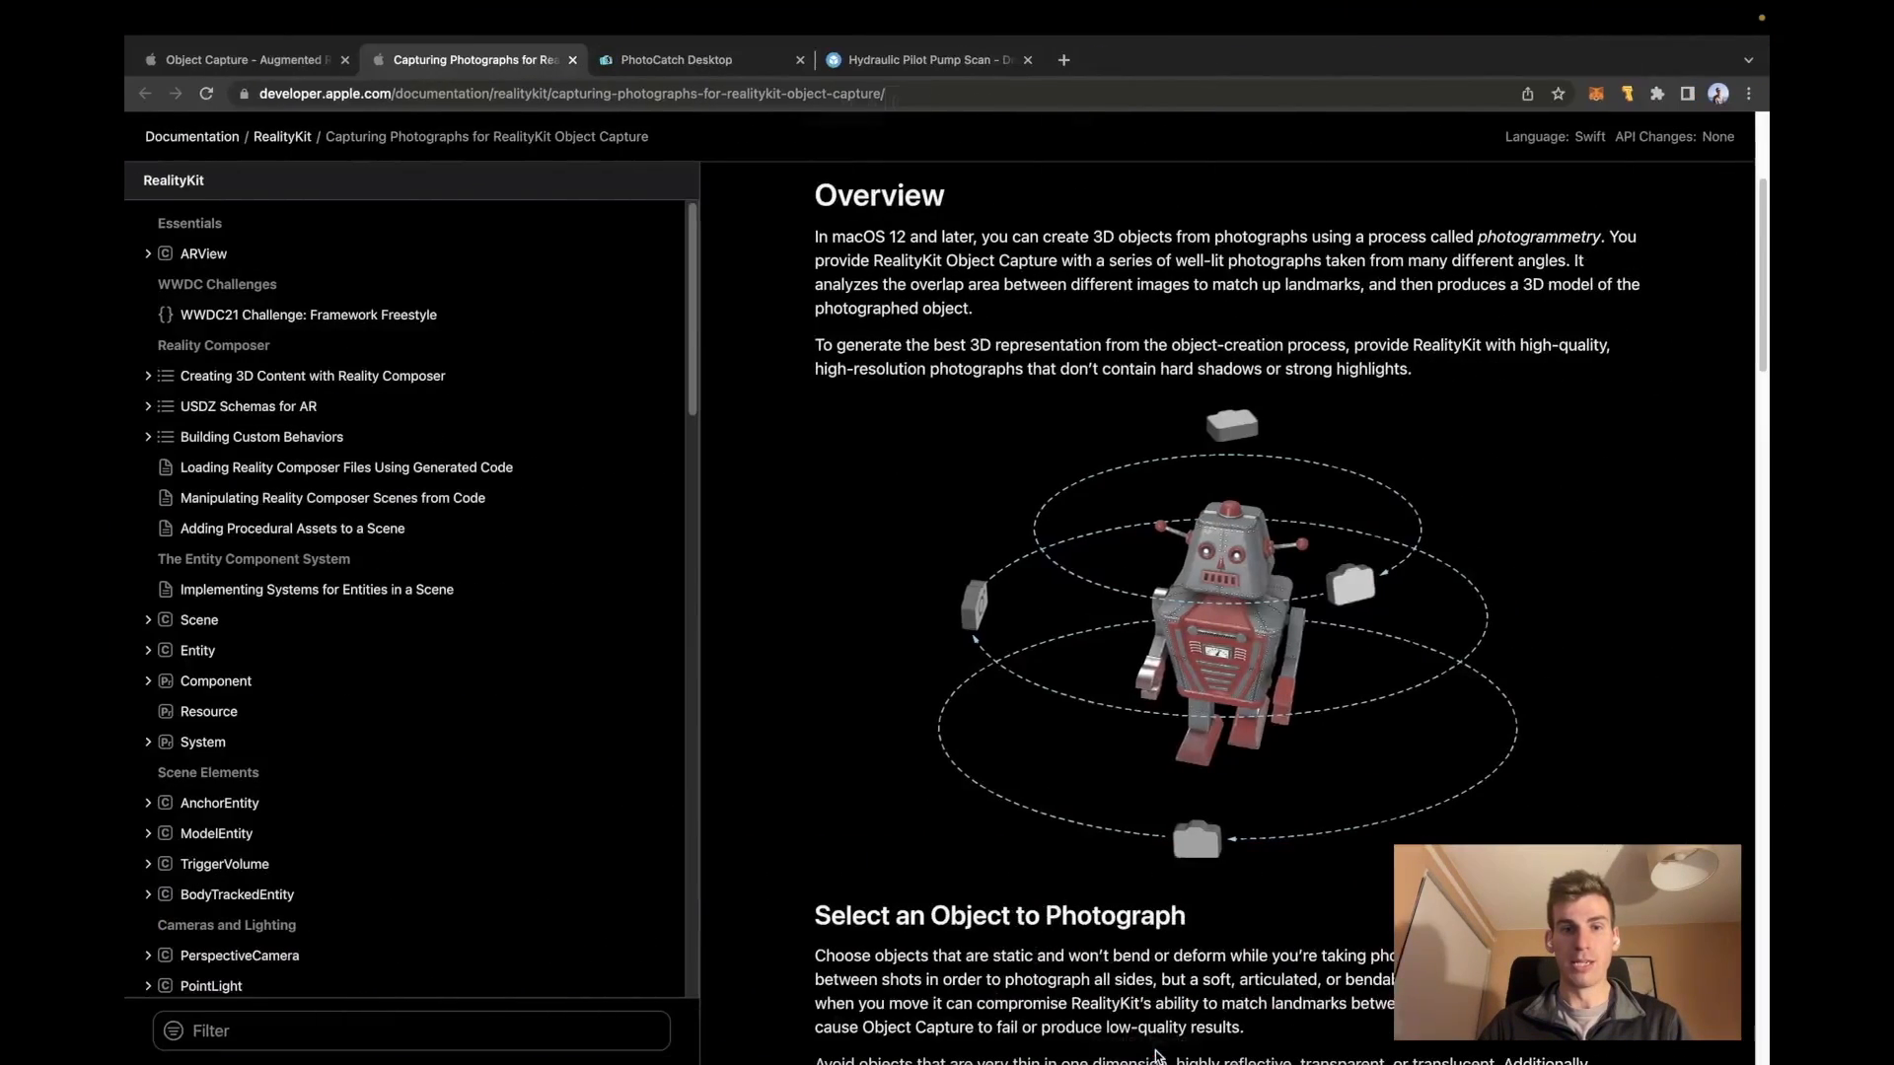
Switch to the Introducing Object Capture page and scroll through its Get started resources and examples.
{"action": "left_click", "coordinate": [240, 59]}
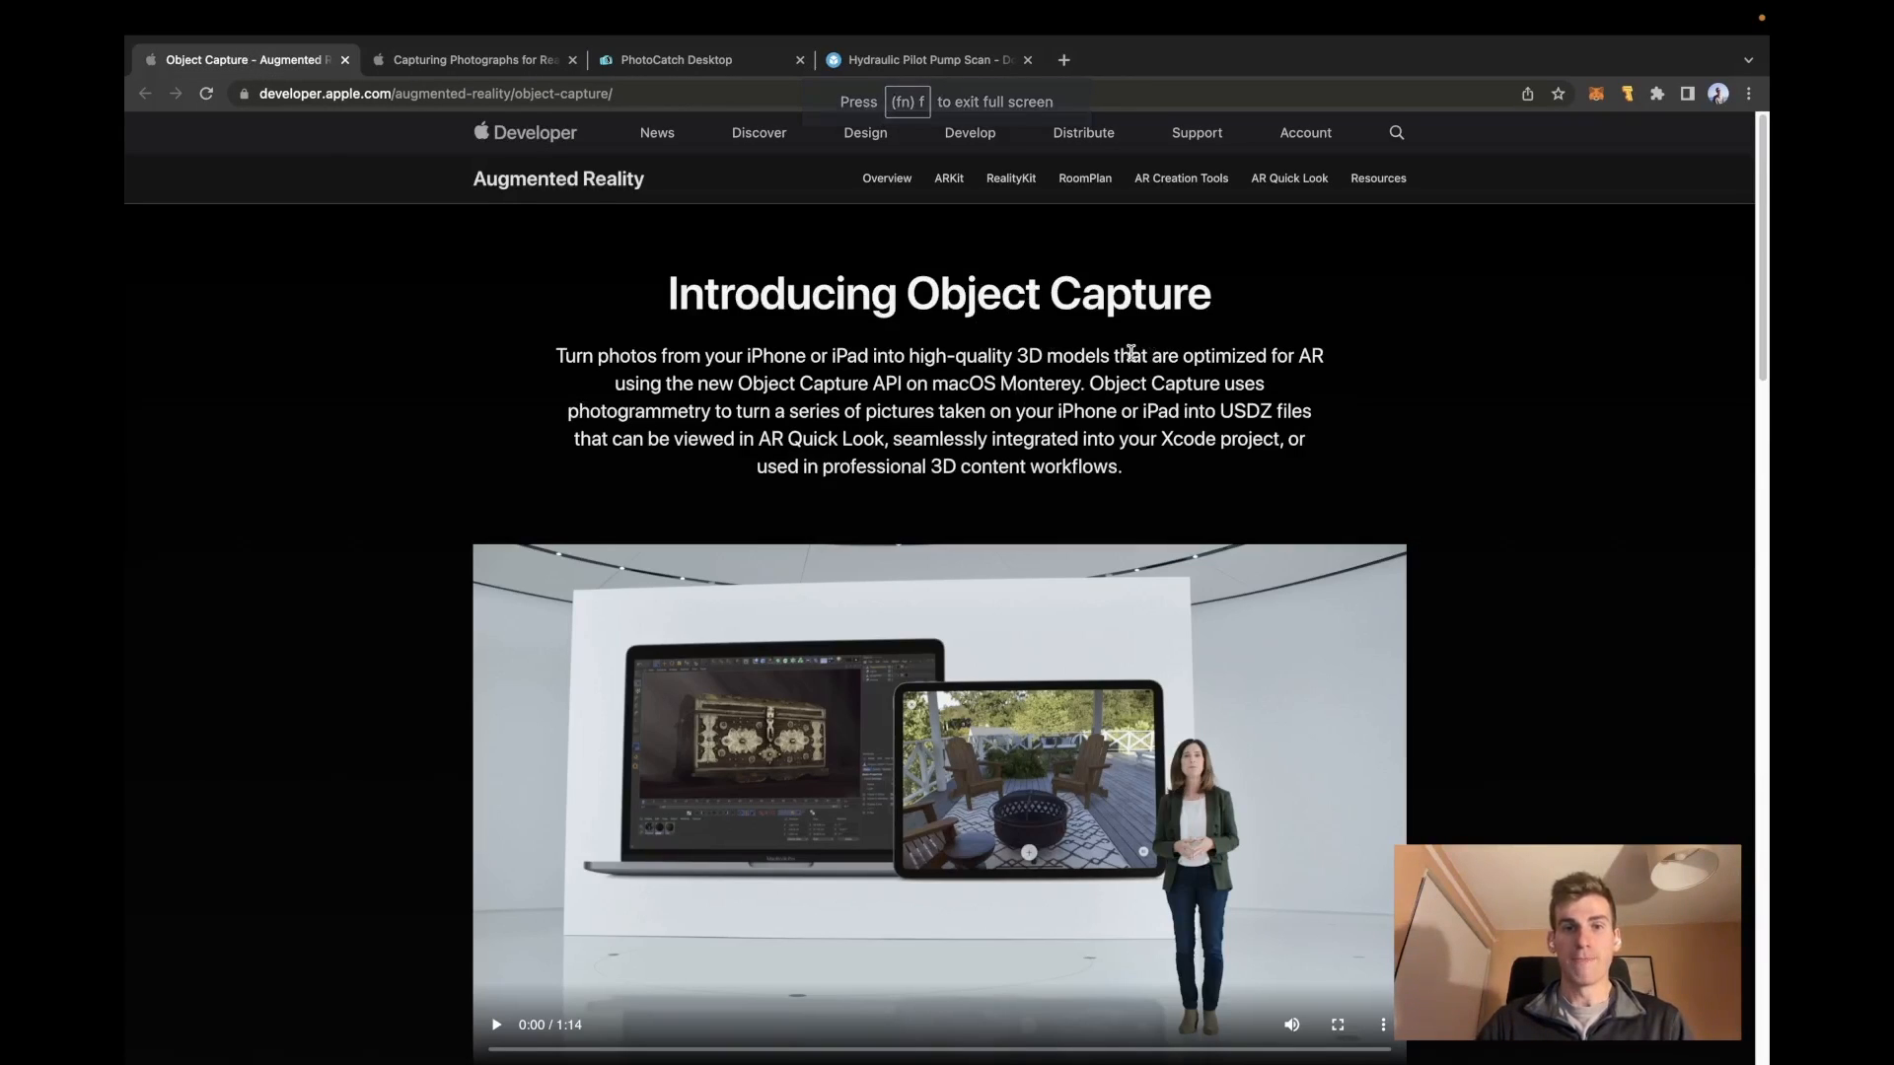
{"action": "scroll", "scroll_direction": "down", "scroll_amount": 3}
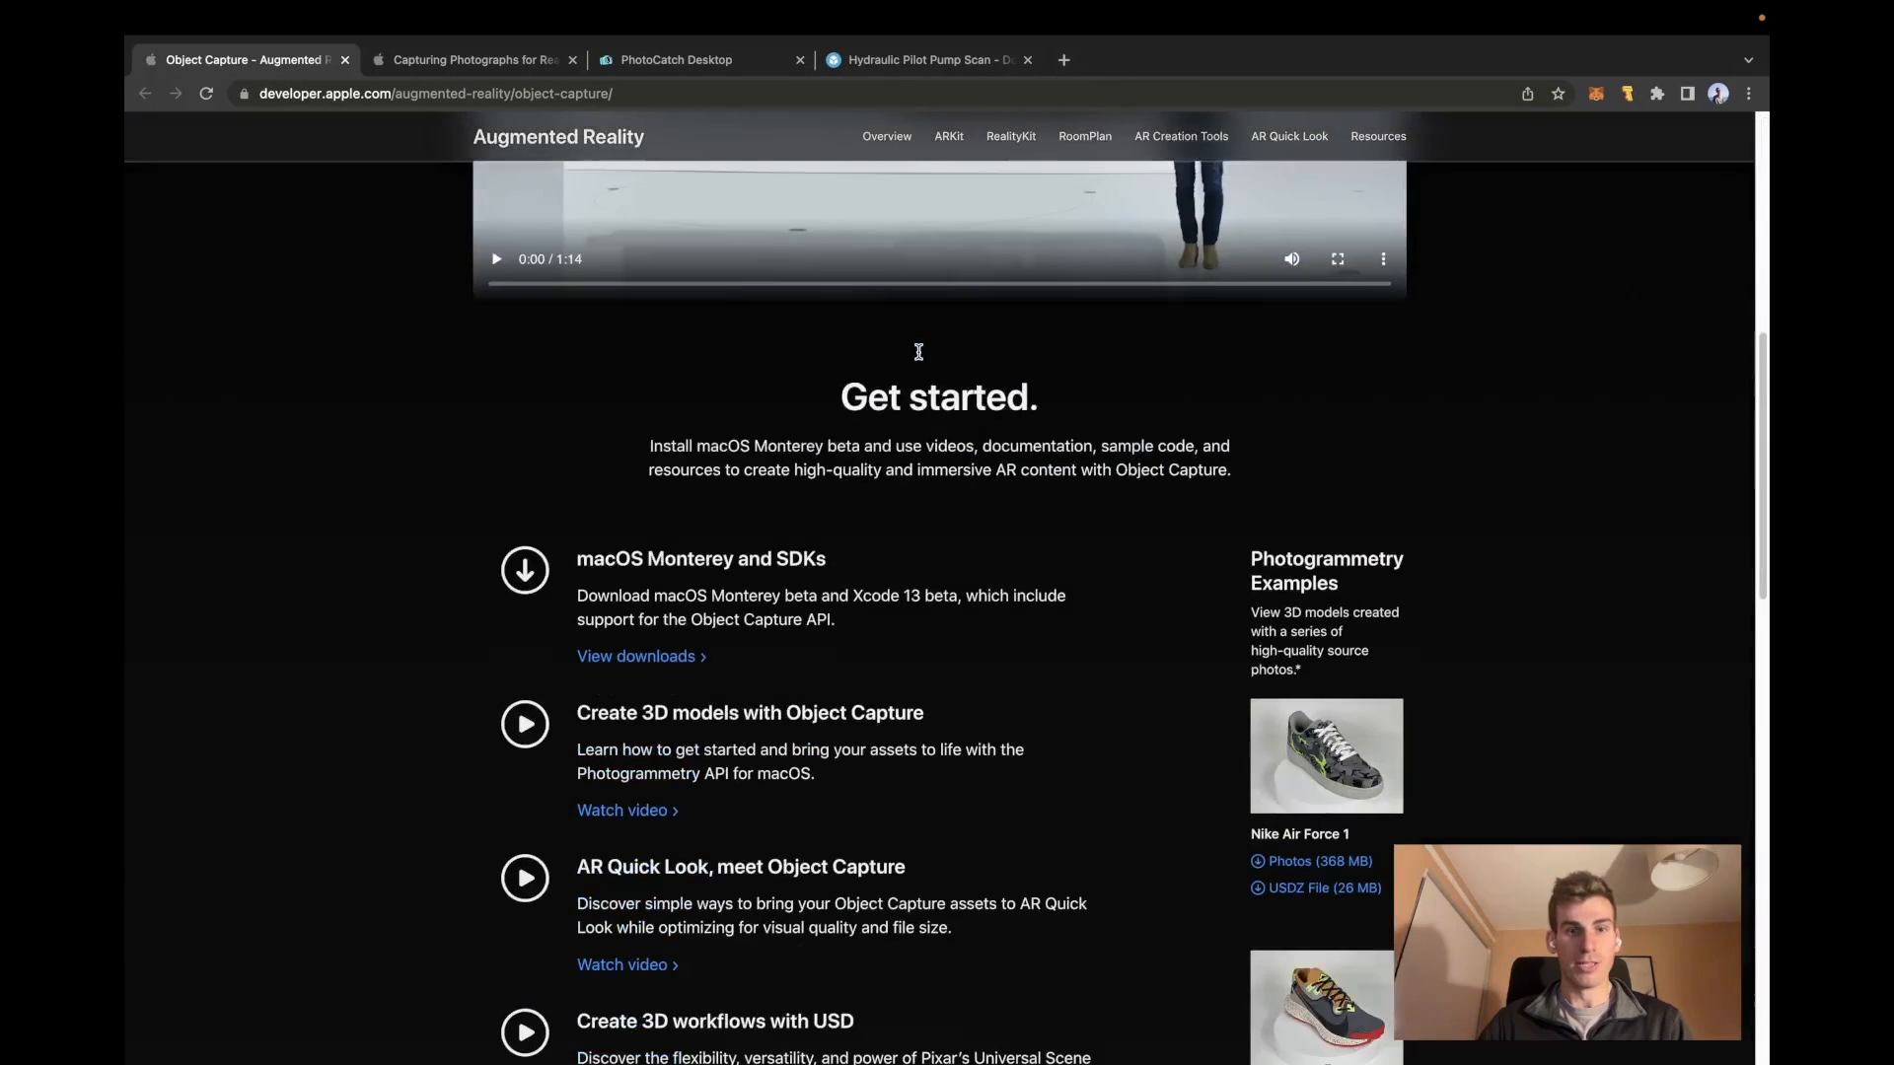
{"action": "scroll", "scroll_direction": "up", "scroll_amount": 3}
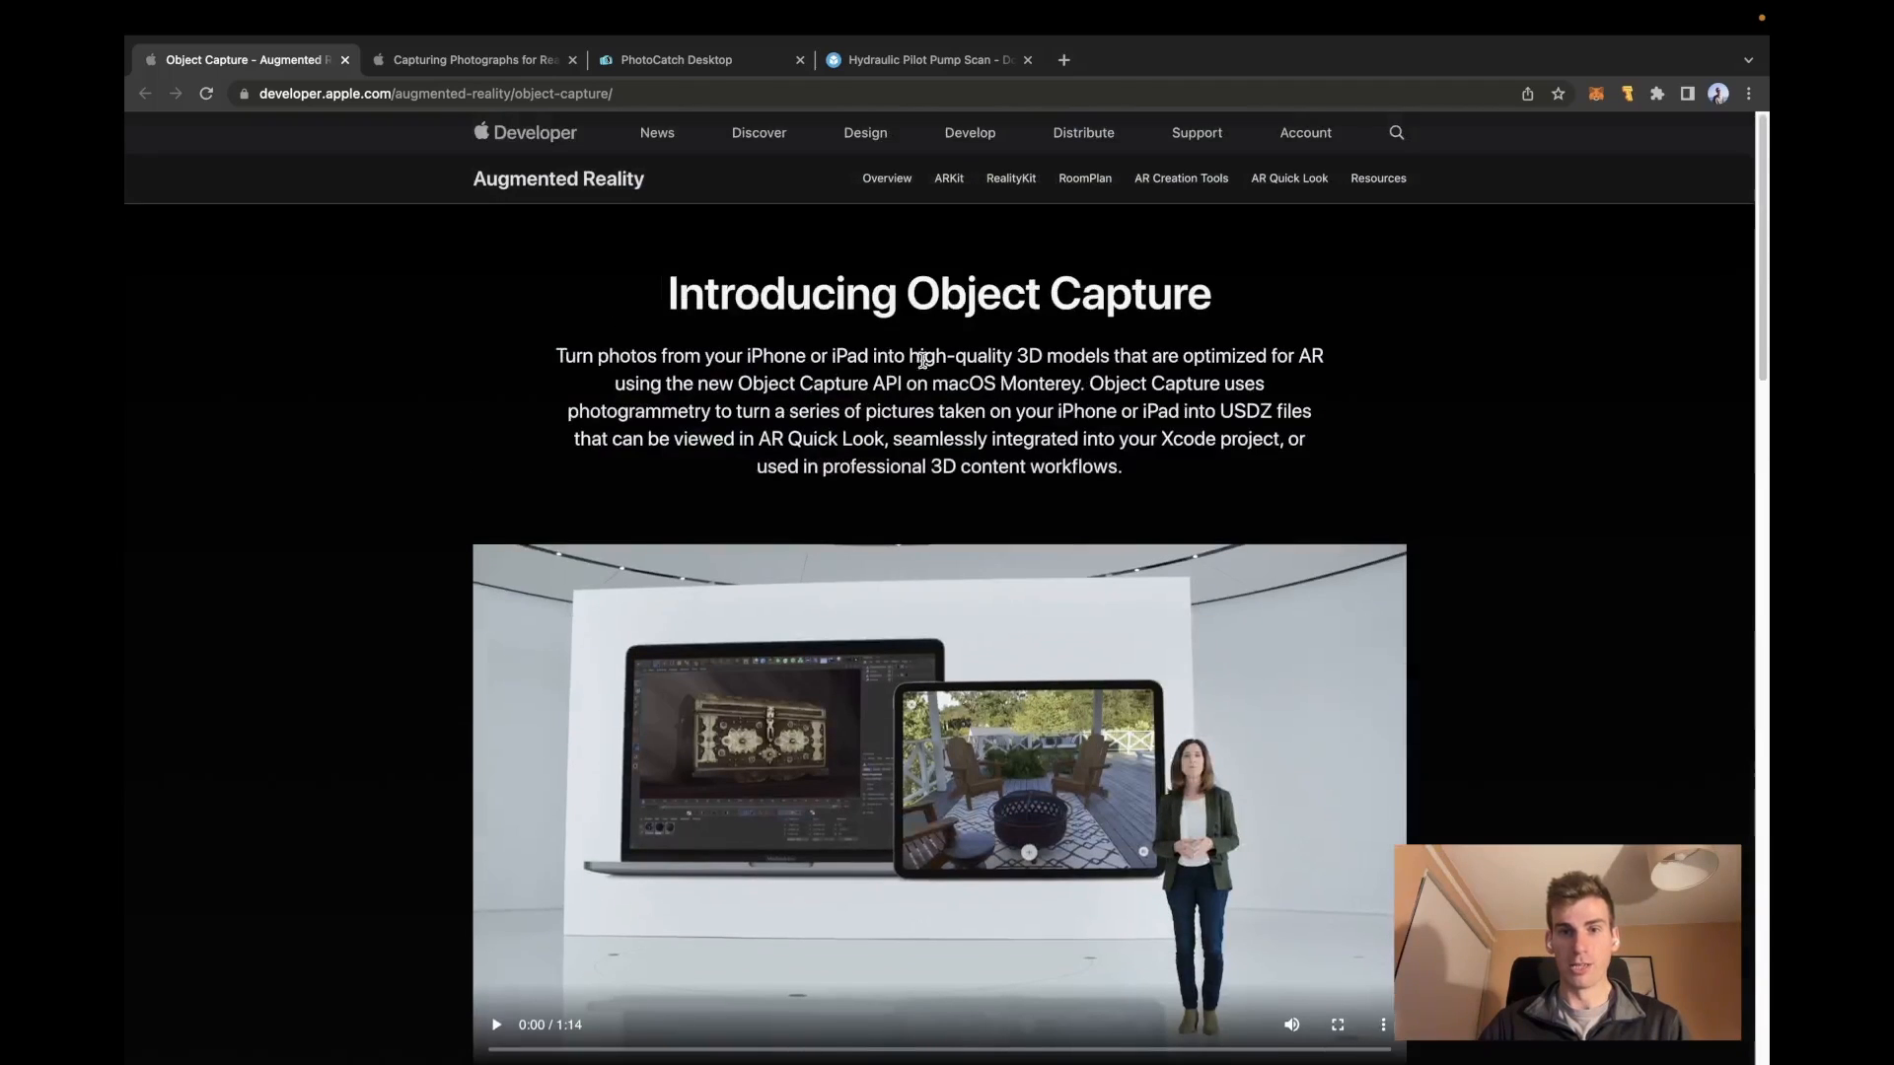
{"action": "scroll", "scroll_direction": "down", "scroll_amount": 3}
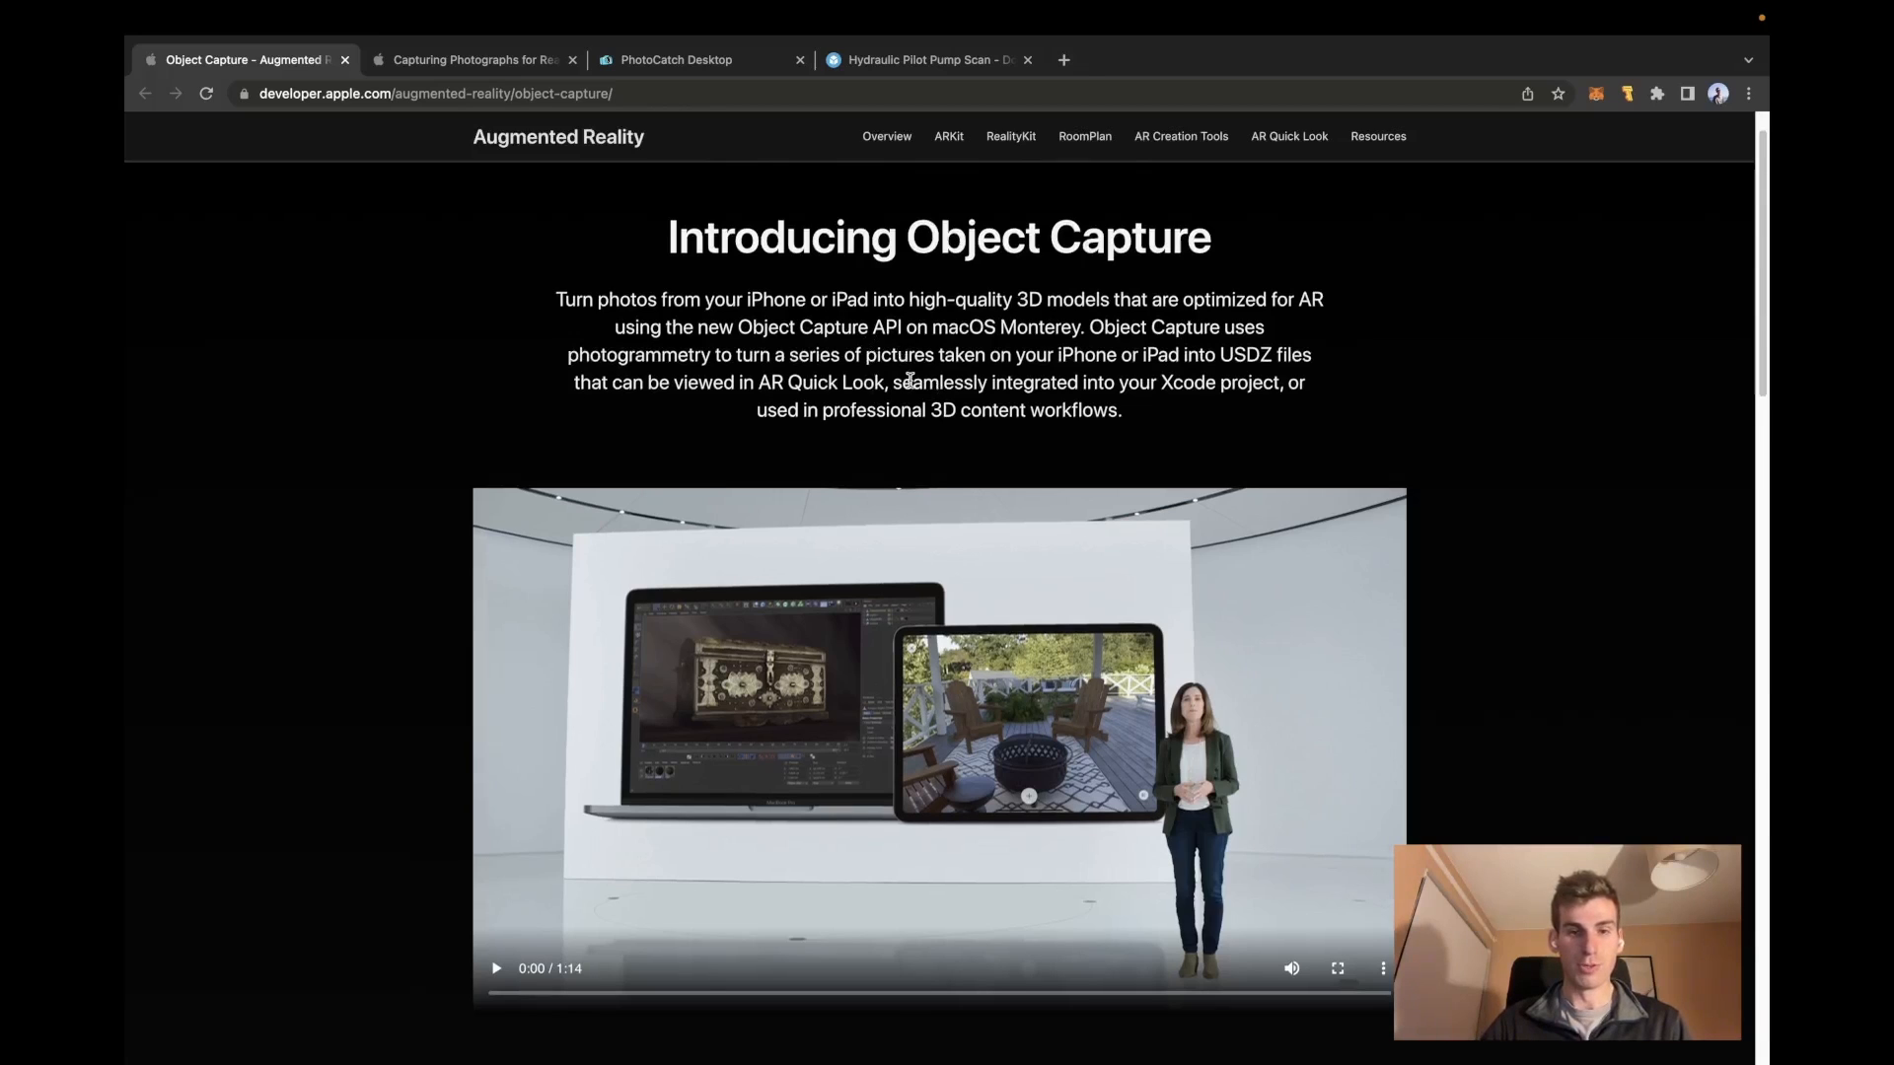
{"action": "scroll", "scroll_direction": "down", "scroll_amount": 3}
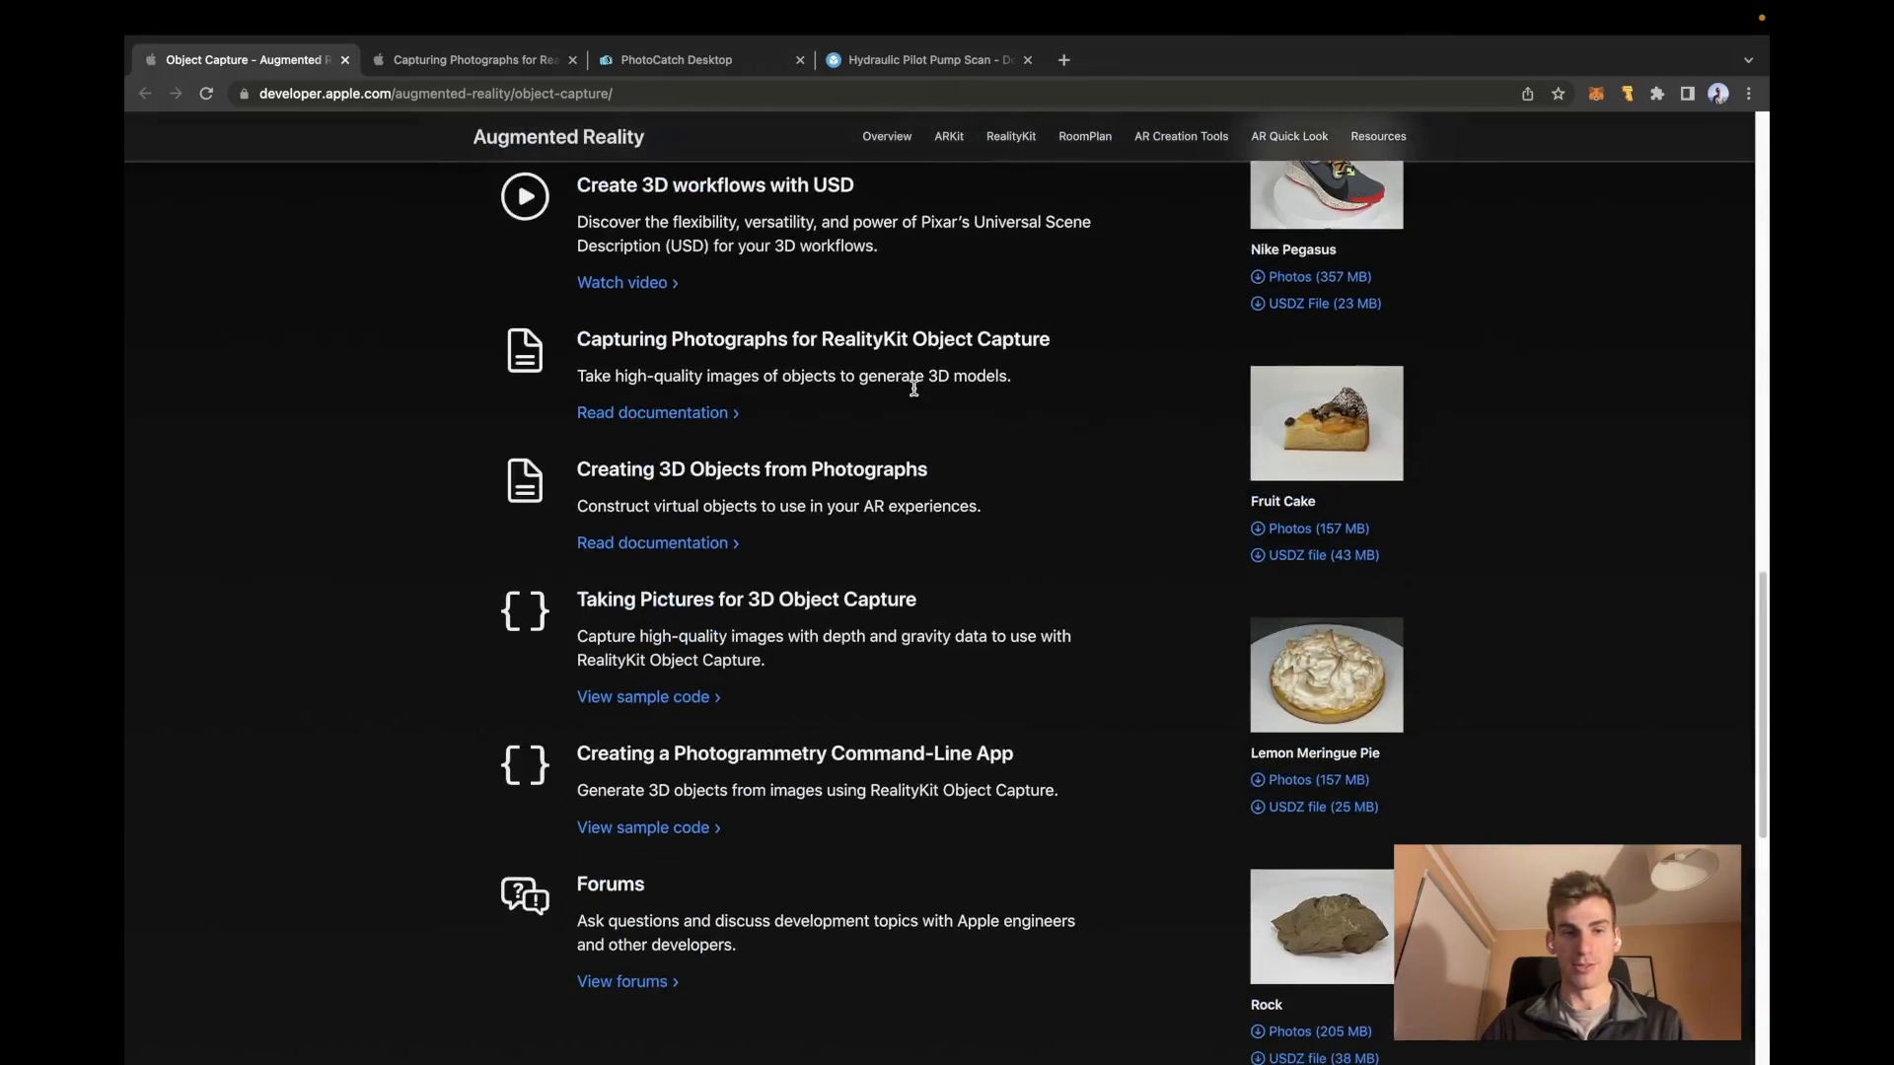
{"action": "scroll", "scroll_direction": "up", "scroll_amount": 3}
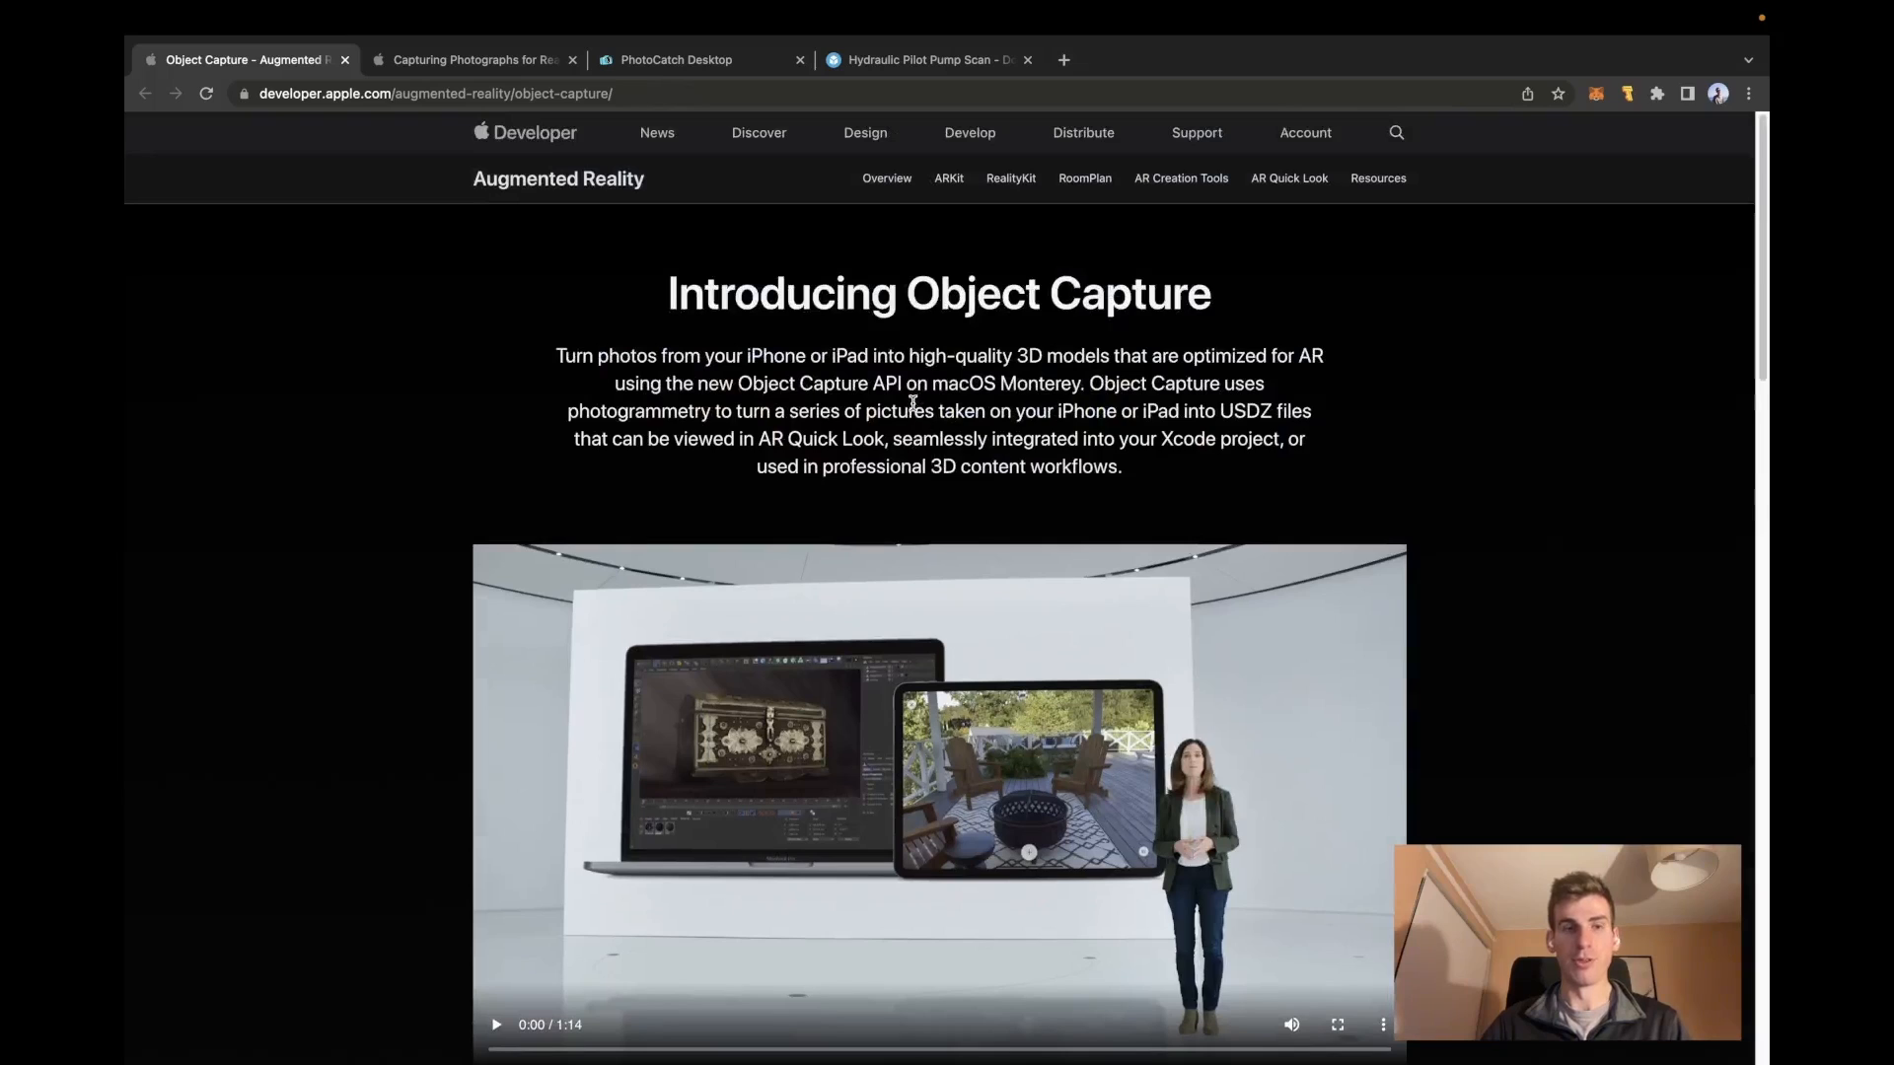
{"action": "mouse_move", "coordinate": [545, 239]}
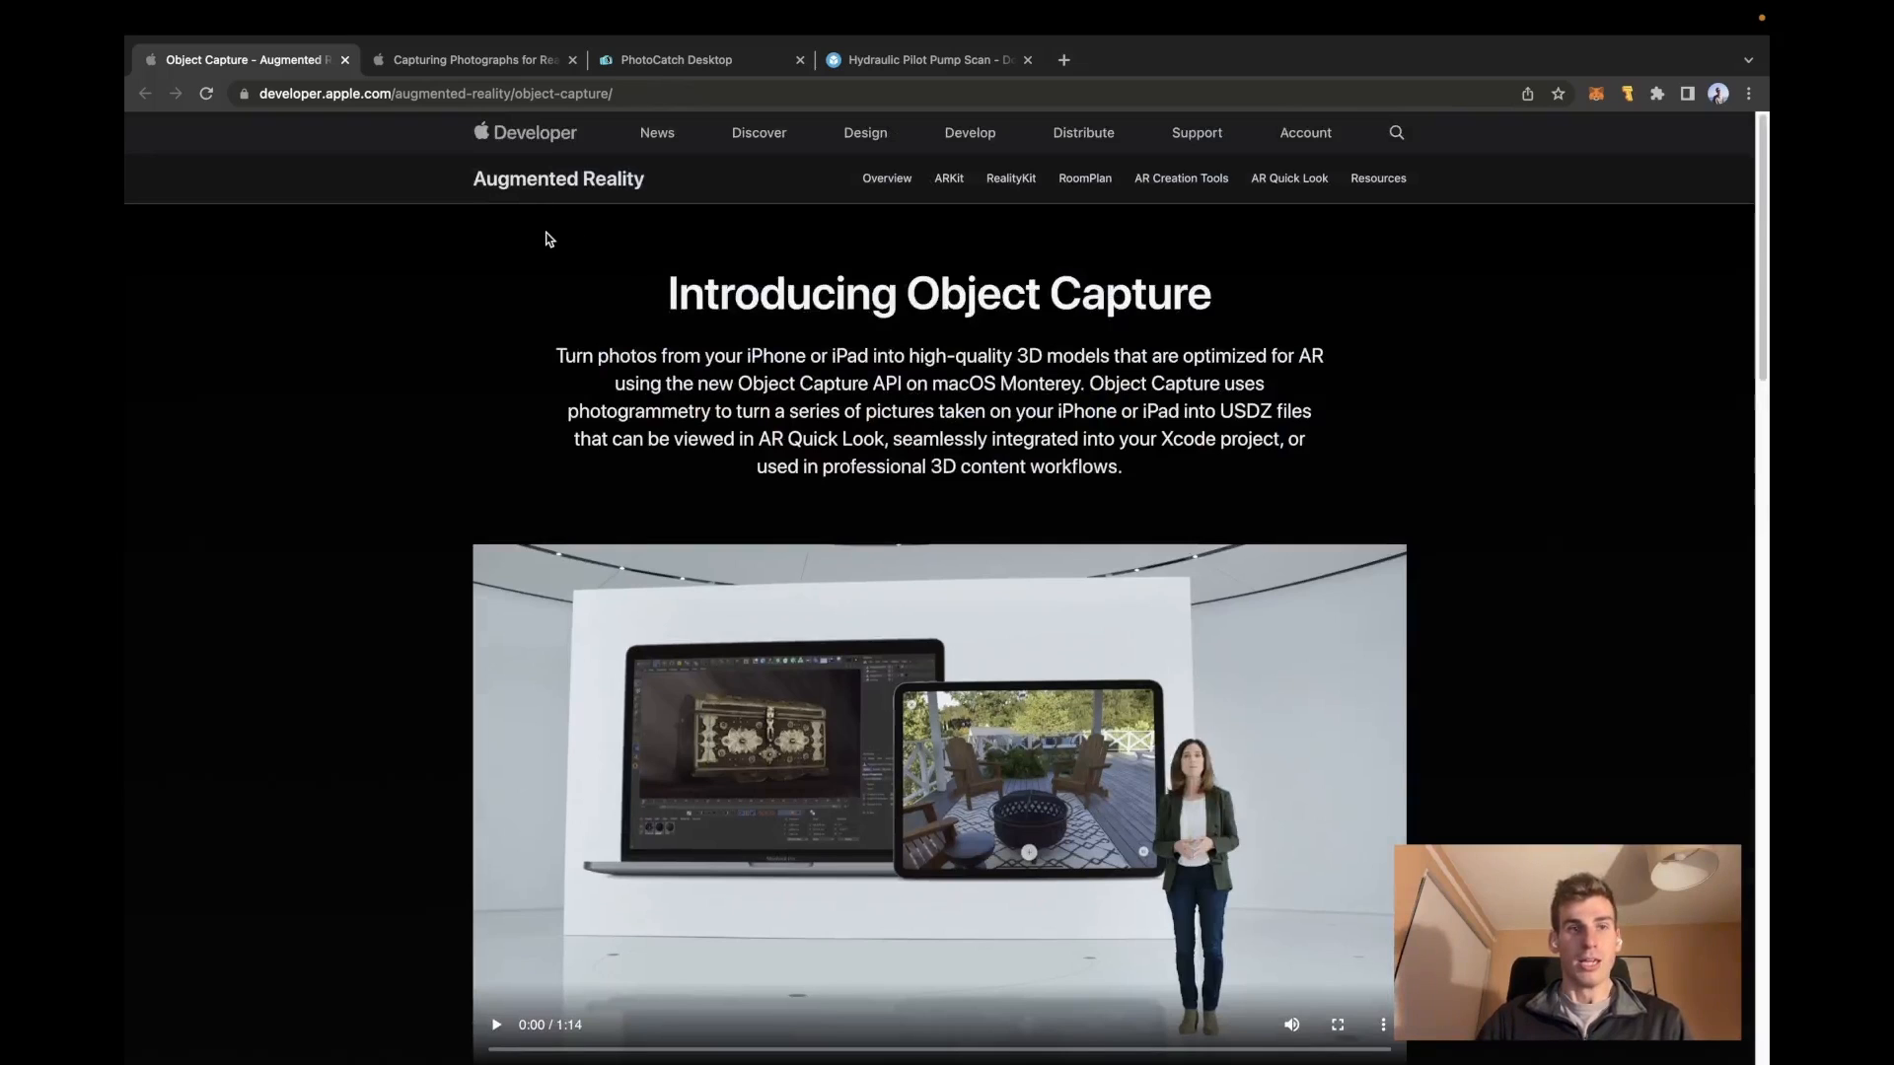
Switch to the Capturing Photographs for RealityKit Object Capture guide and read its Overview and object-selection sections.
{"action": "left_click", "coordinate": [471, 59]}
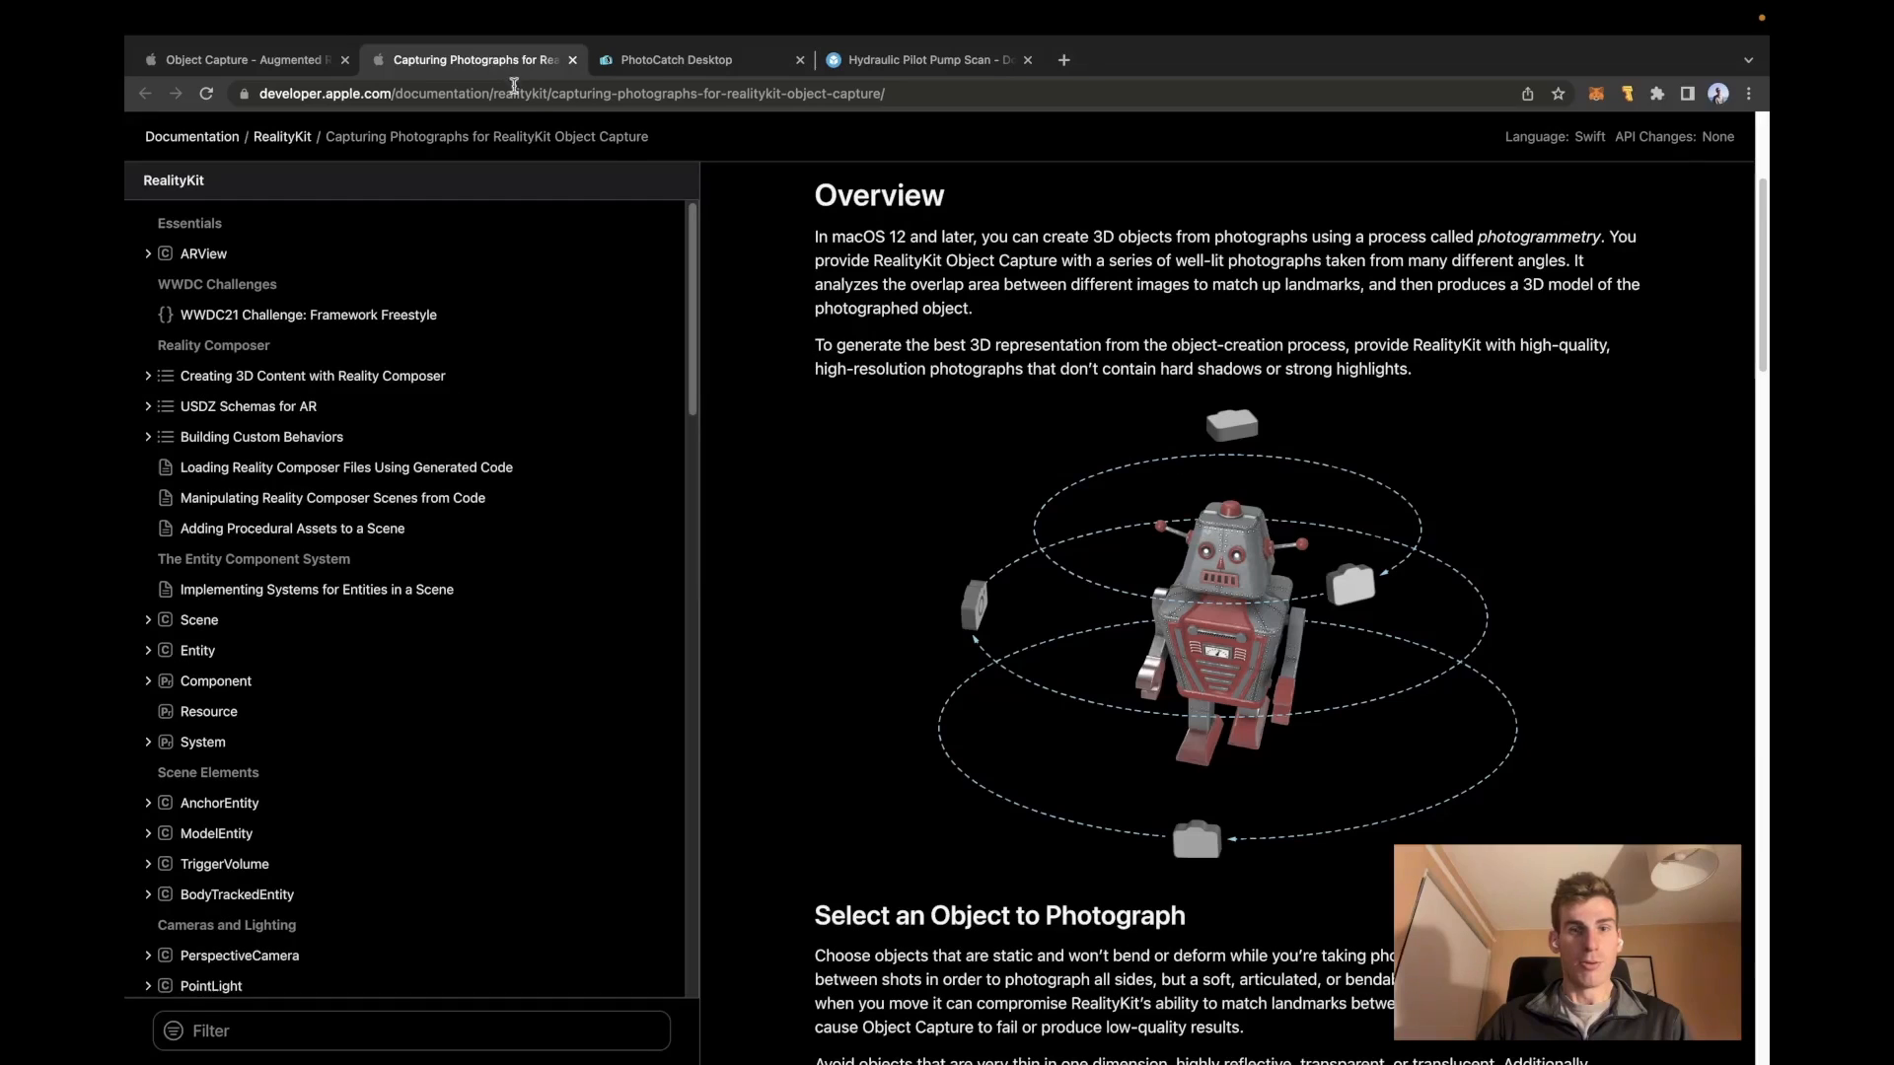
{"action": "scroll", "scroll_direction": "down", "scroll_amount": 3}
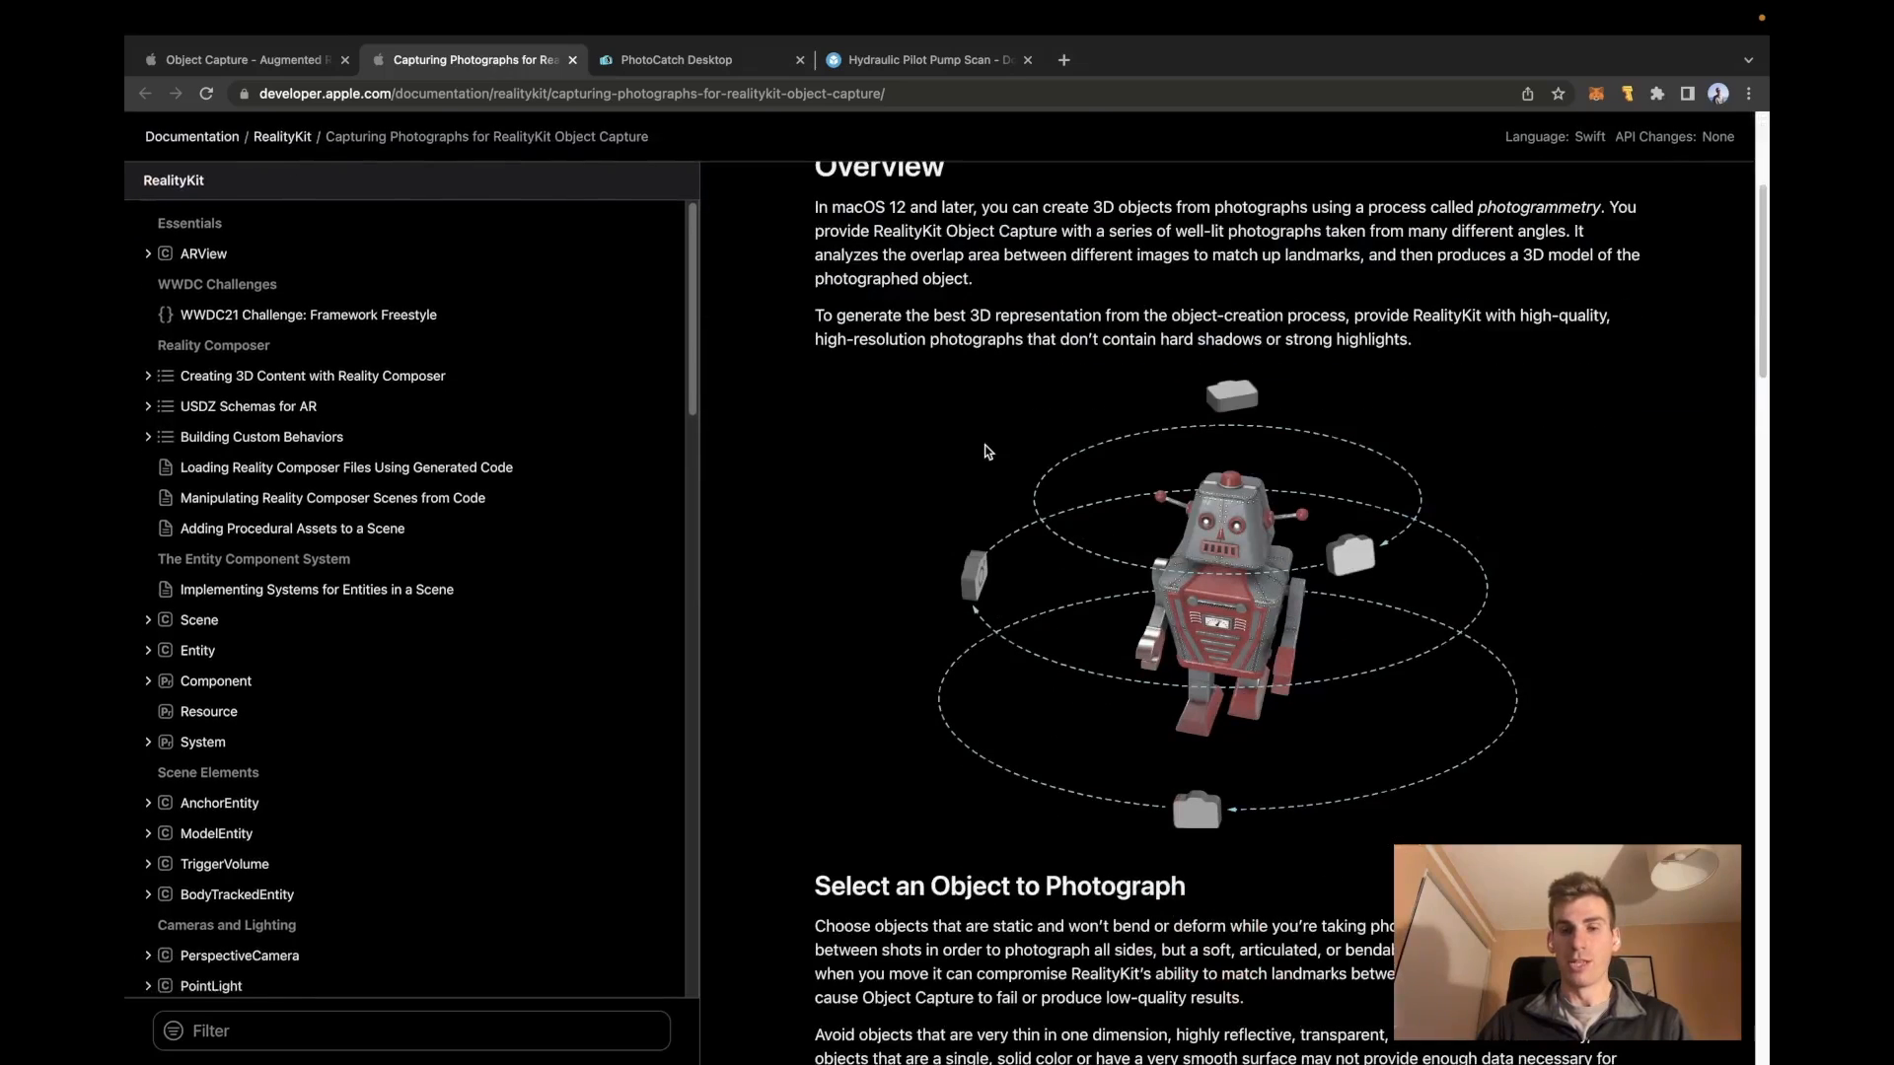
{"action": "scroll", "scroll_direction": "down", "scroll_amount": 3}
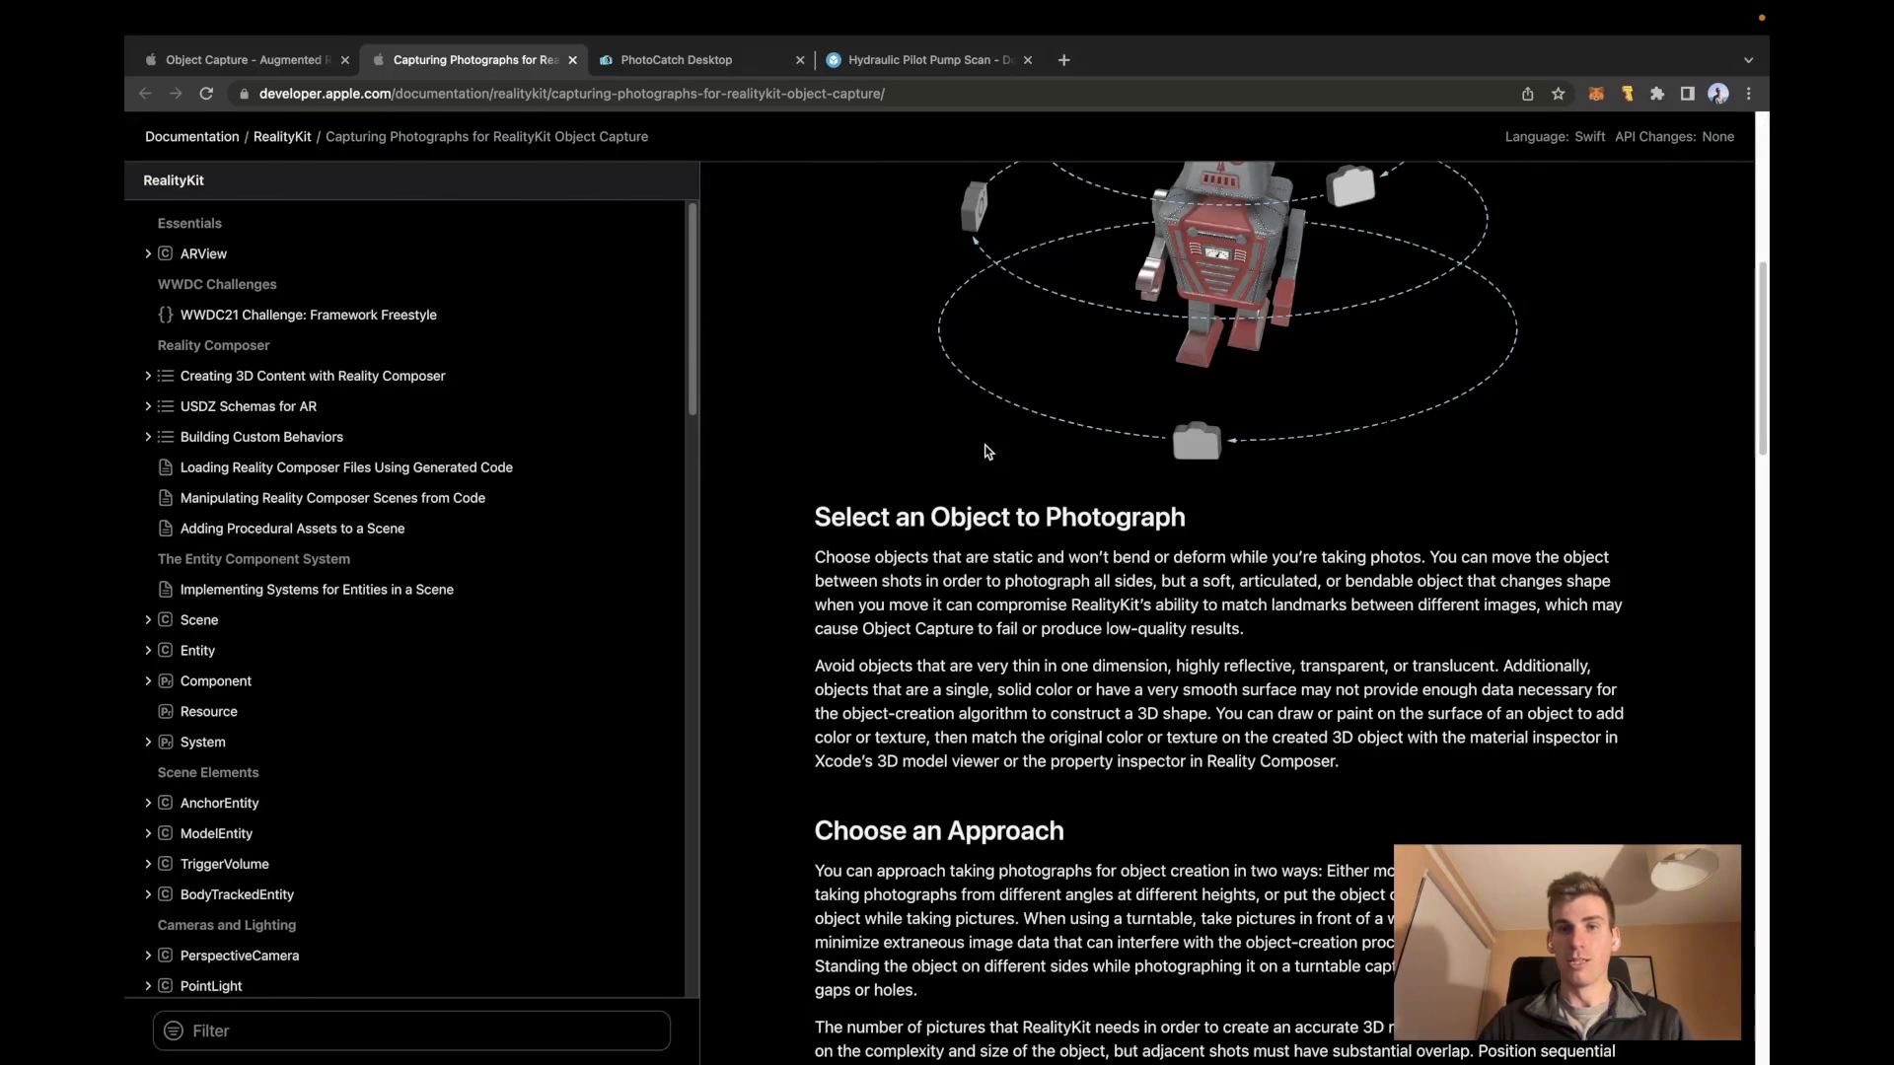
{"action": "scroll", "scroll_direction": "up", "scroll_amount": 3}
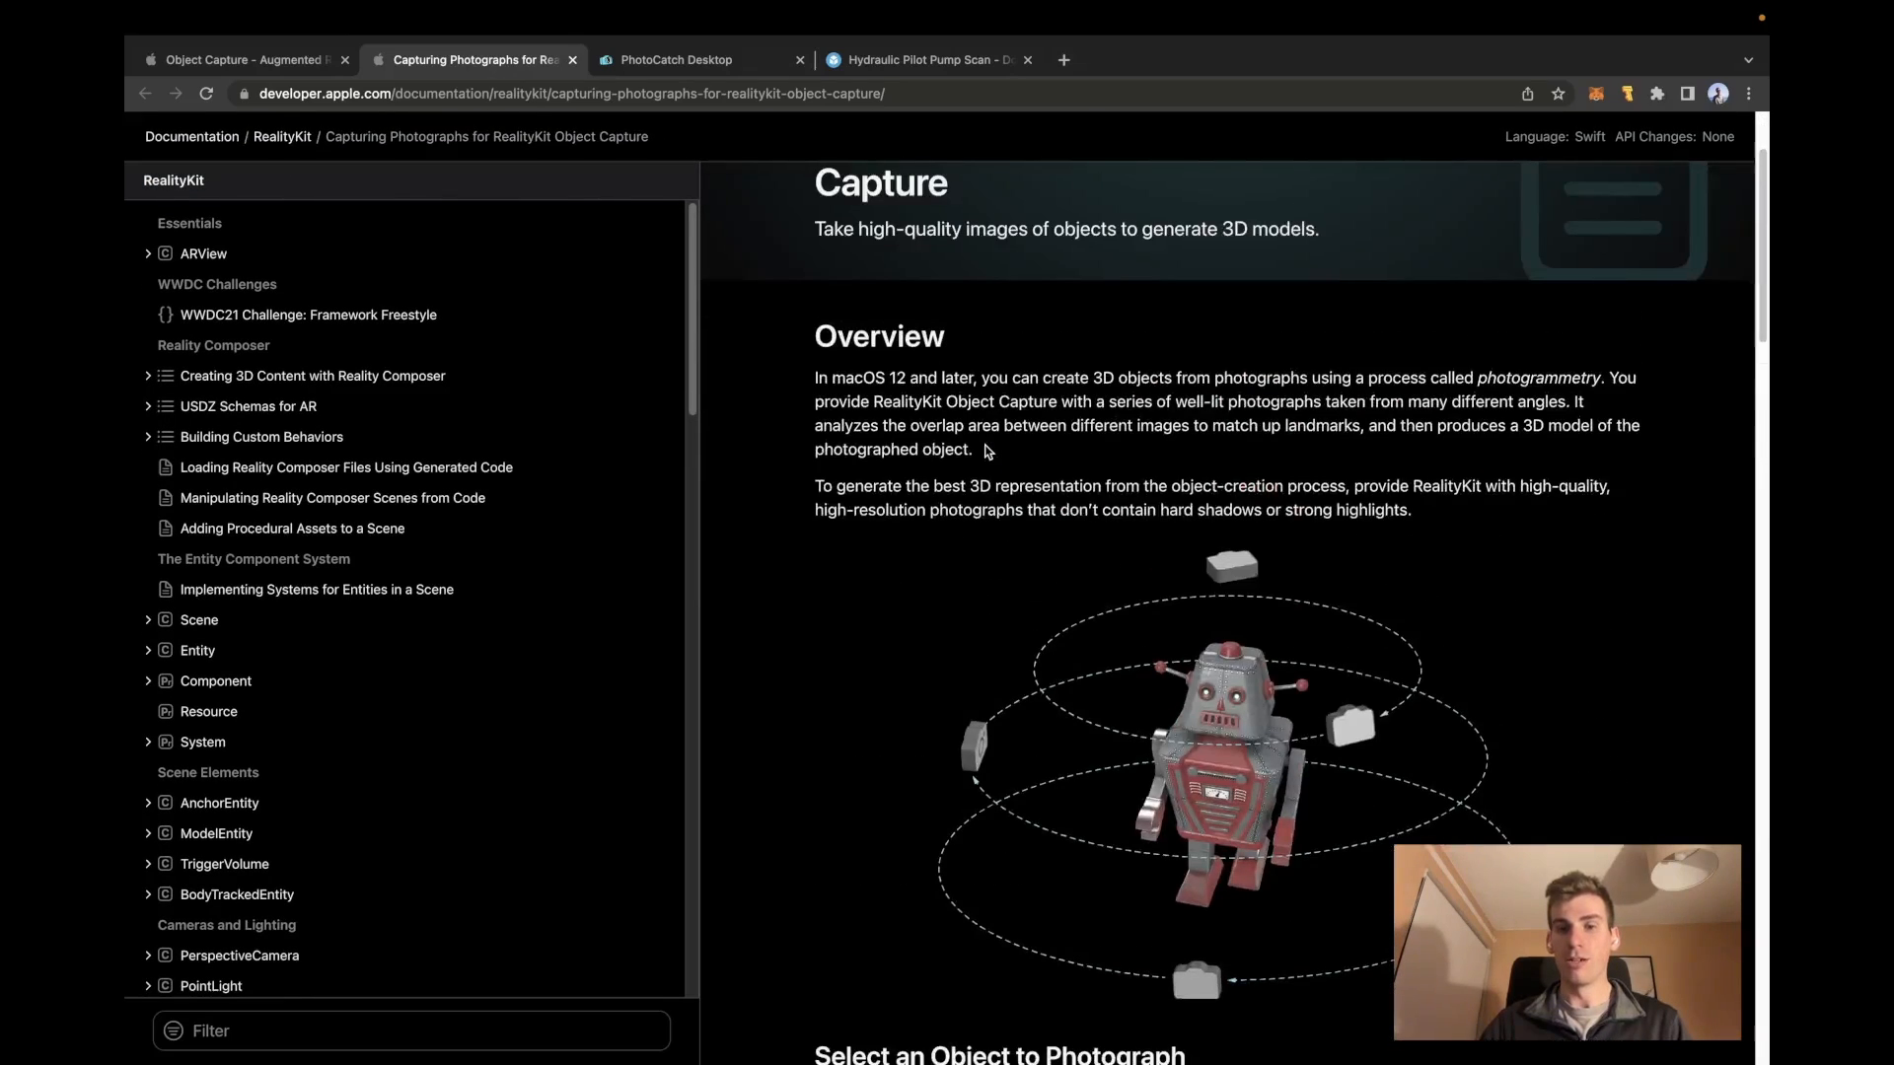
{"action": "scroll", "scroll_direction": "down", "scroll_amount": 3}
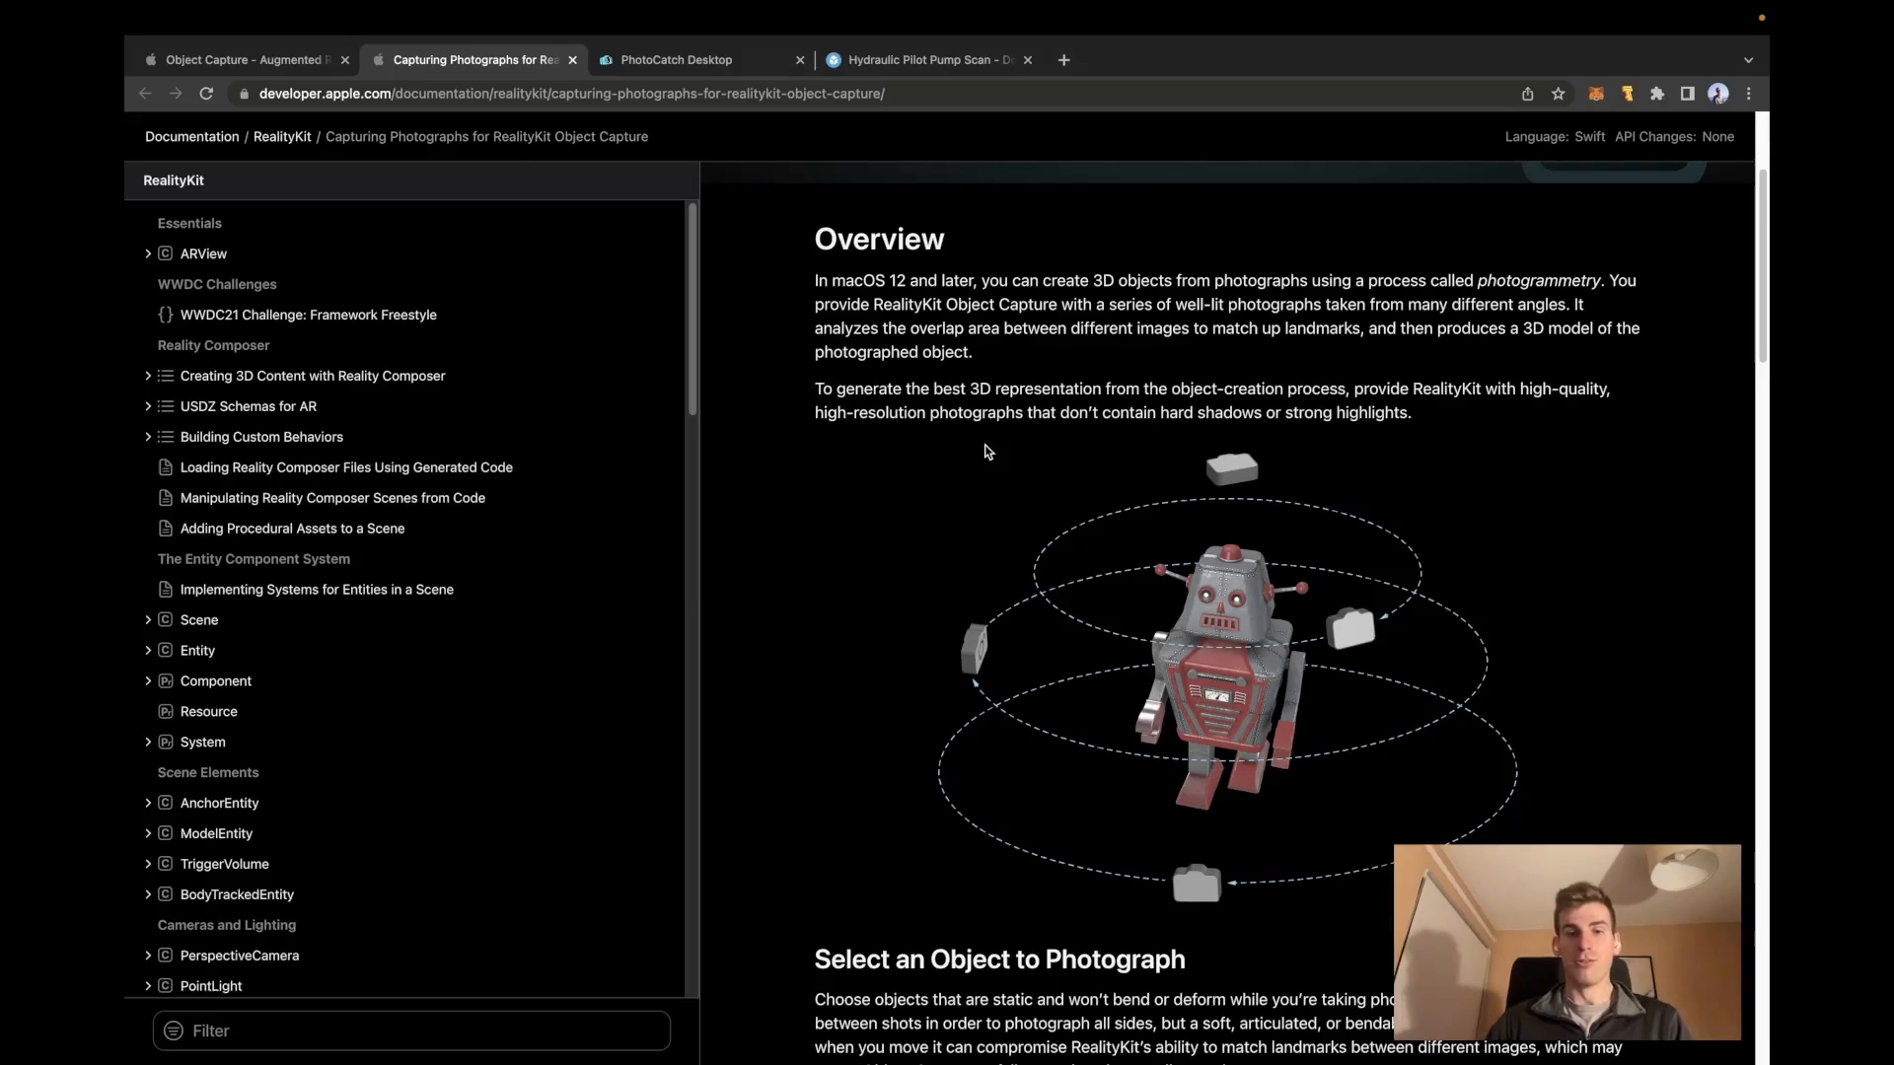
{"action": "scroll", "scroll_direction": "down", "scroll_amount": 3}
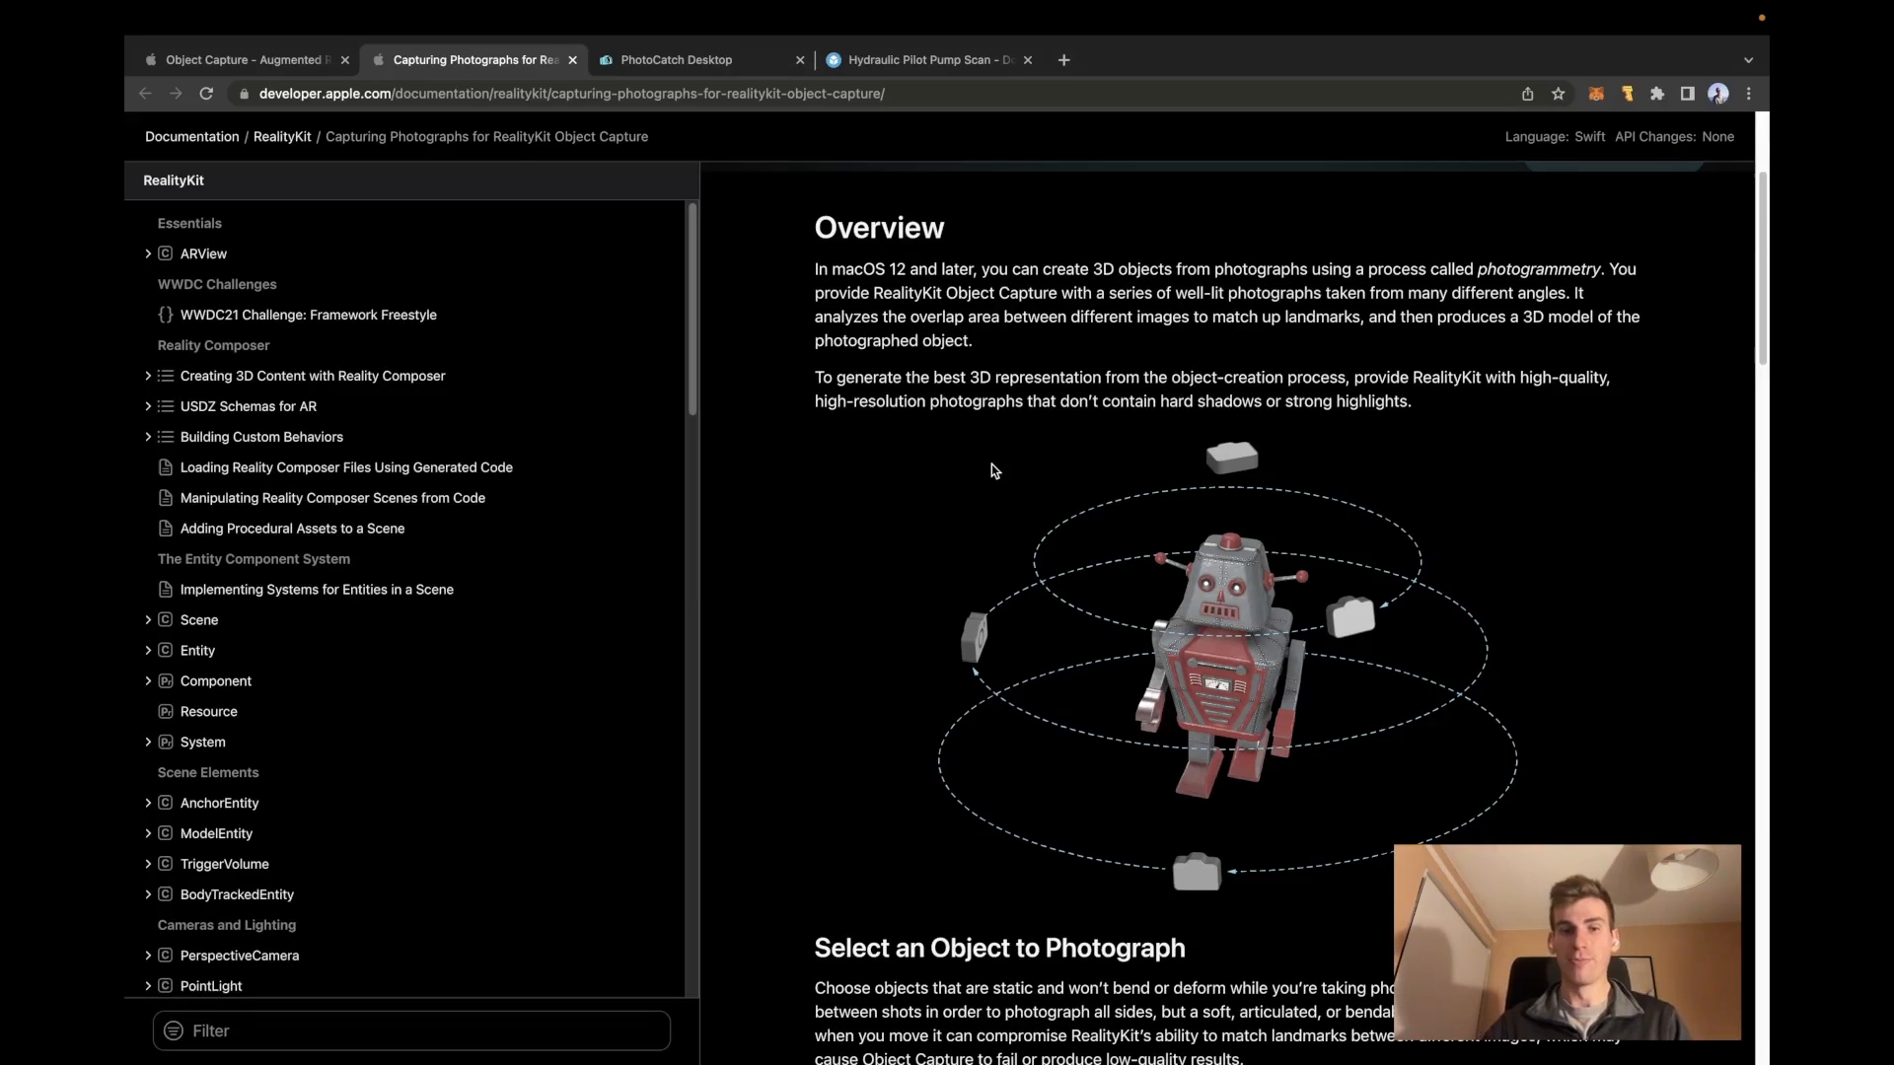
{"action": "mouse_move", "coordinate": [1010, 829]}
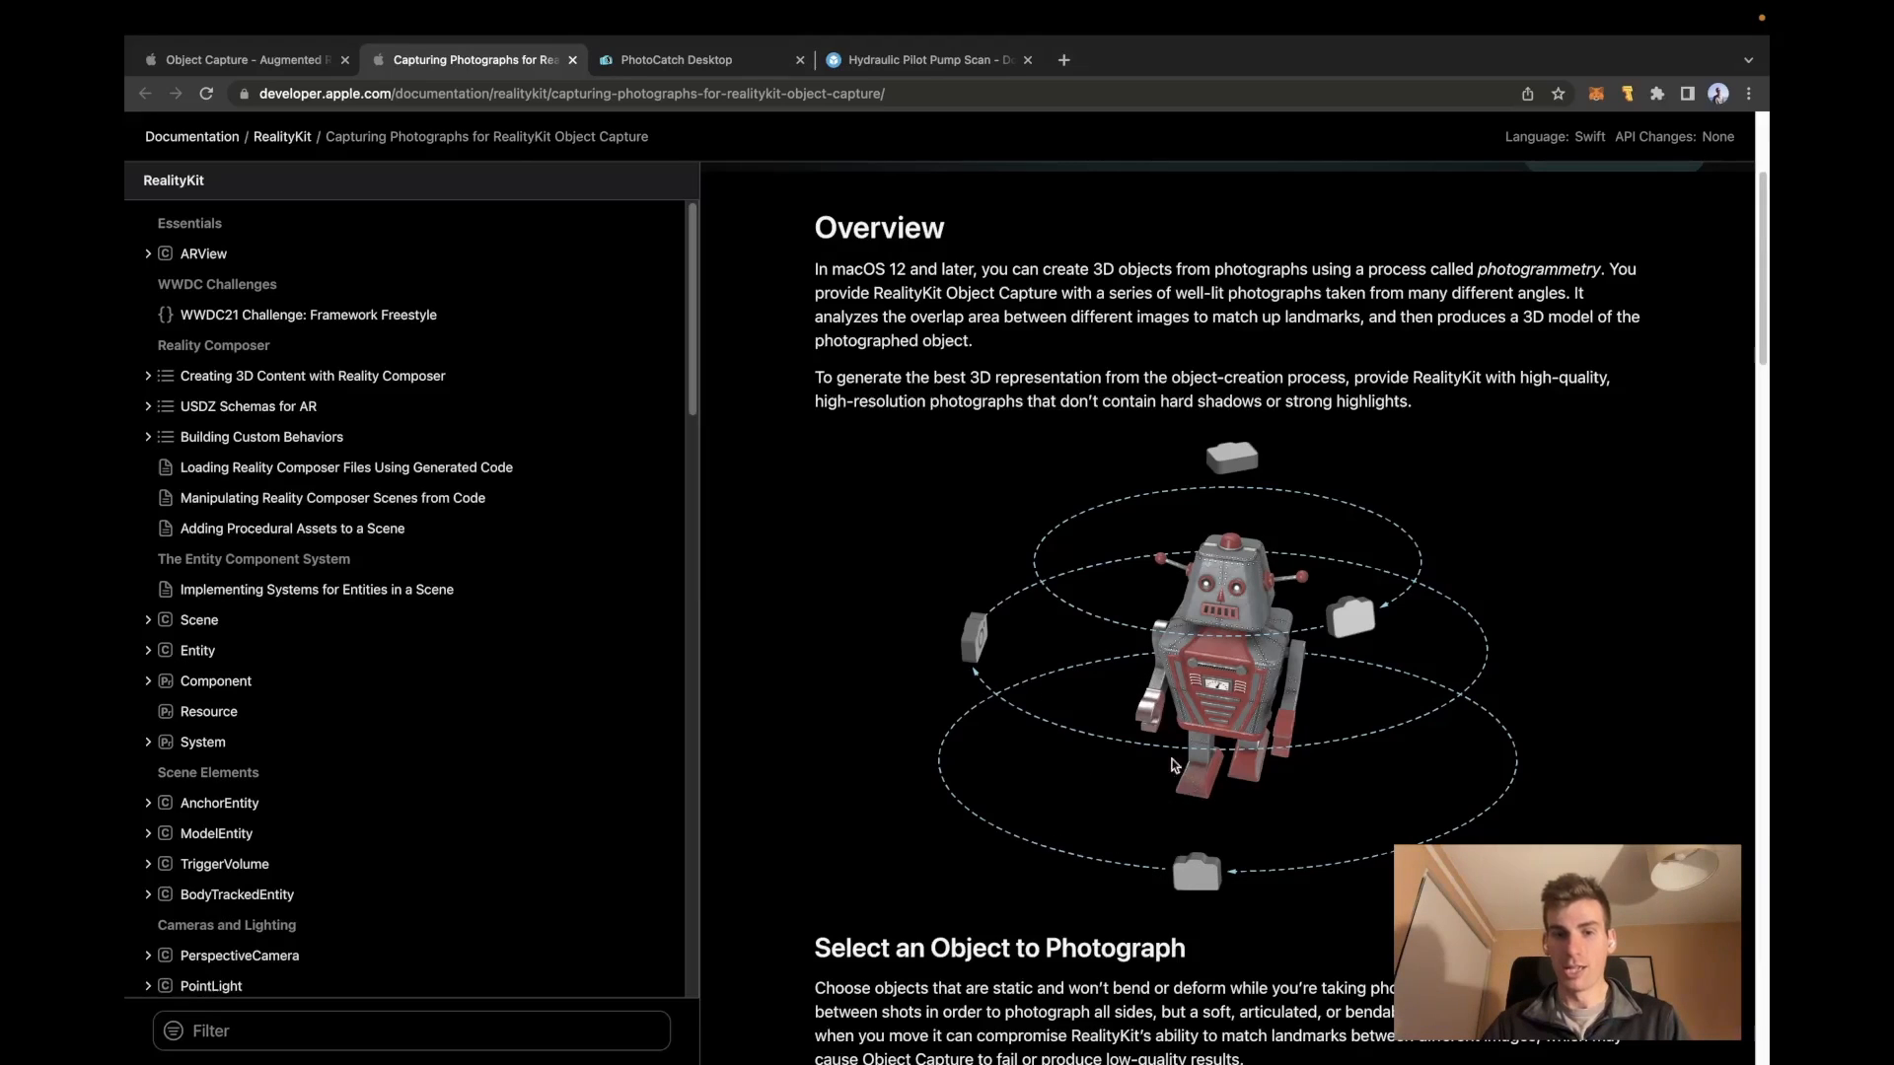
{"action": "mouse_move", "coordinate": [1166, 551]}
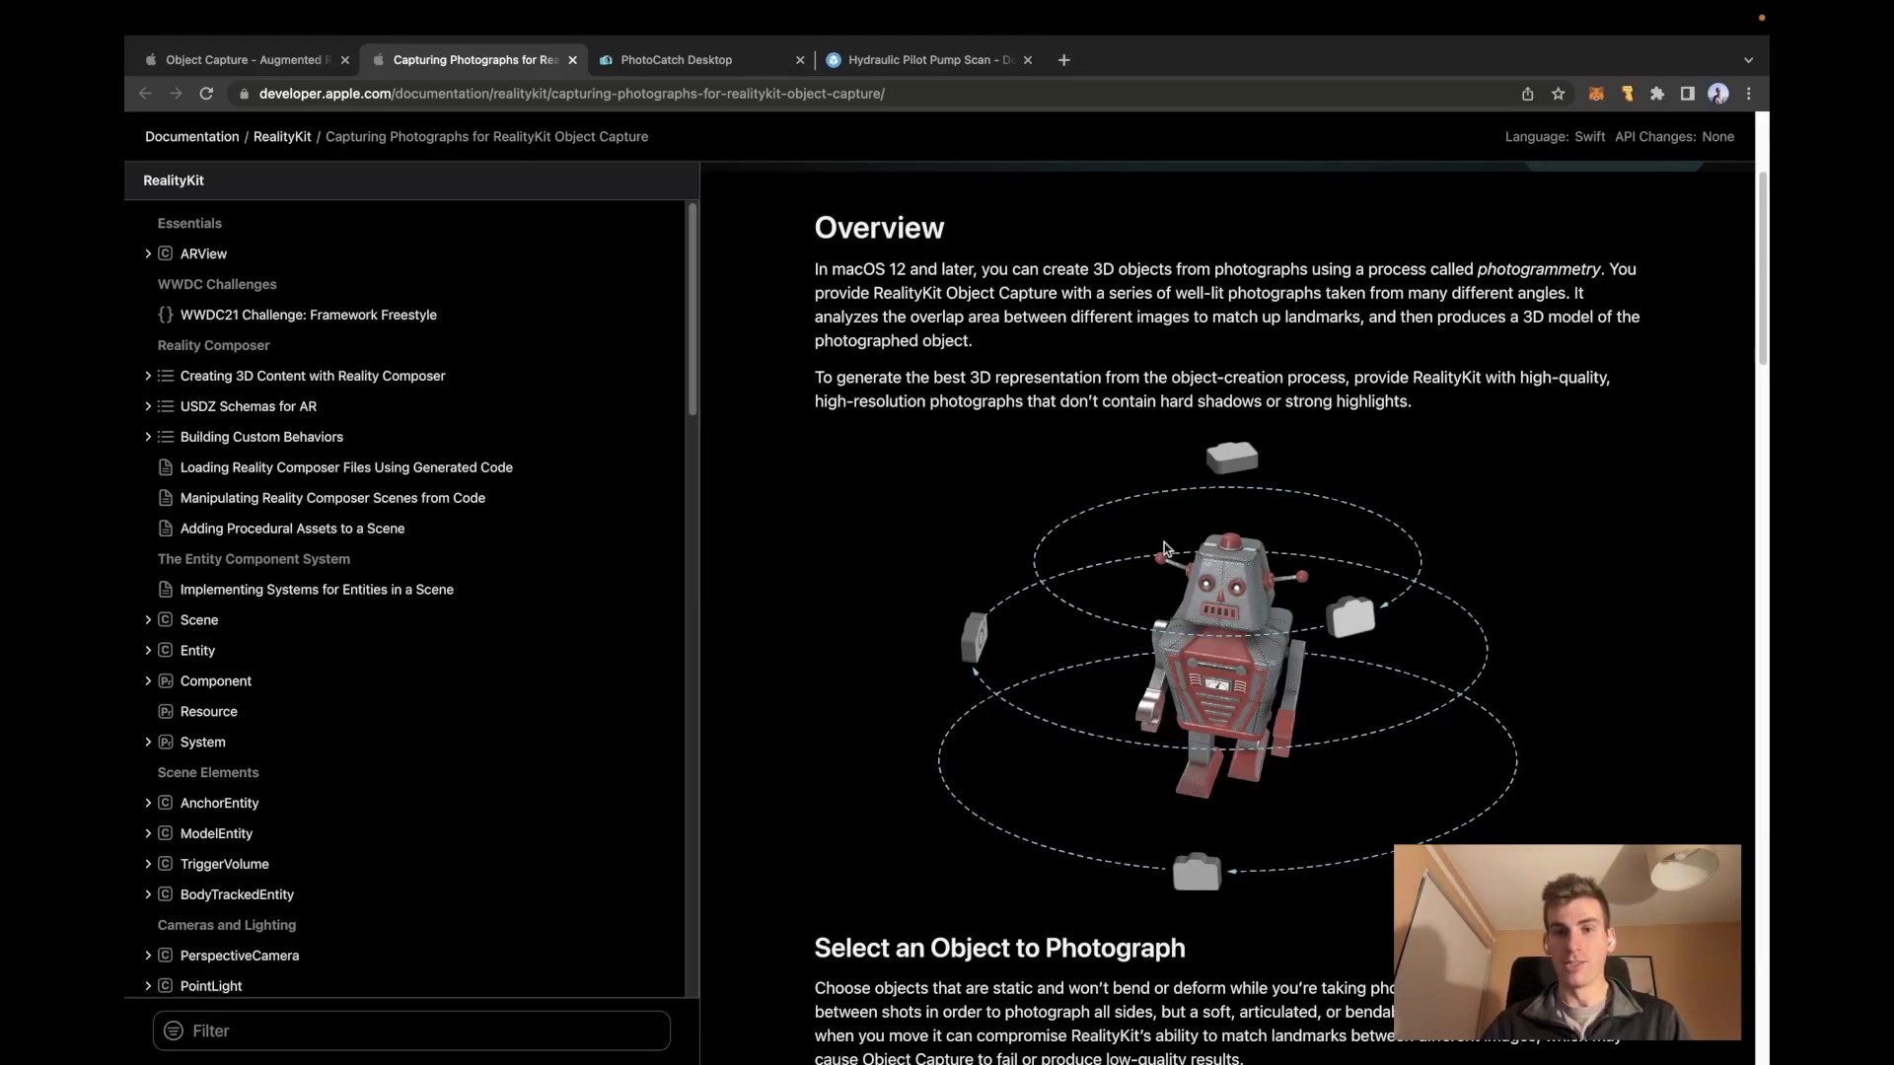
{"action": "mouse_move", "coordinate": [1359, 761]}
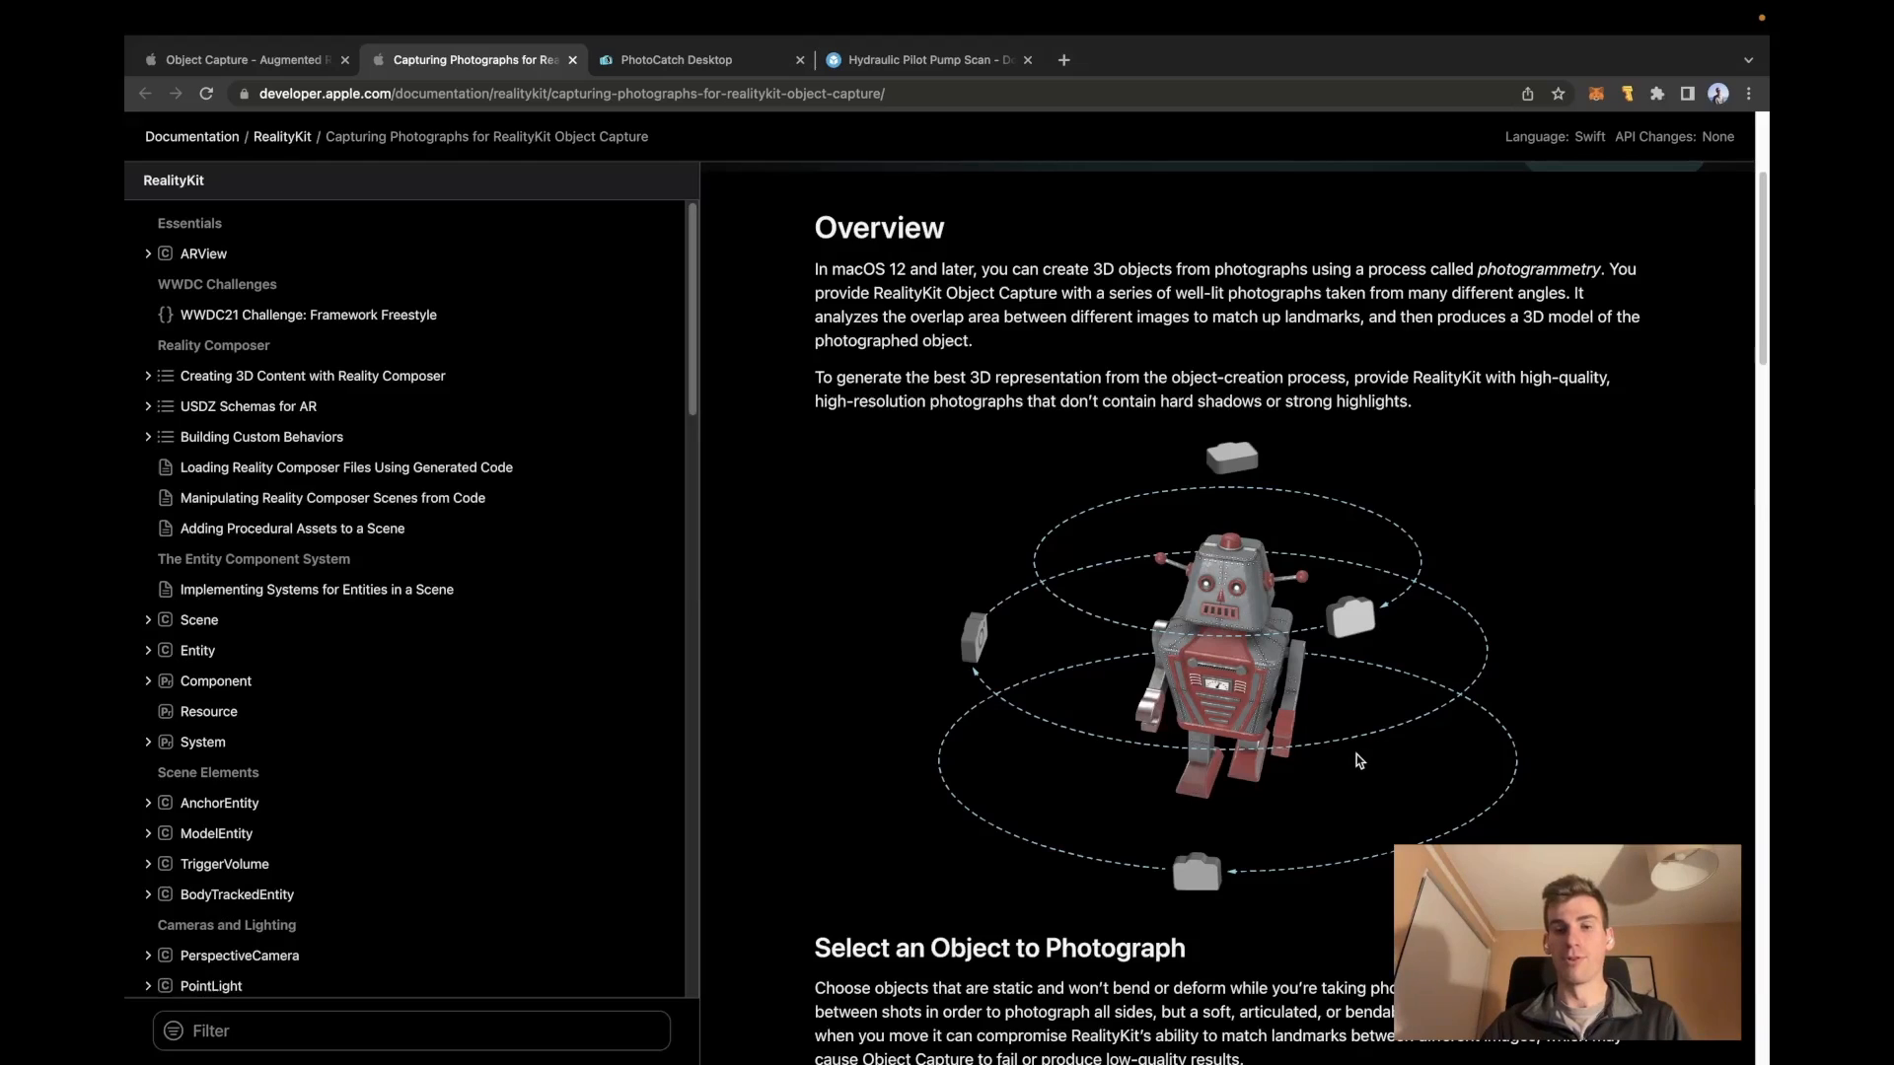
{"action": "mouse_move", "coordinate": [1172, 704]}
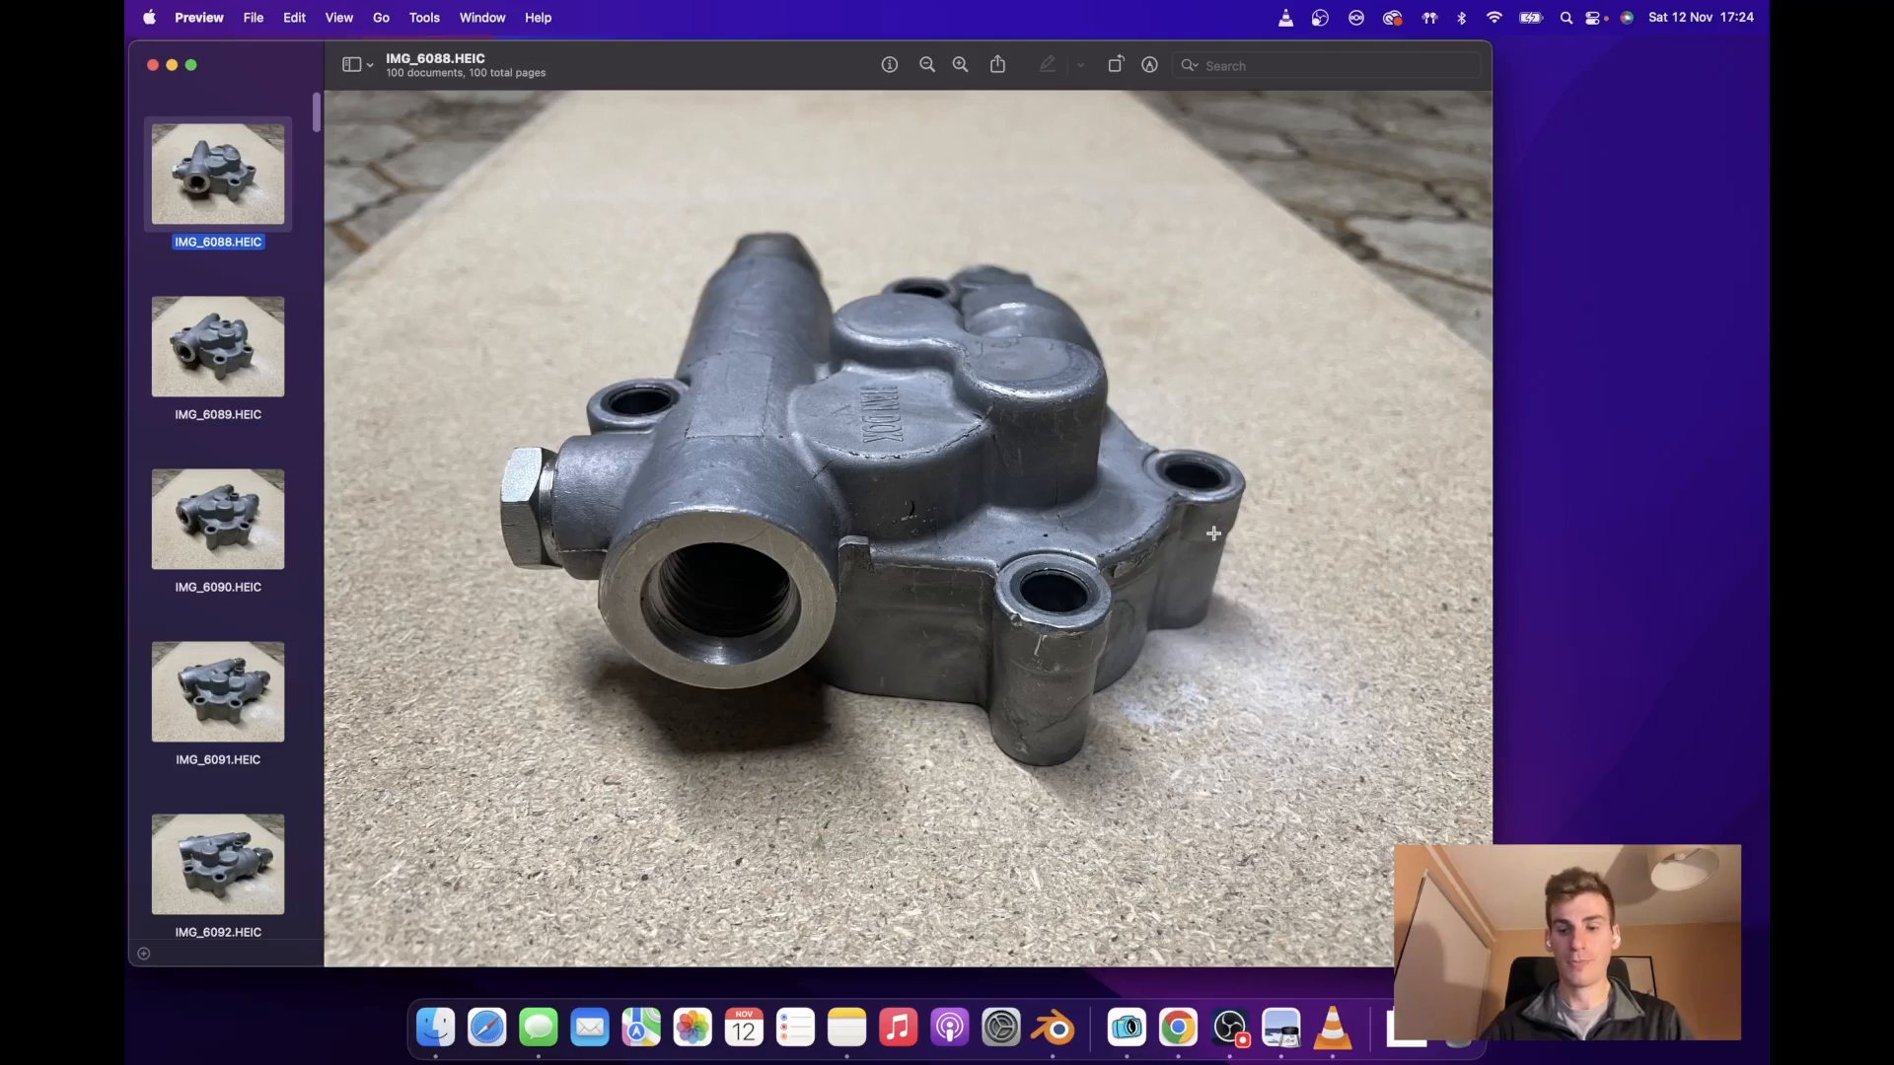
Select a photo thumbnail in the Preview sidebar to browse the pump housing HEIC shots.
{"action": "left_click", "coordinate": [217, 846]}
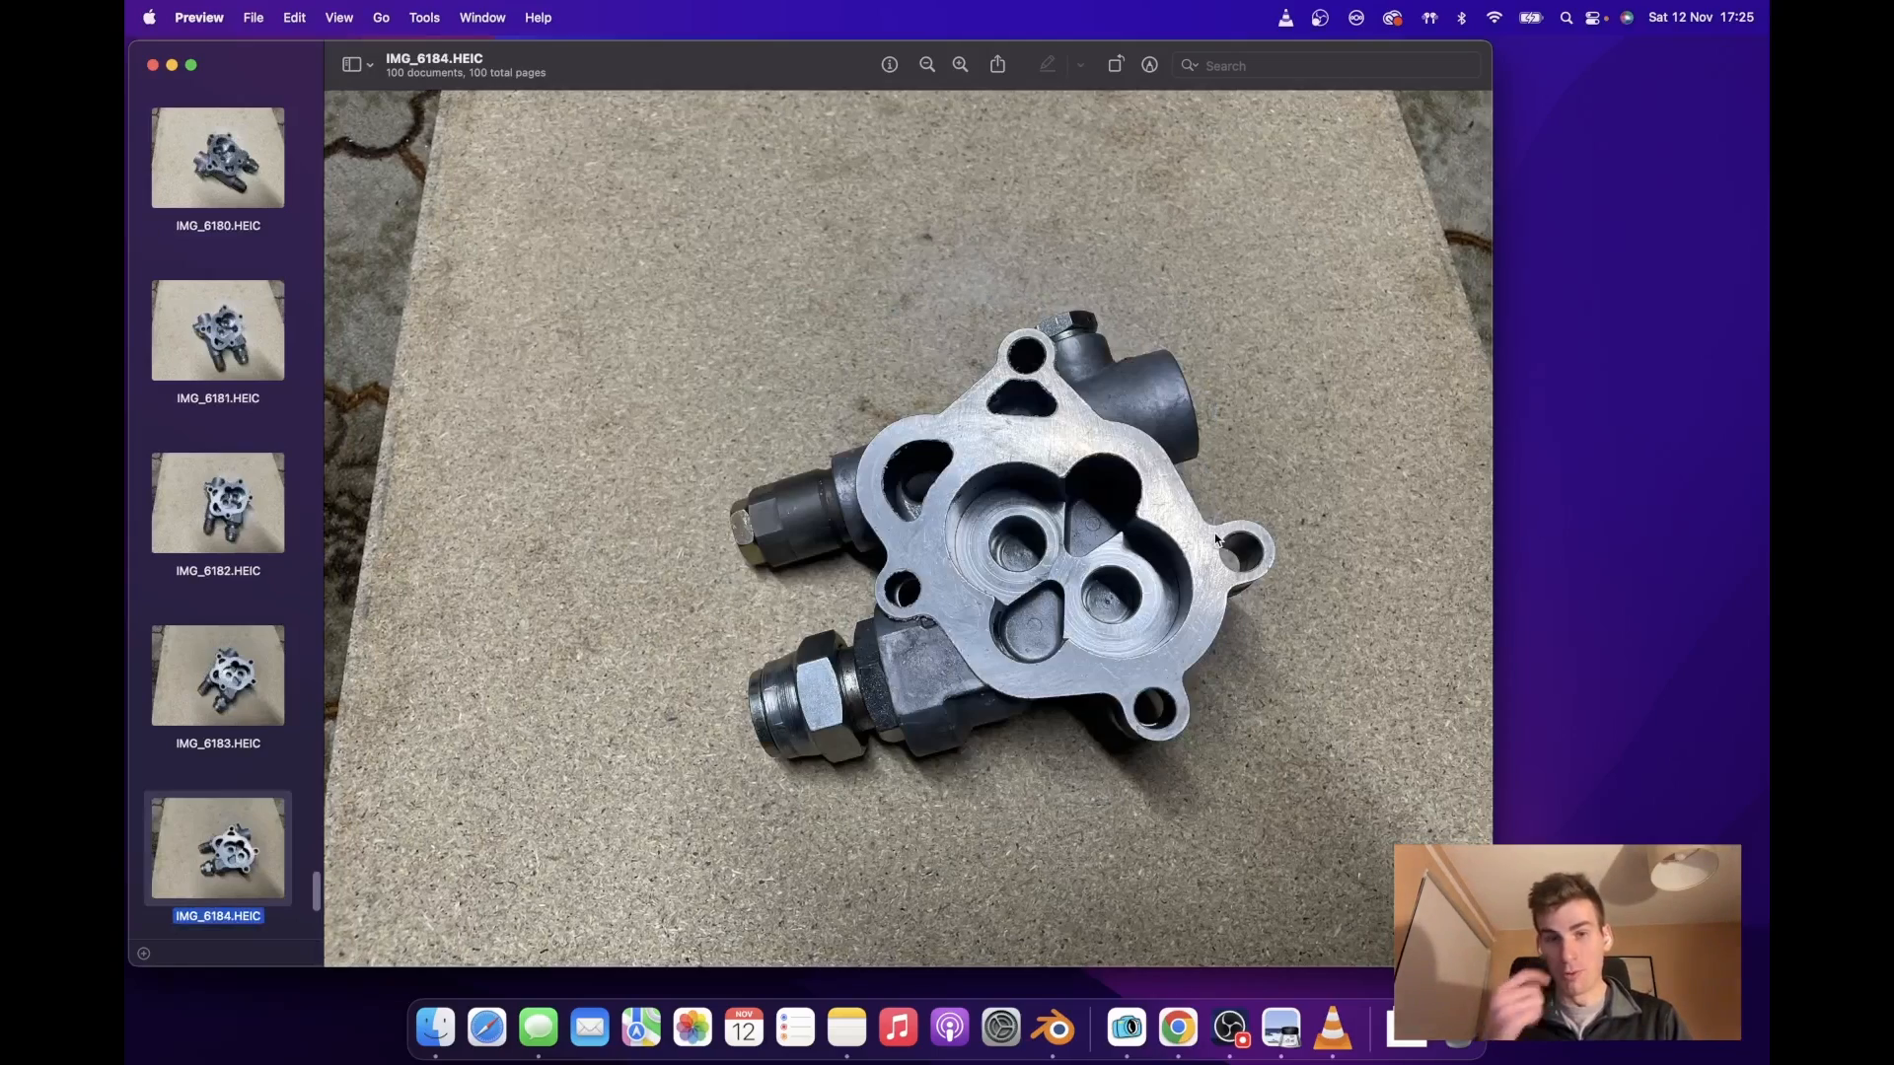
Step through IMG_6185, IMG_6186 and IMG_6187 in the sidebar to view the housing underside.
{"action": "left_click", "coordinate": [217, 503]}
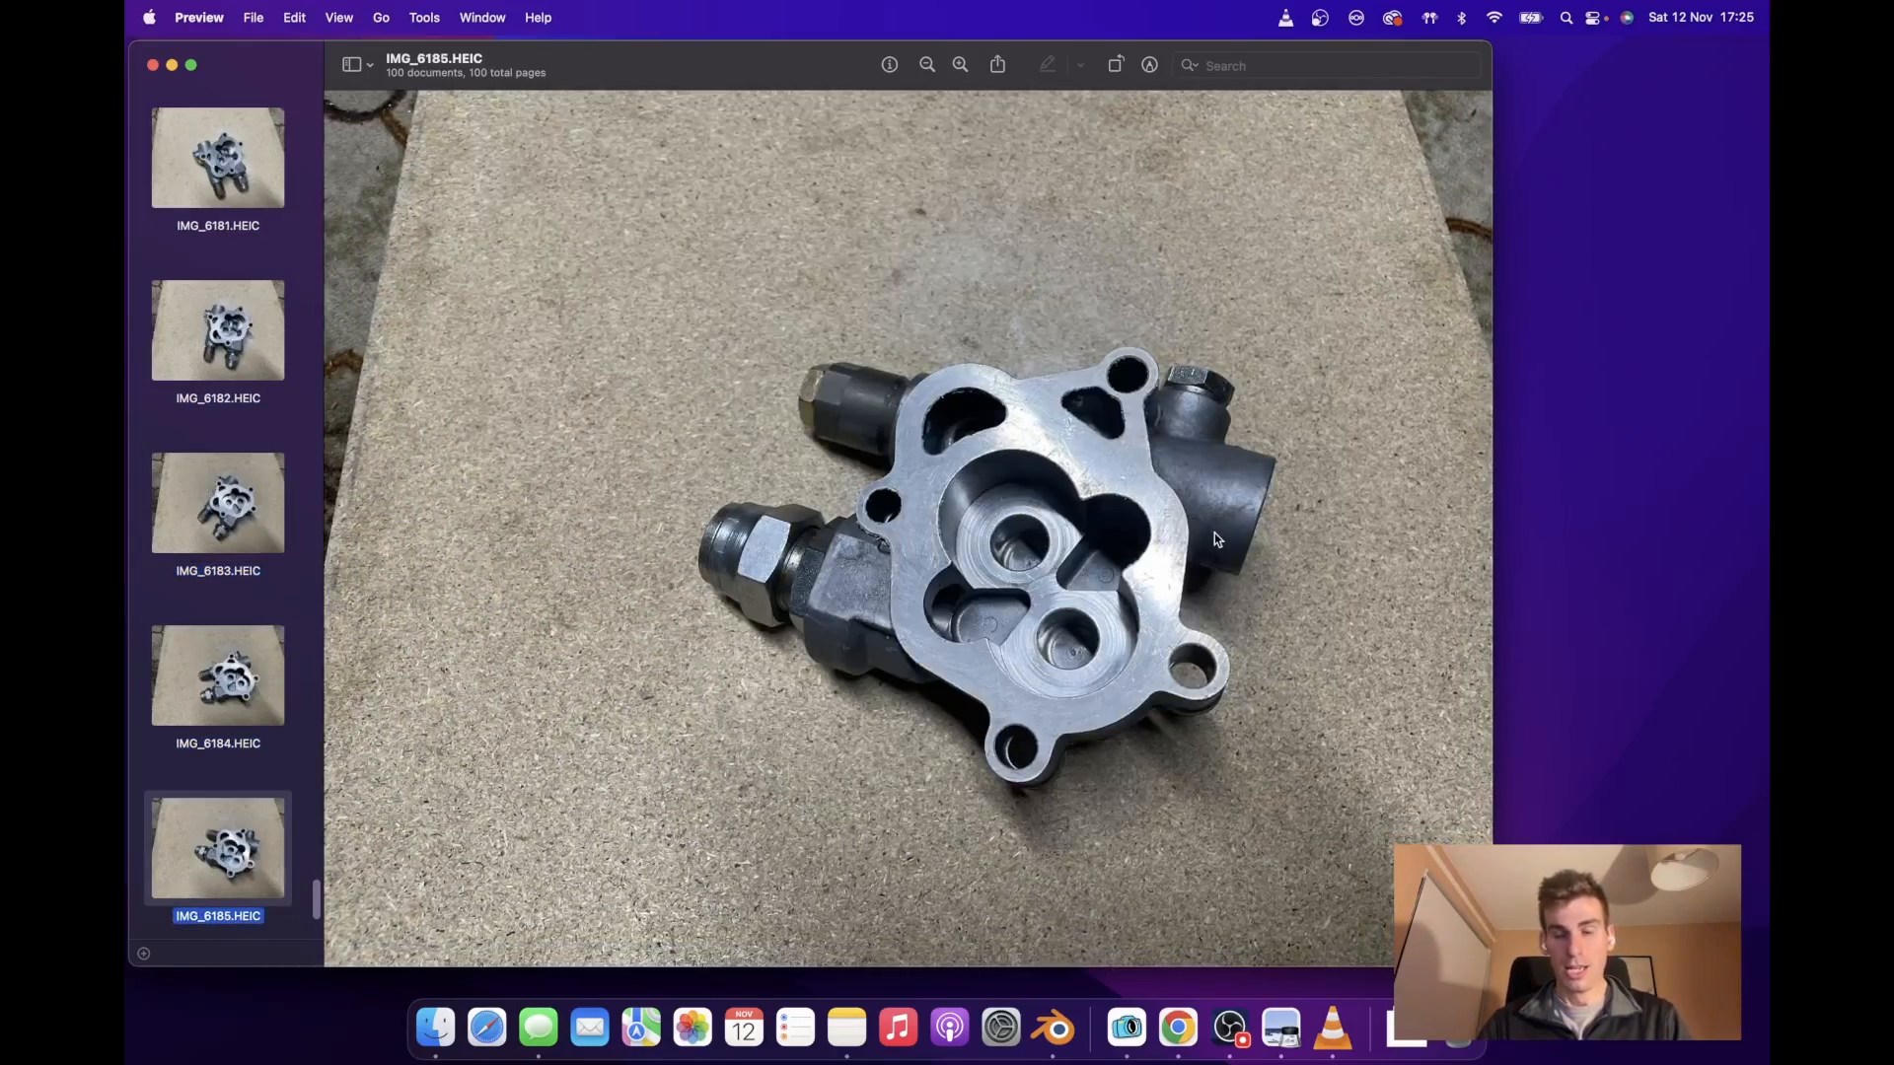
{"action": "key", "text": "Down"}
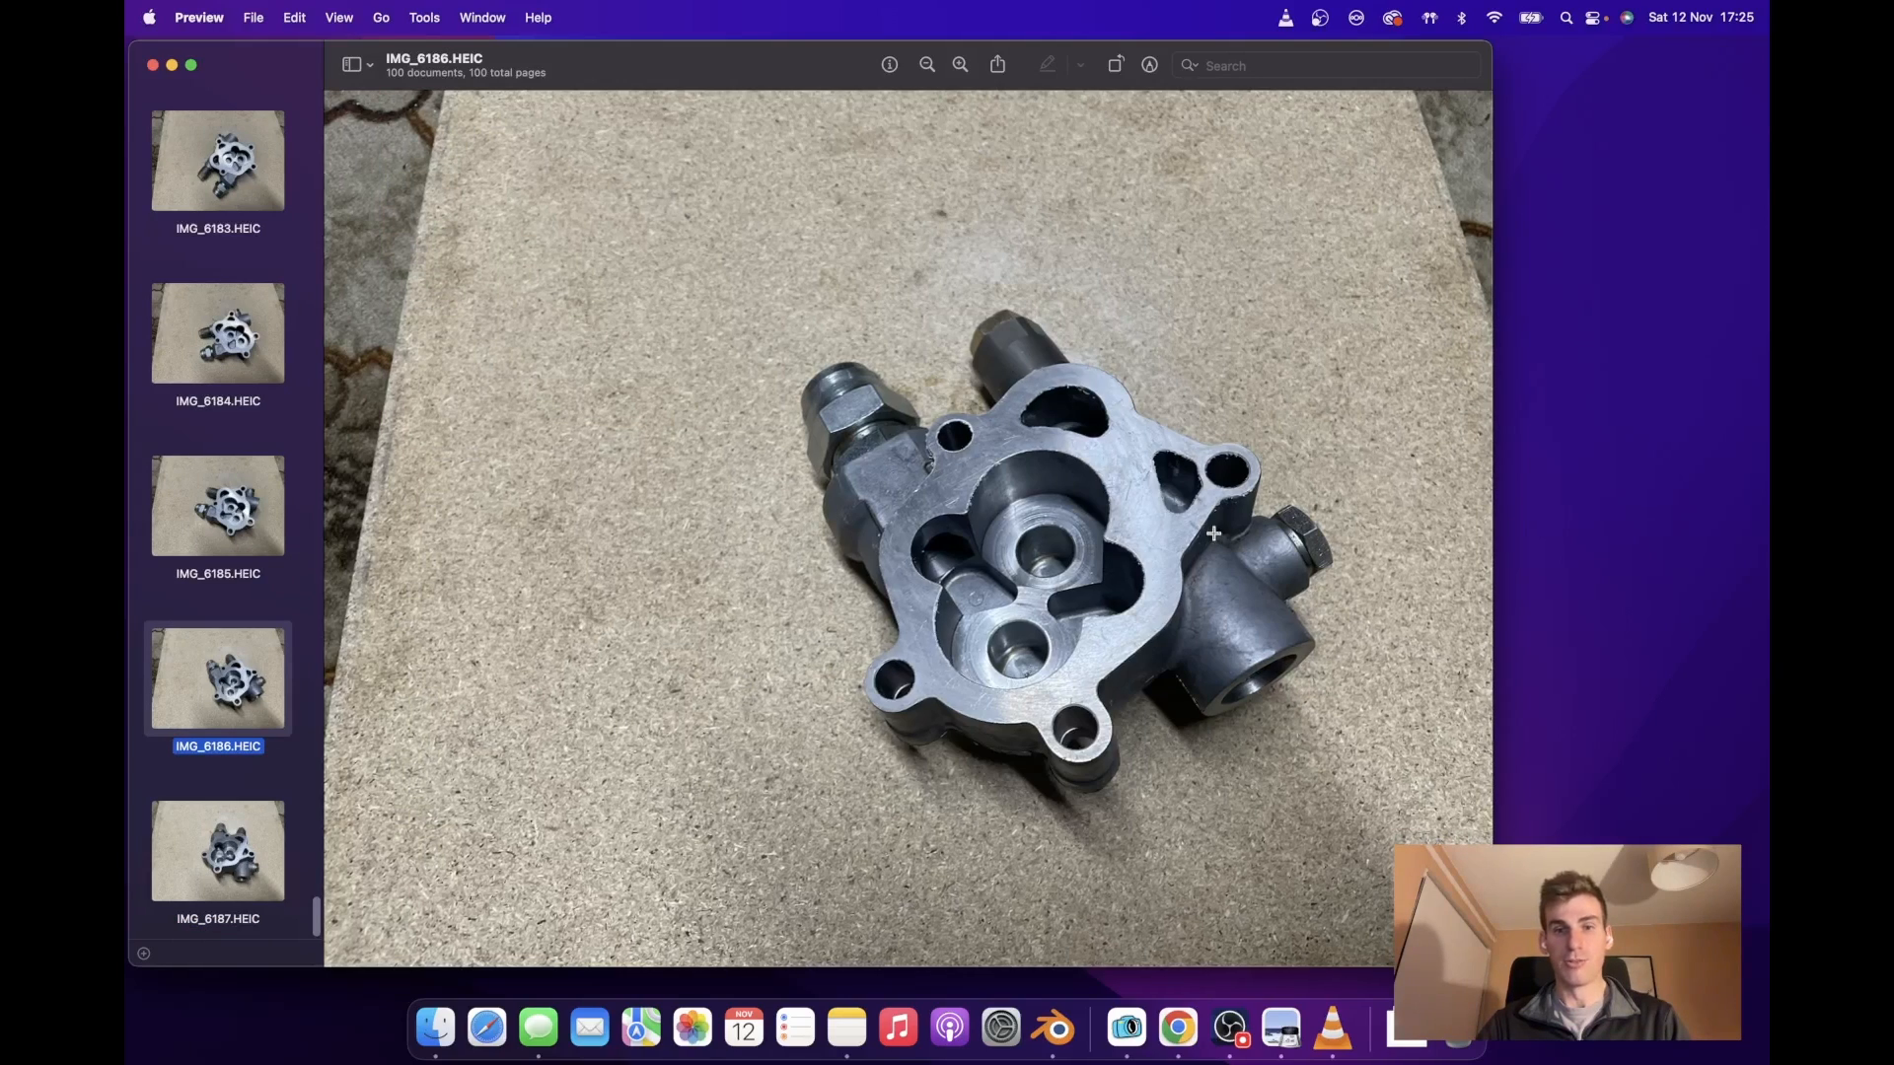
{"action": "left_click", "coordinate": [217, 853]}
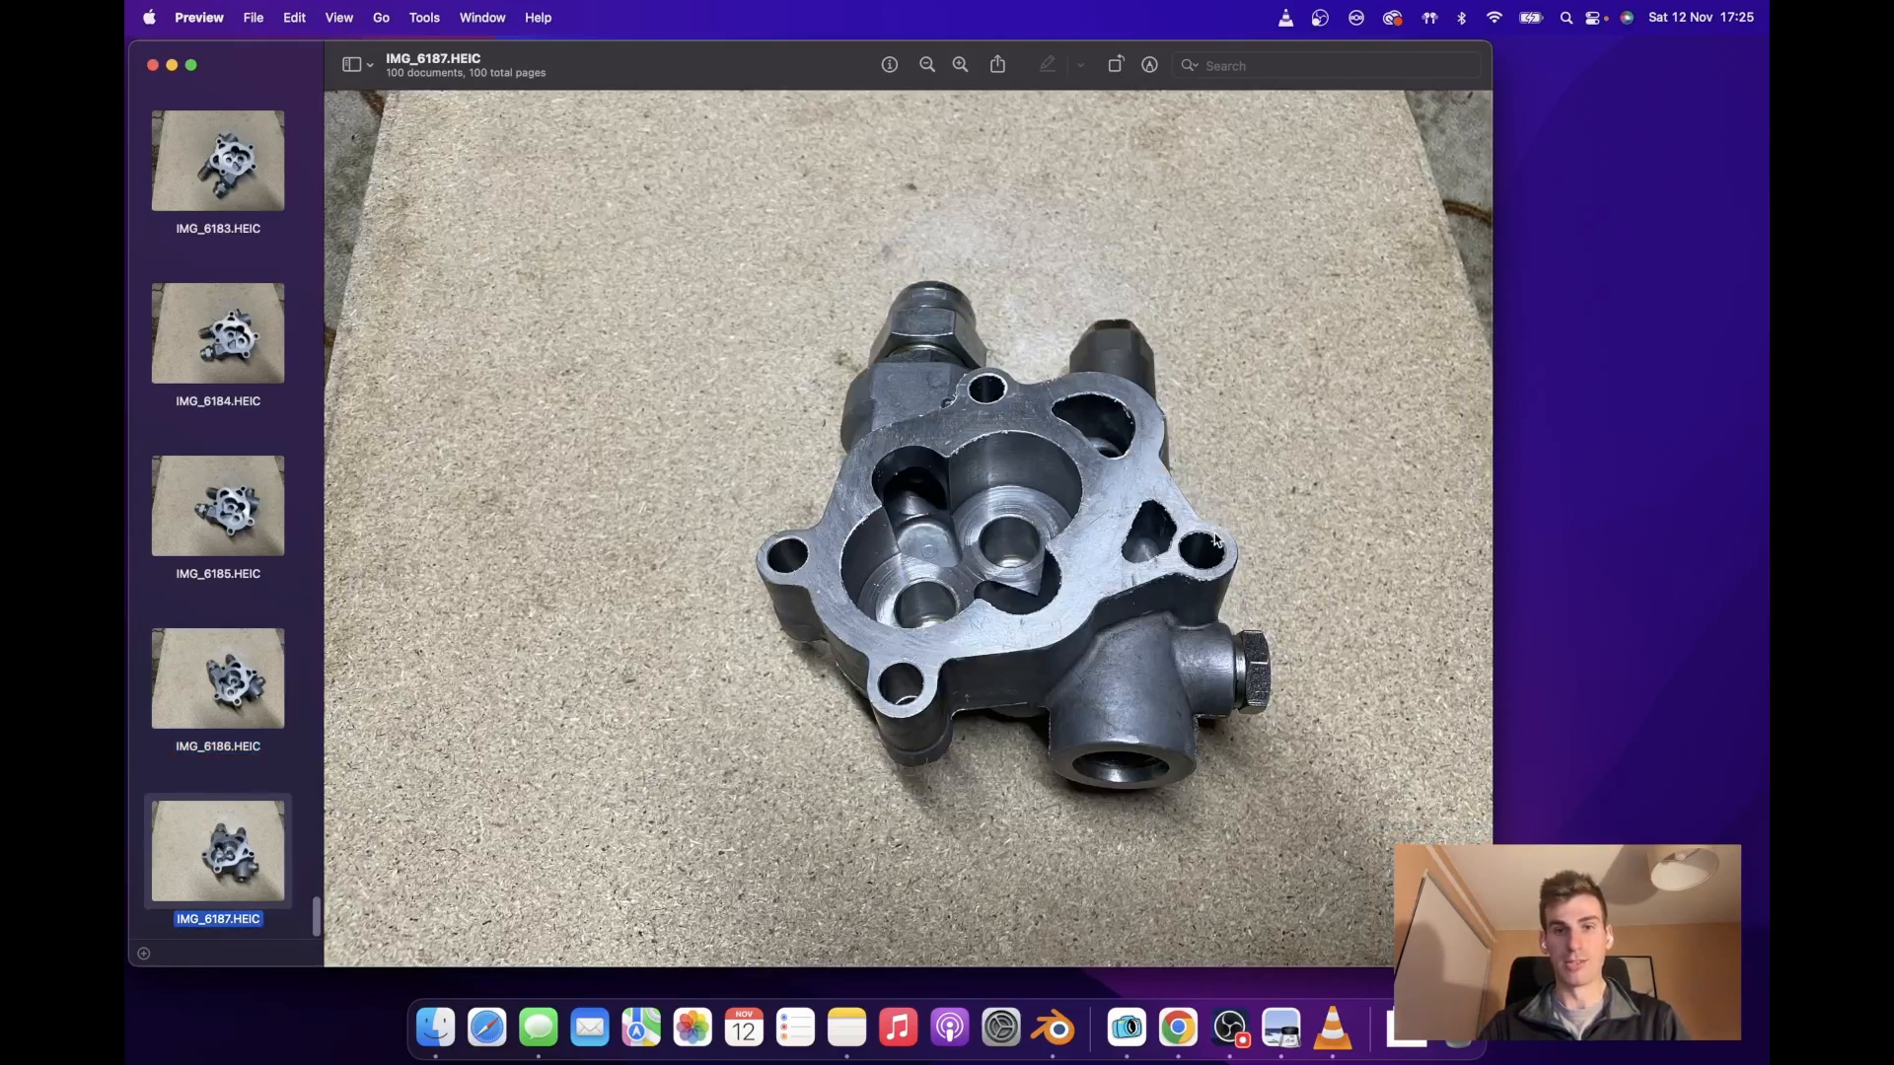
{"action": "left_click", "coordinate": [217, 334]}
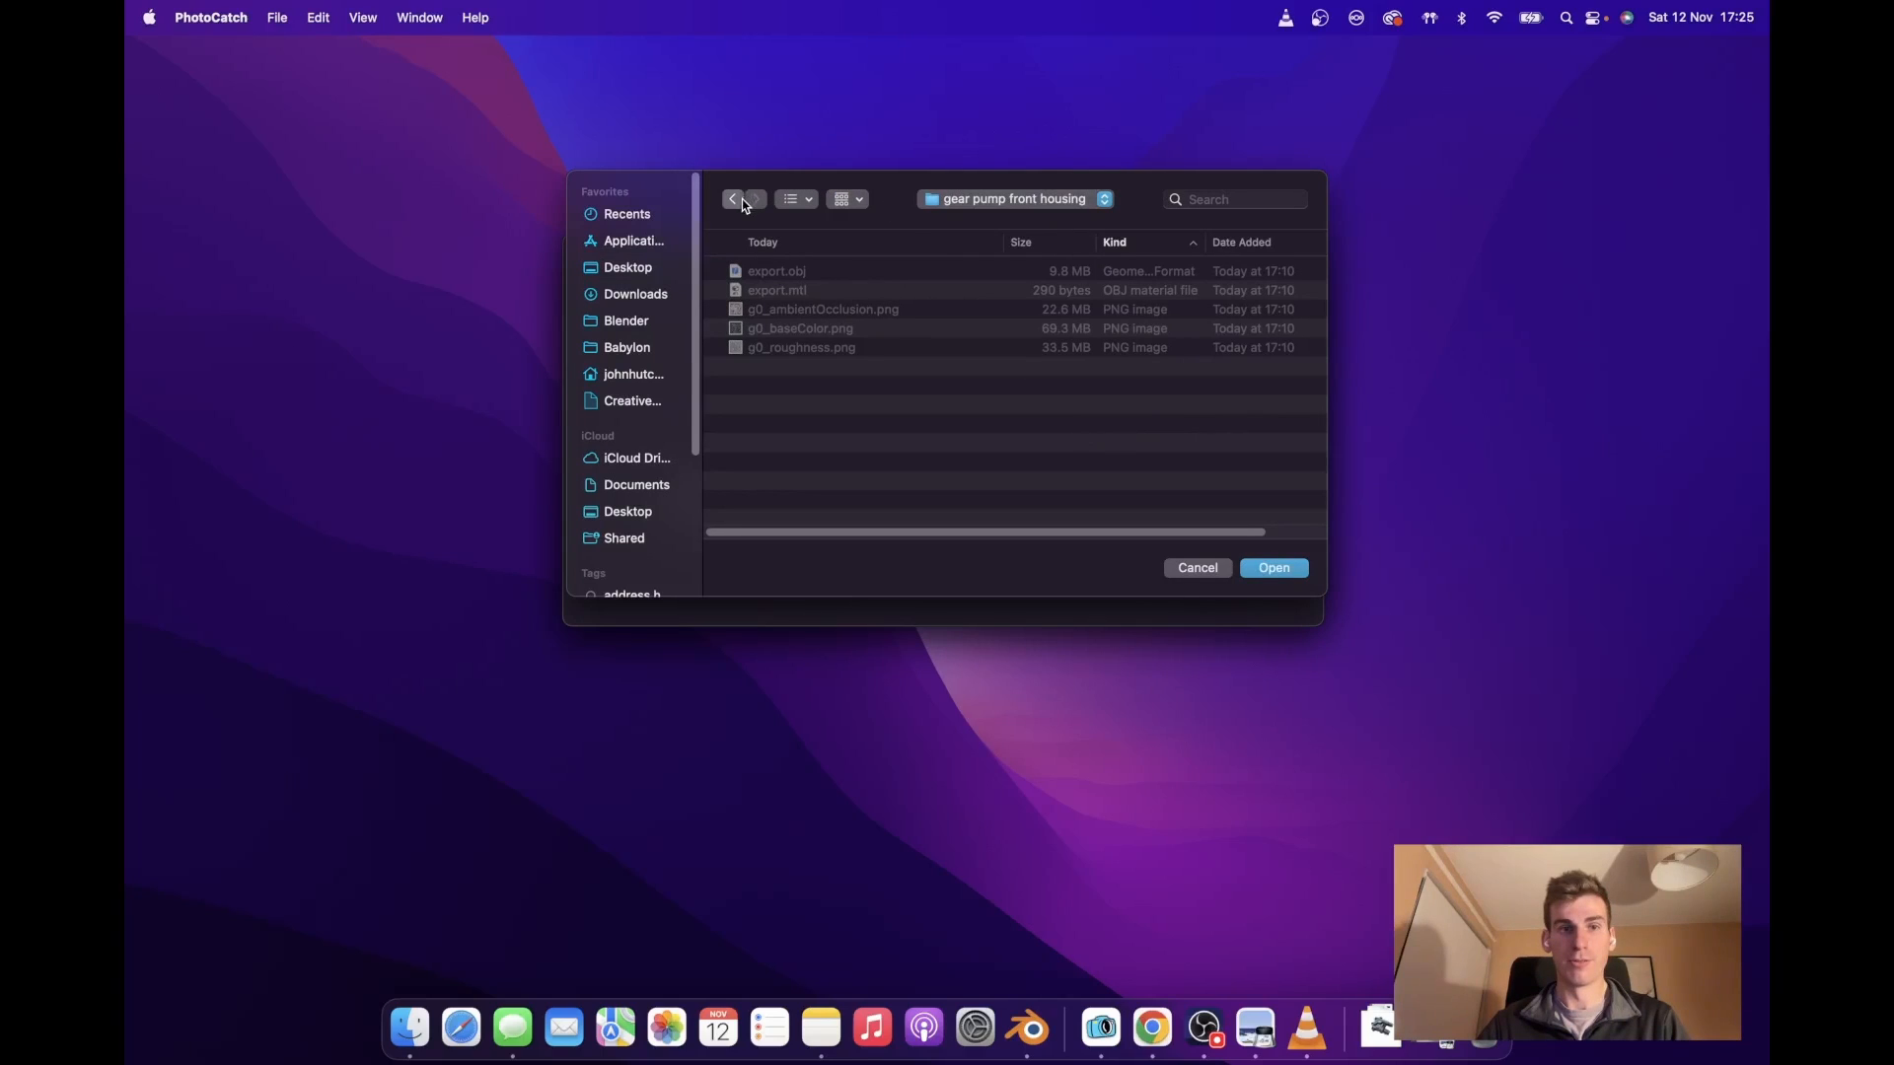
Navigate gear pump > photos for scan > front housing and load that folder as the model source.
{"action": "left_click", "coordinate": [1015, 197]}
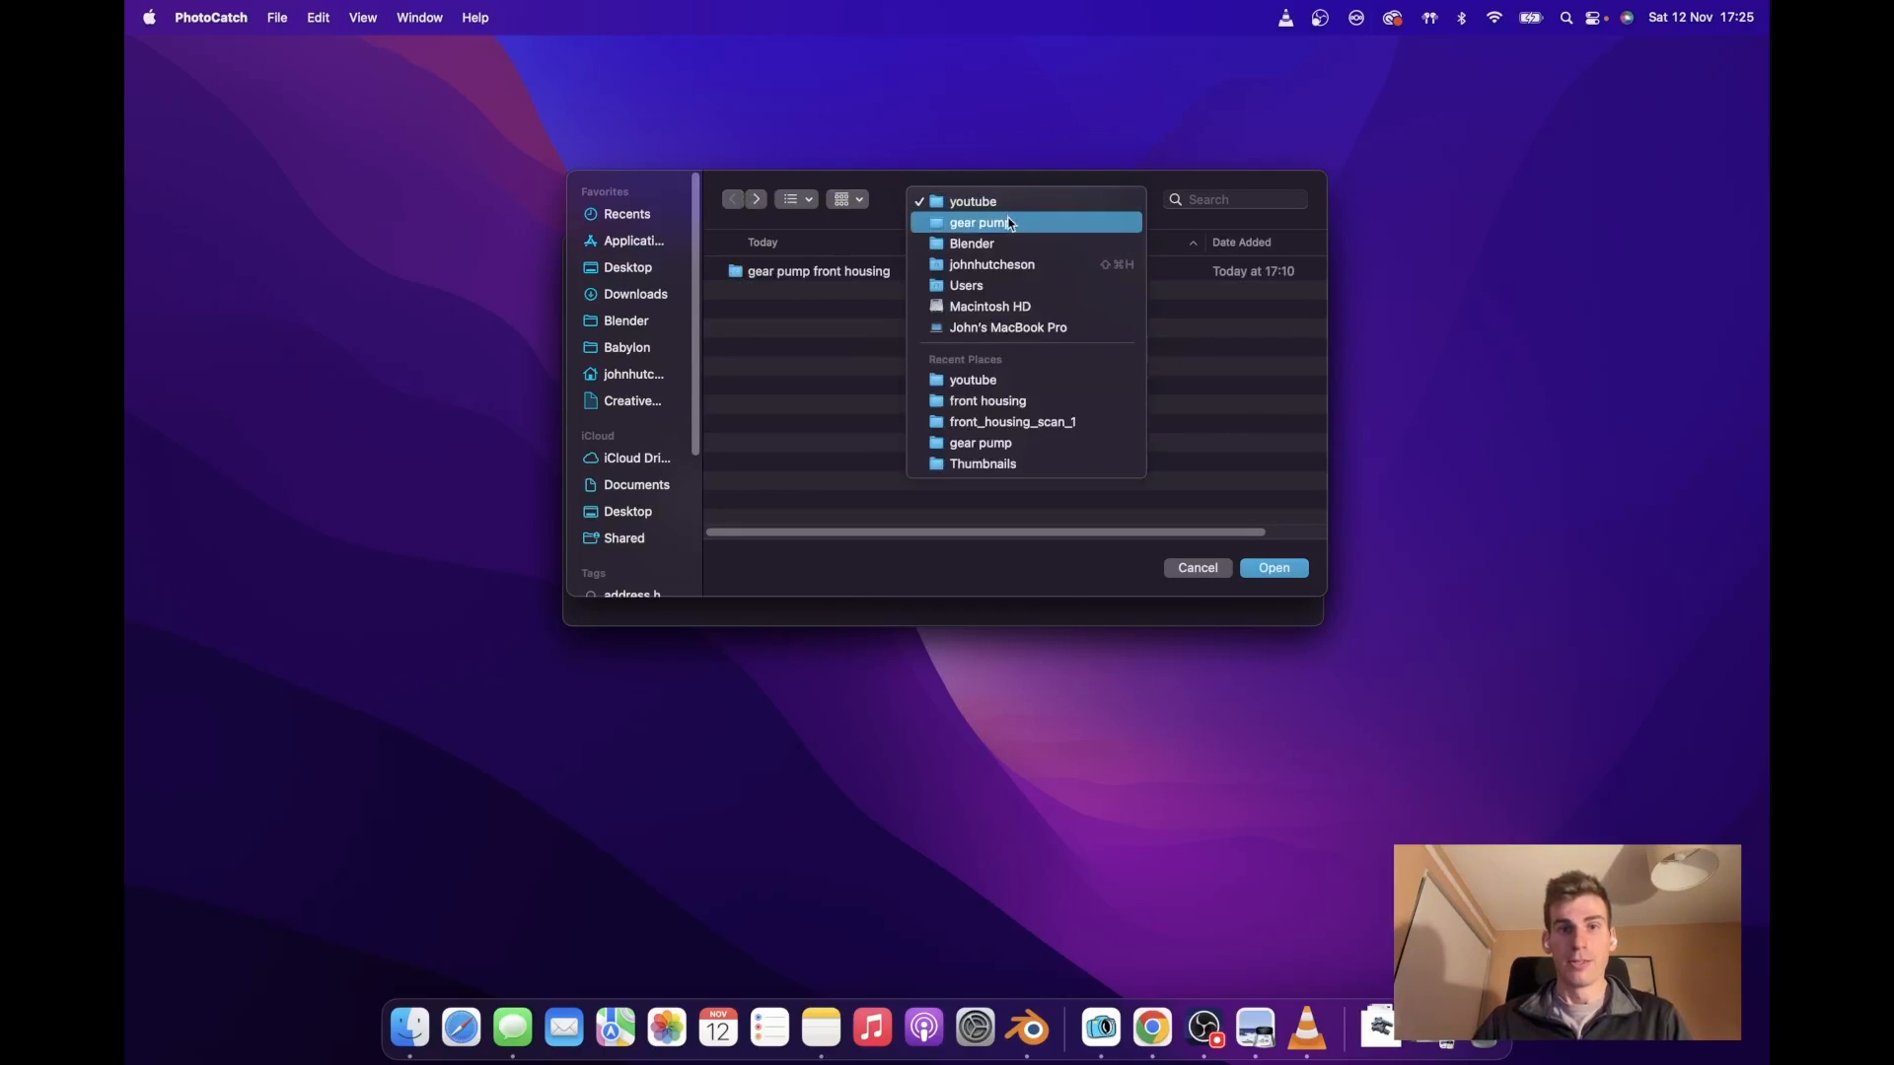
{"action": "left_click", "coordinate": [981, 222]}
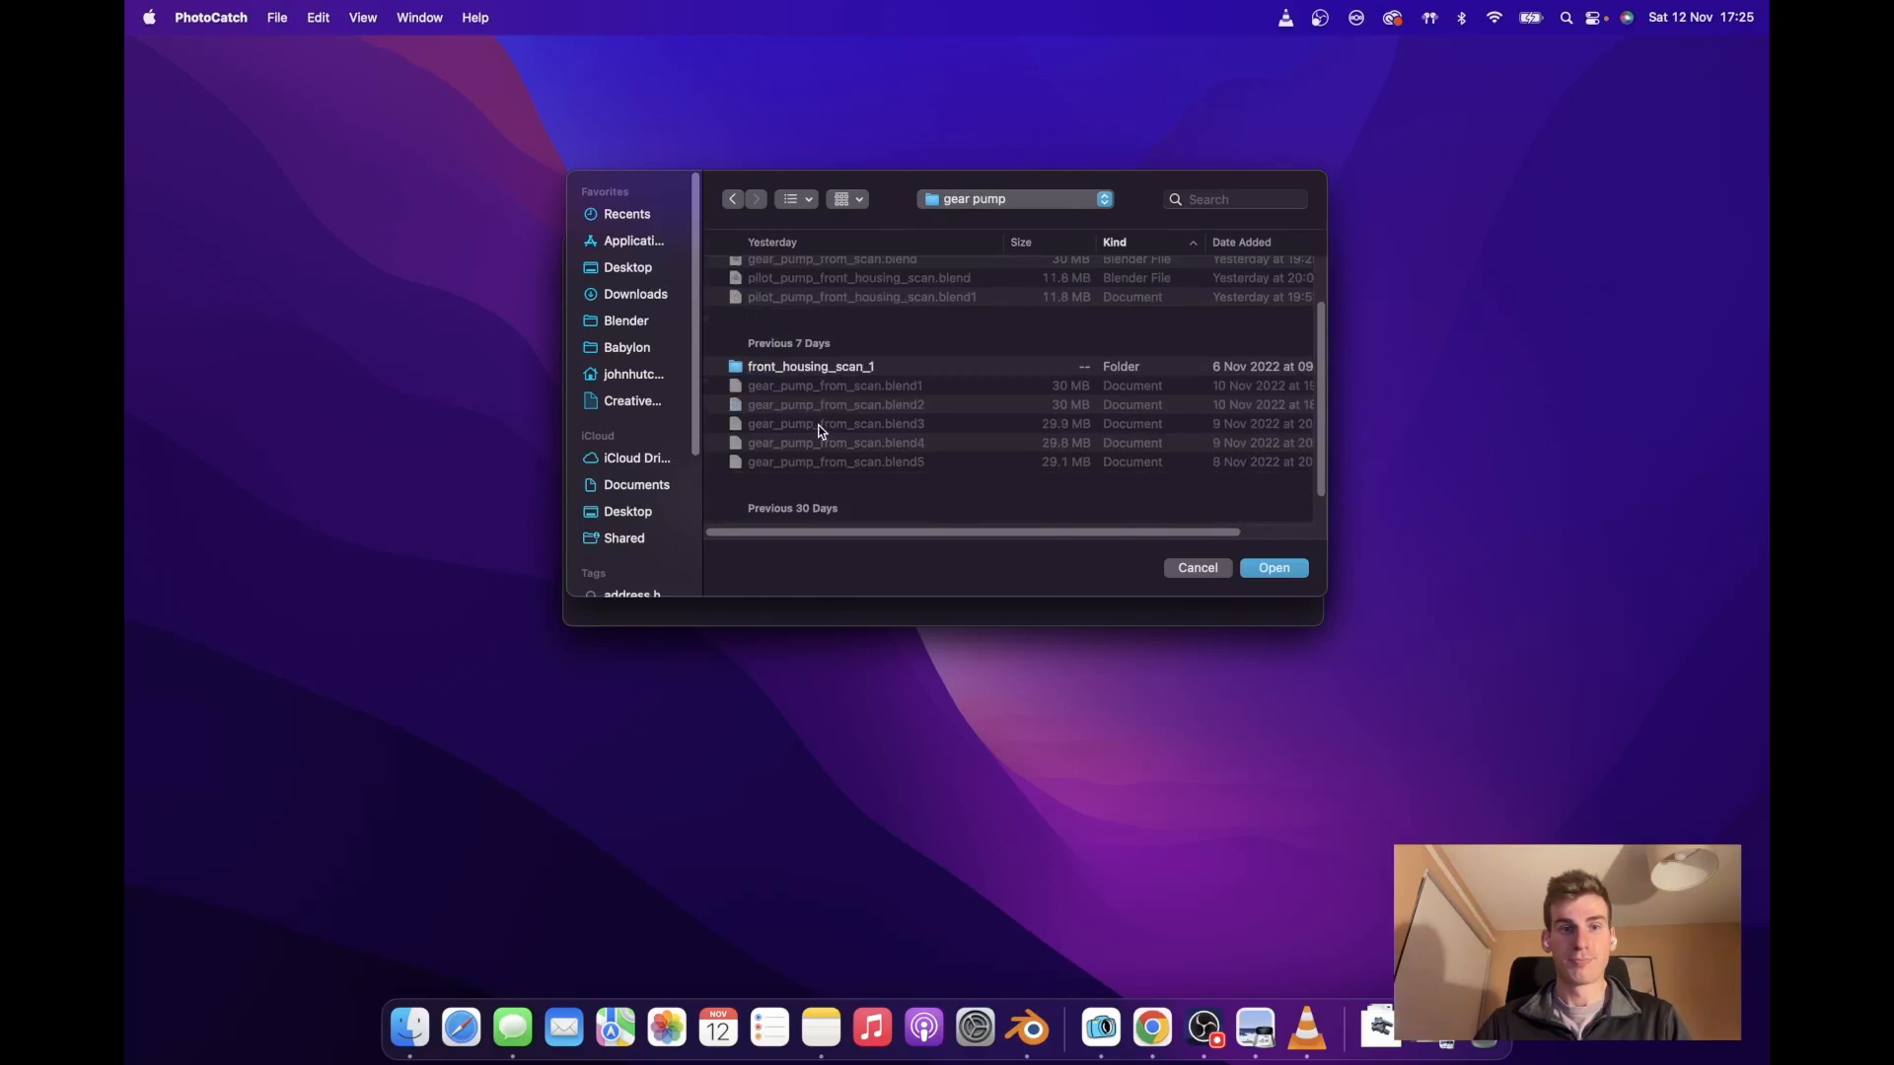
{"action": "double_click", "coordinate": [809, 367]}
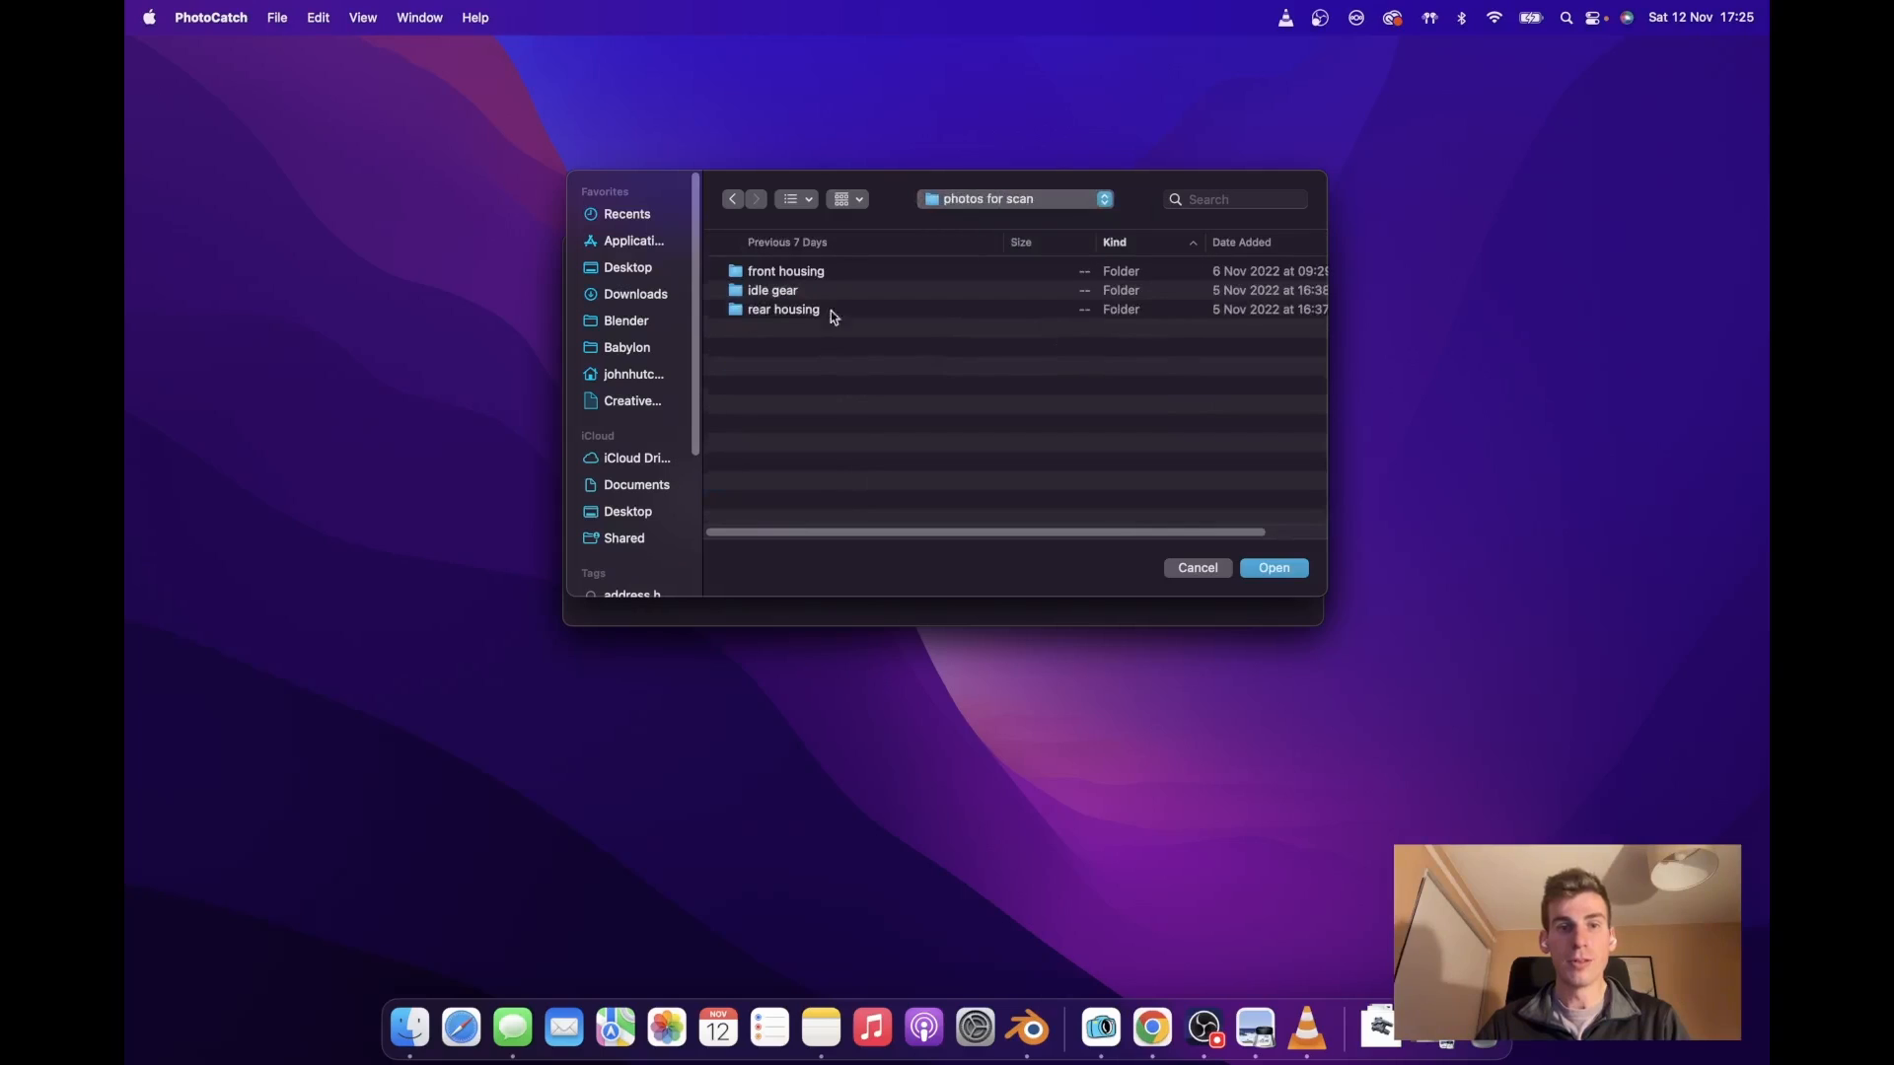
{"action": "double_click", "coordinate": [786, 270]}
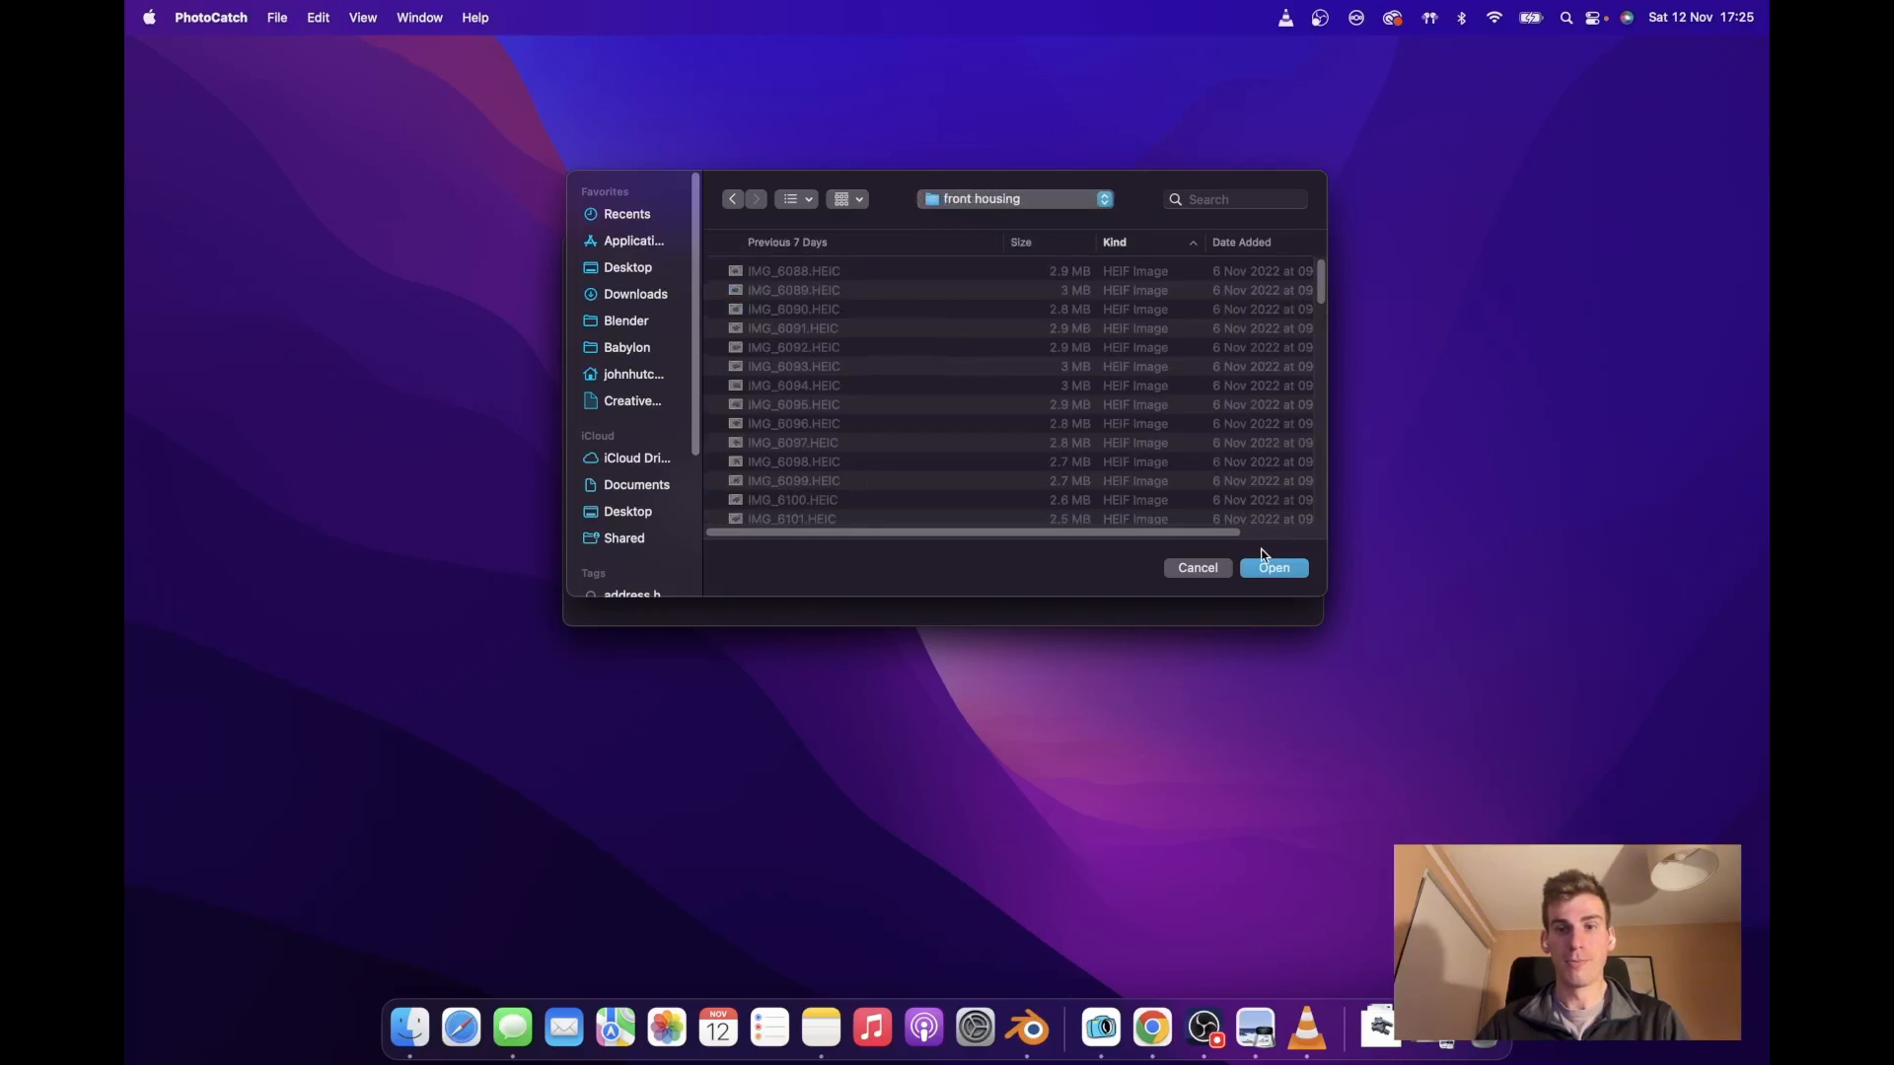
{"action": "left_click", "coordinate": [1273, 568]}
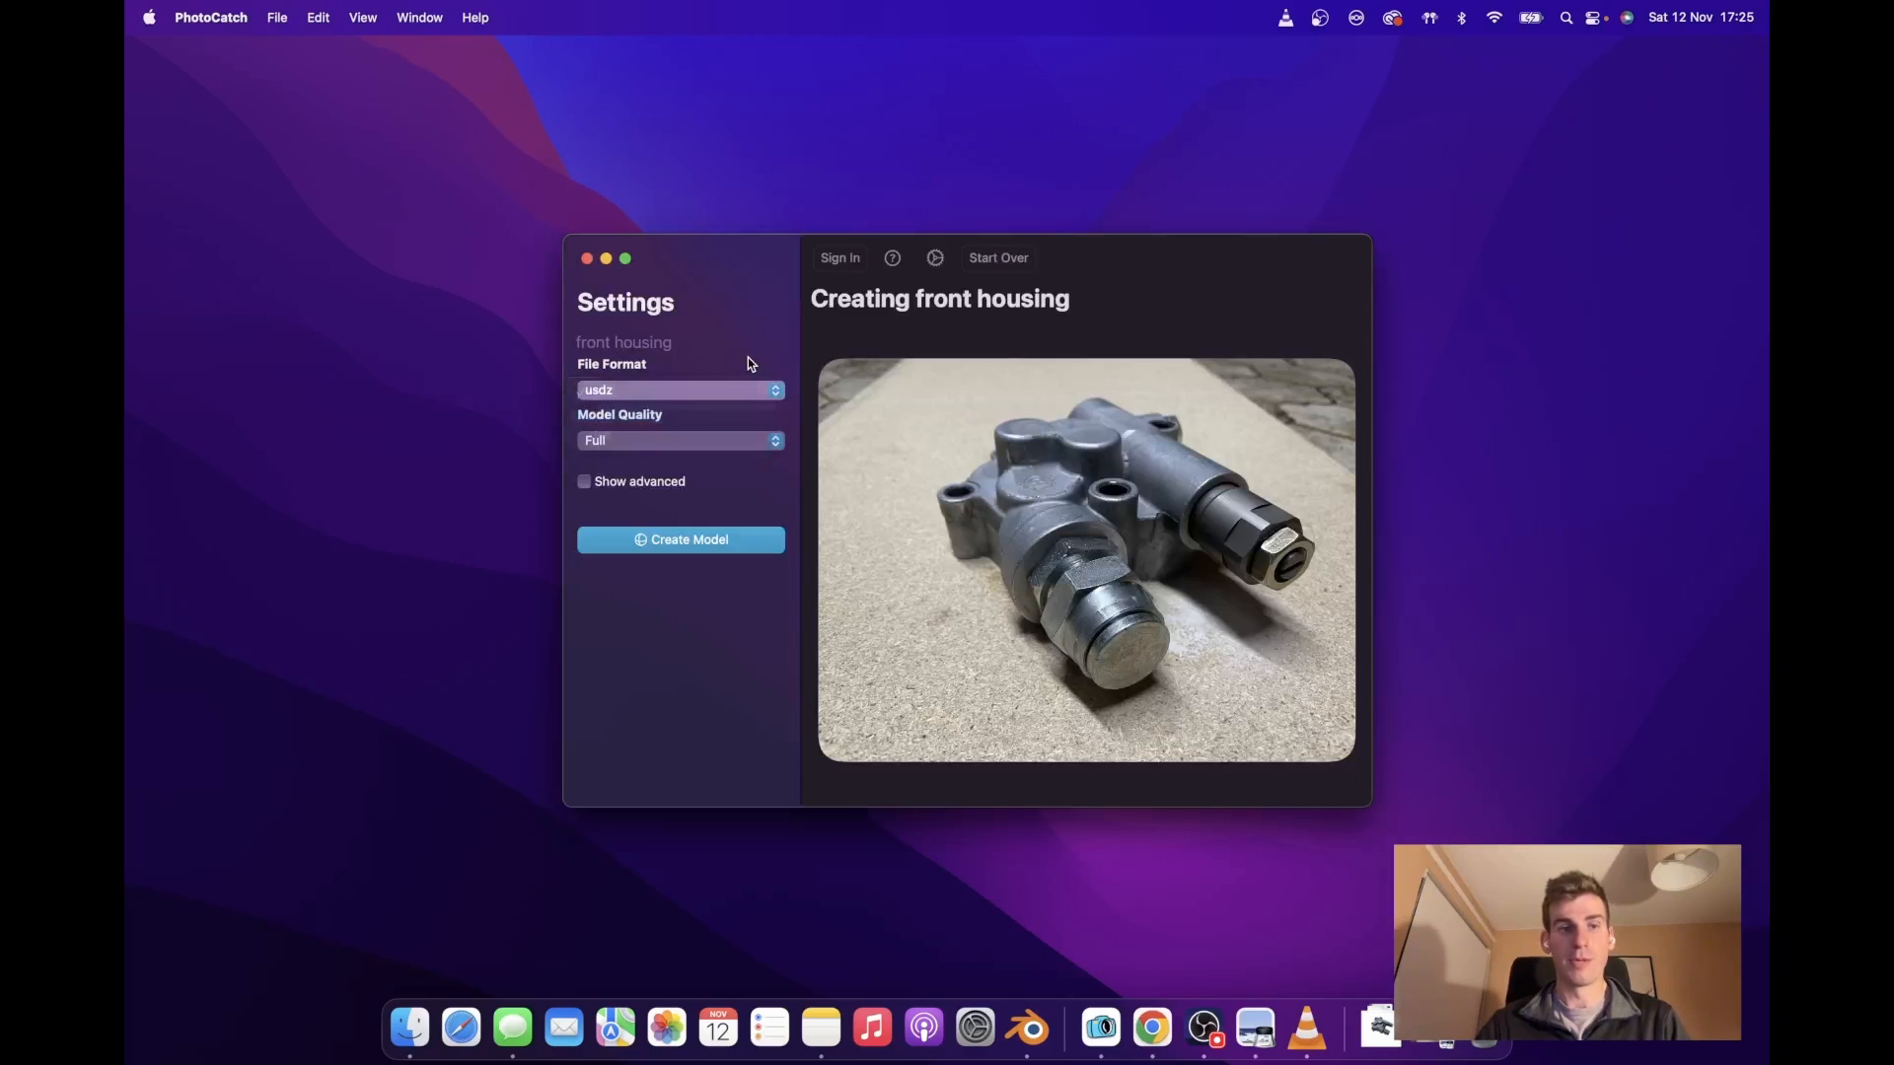
{"action": "left_click", "coordinate": [678, 389]}
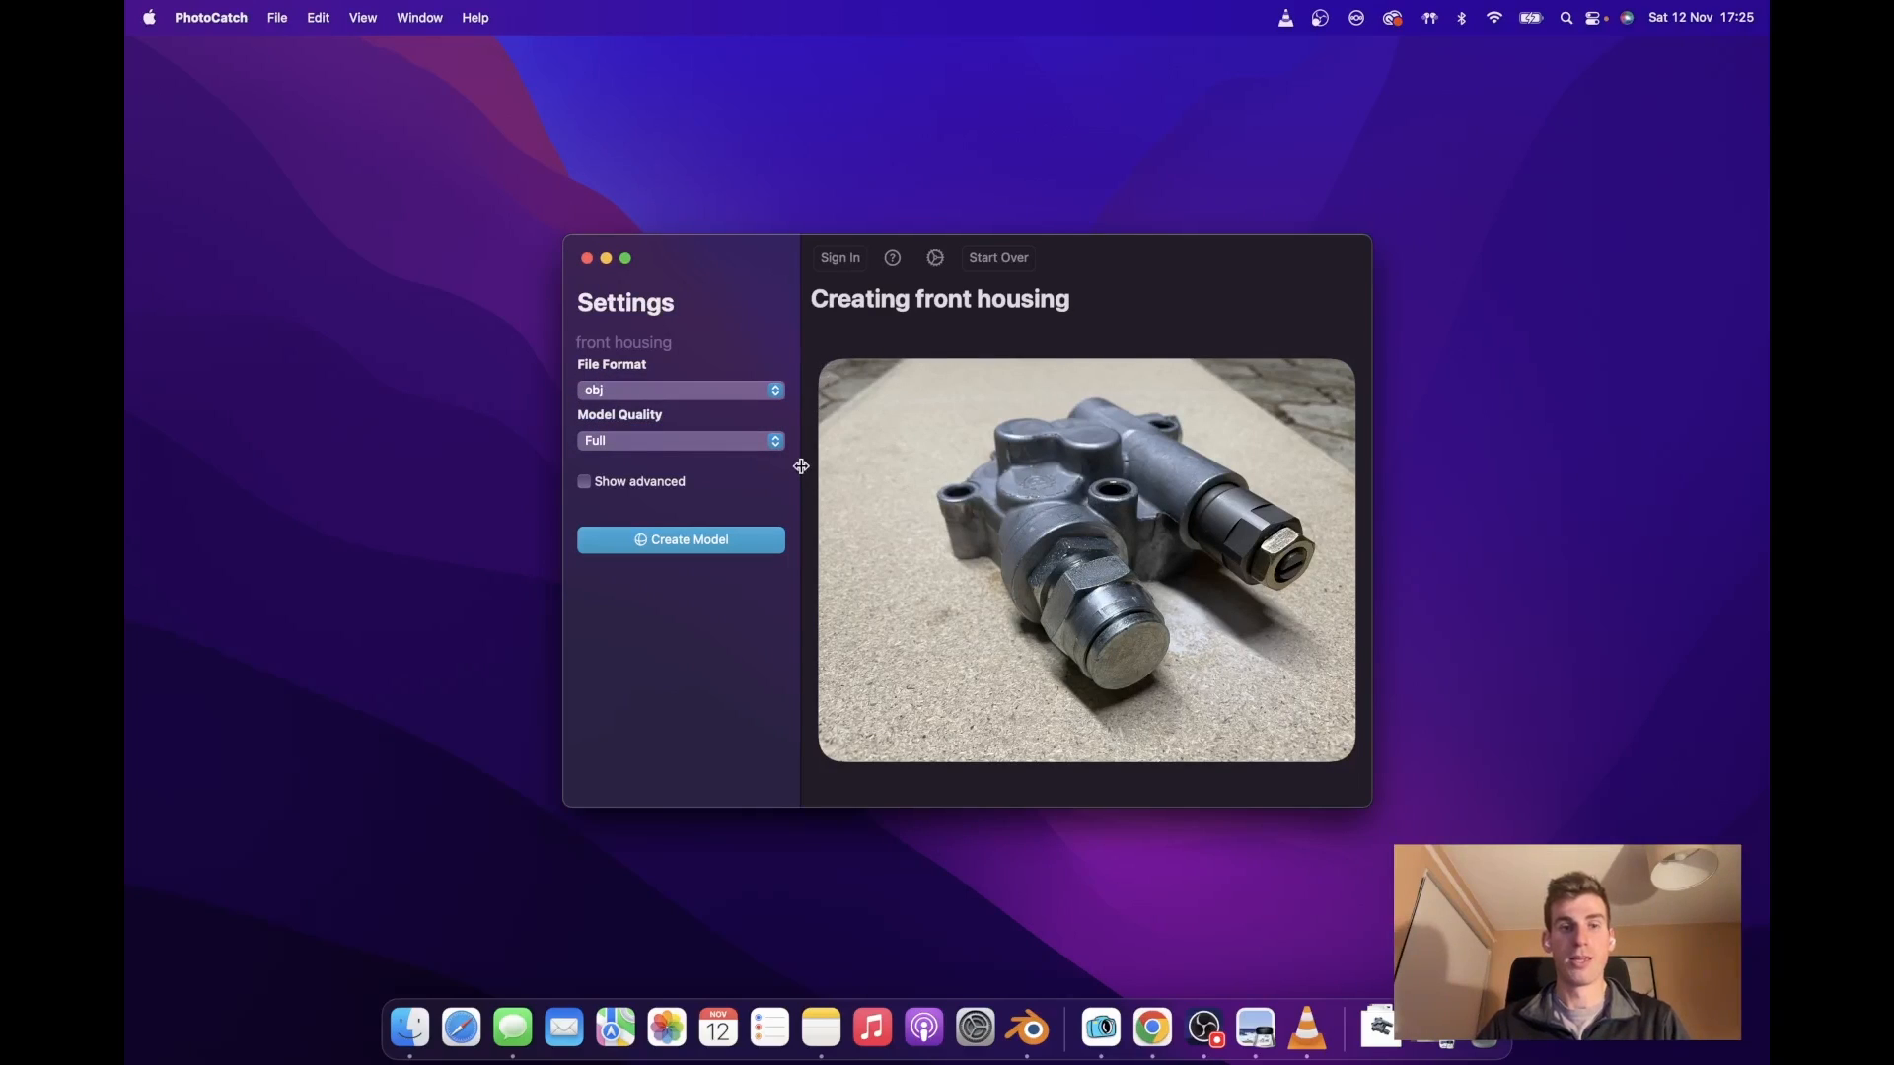
{"action": "mouse_move", "coordinate": [929, 546]}
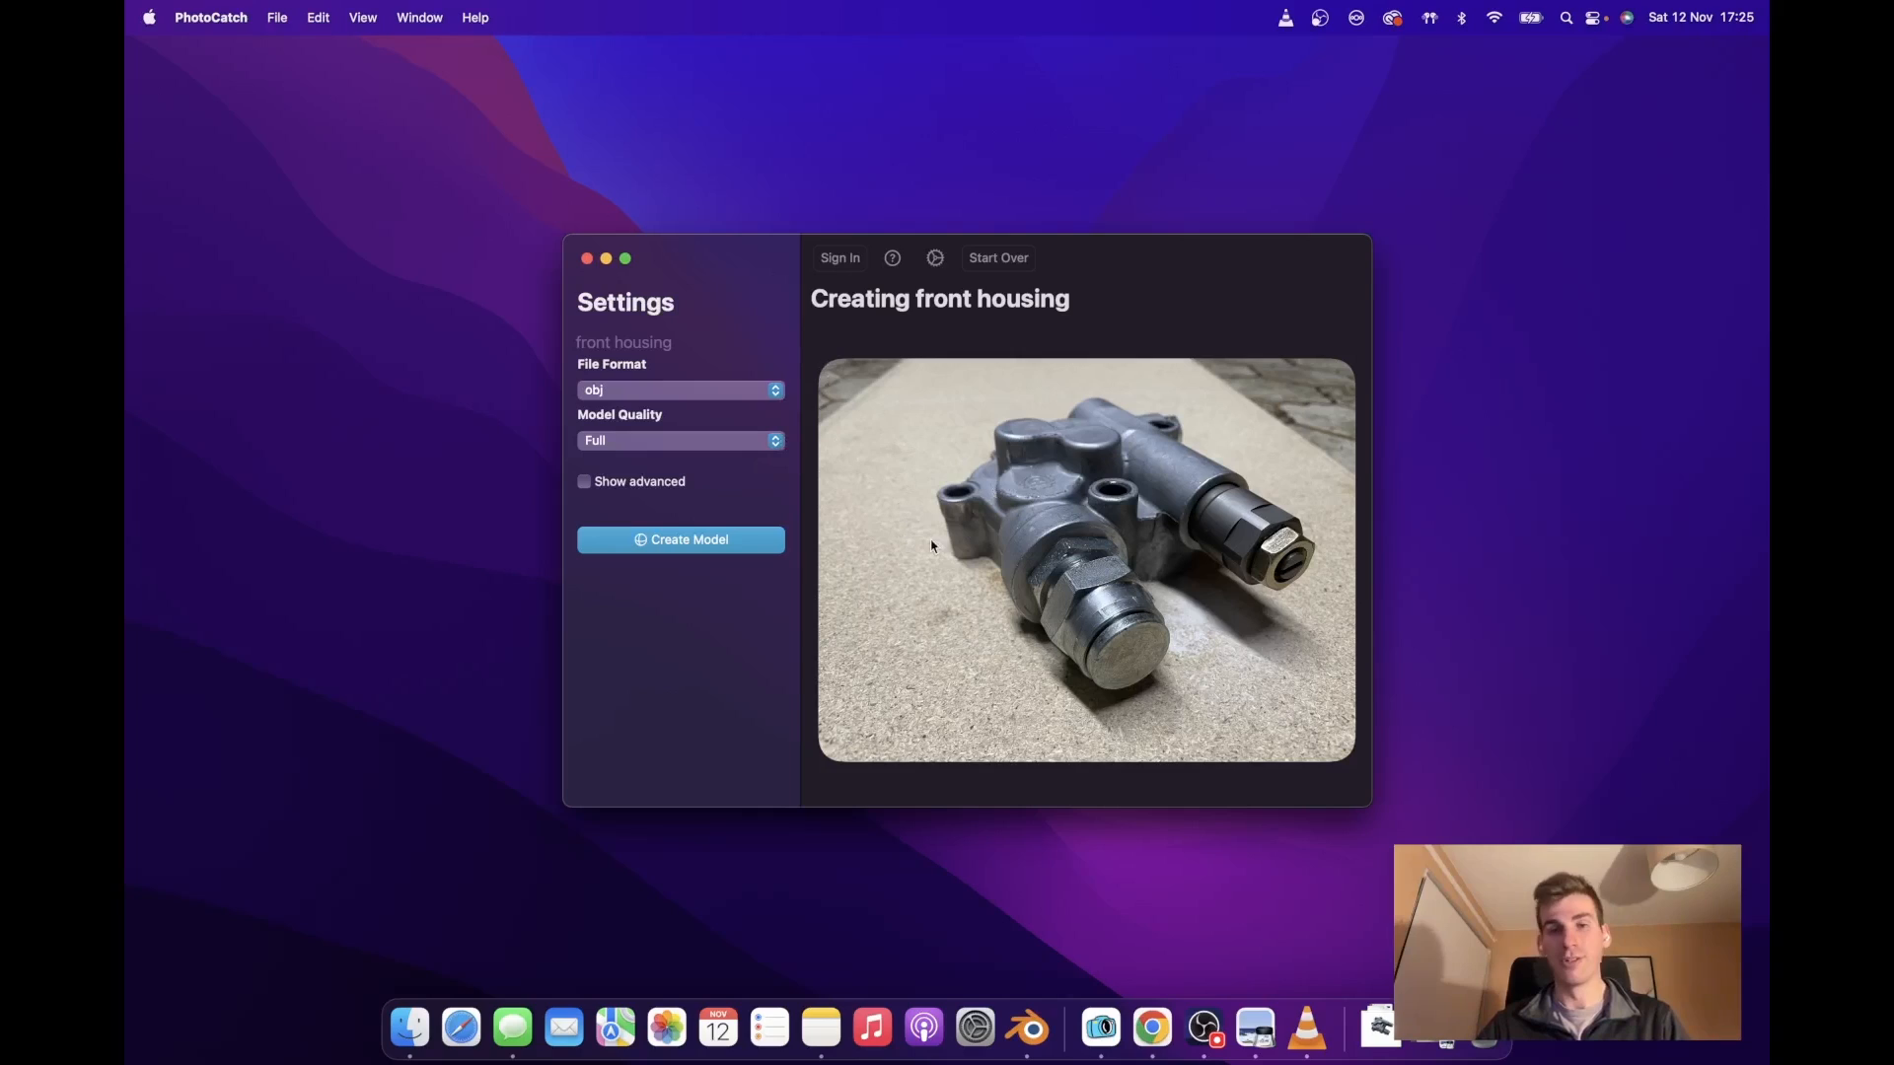
{"action": "mouse_move", "coordinate": [990, 571]}
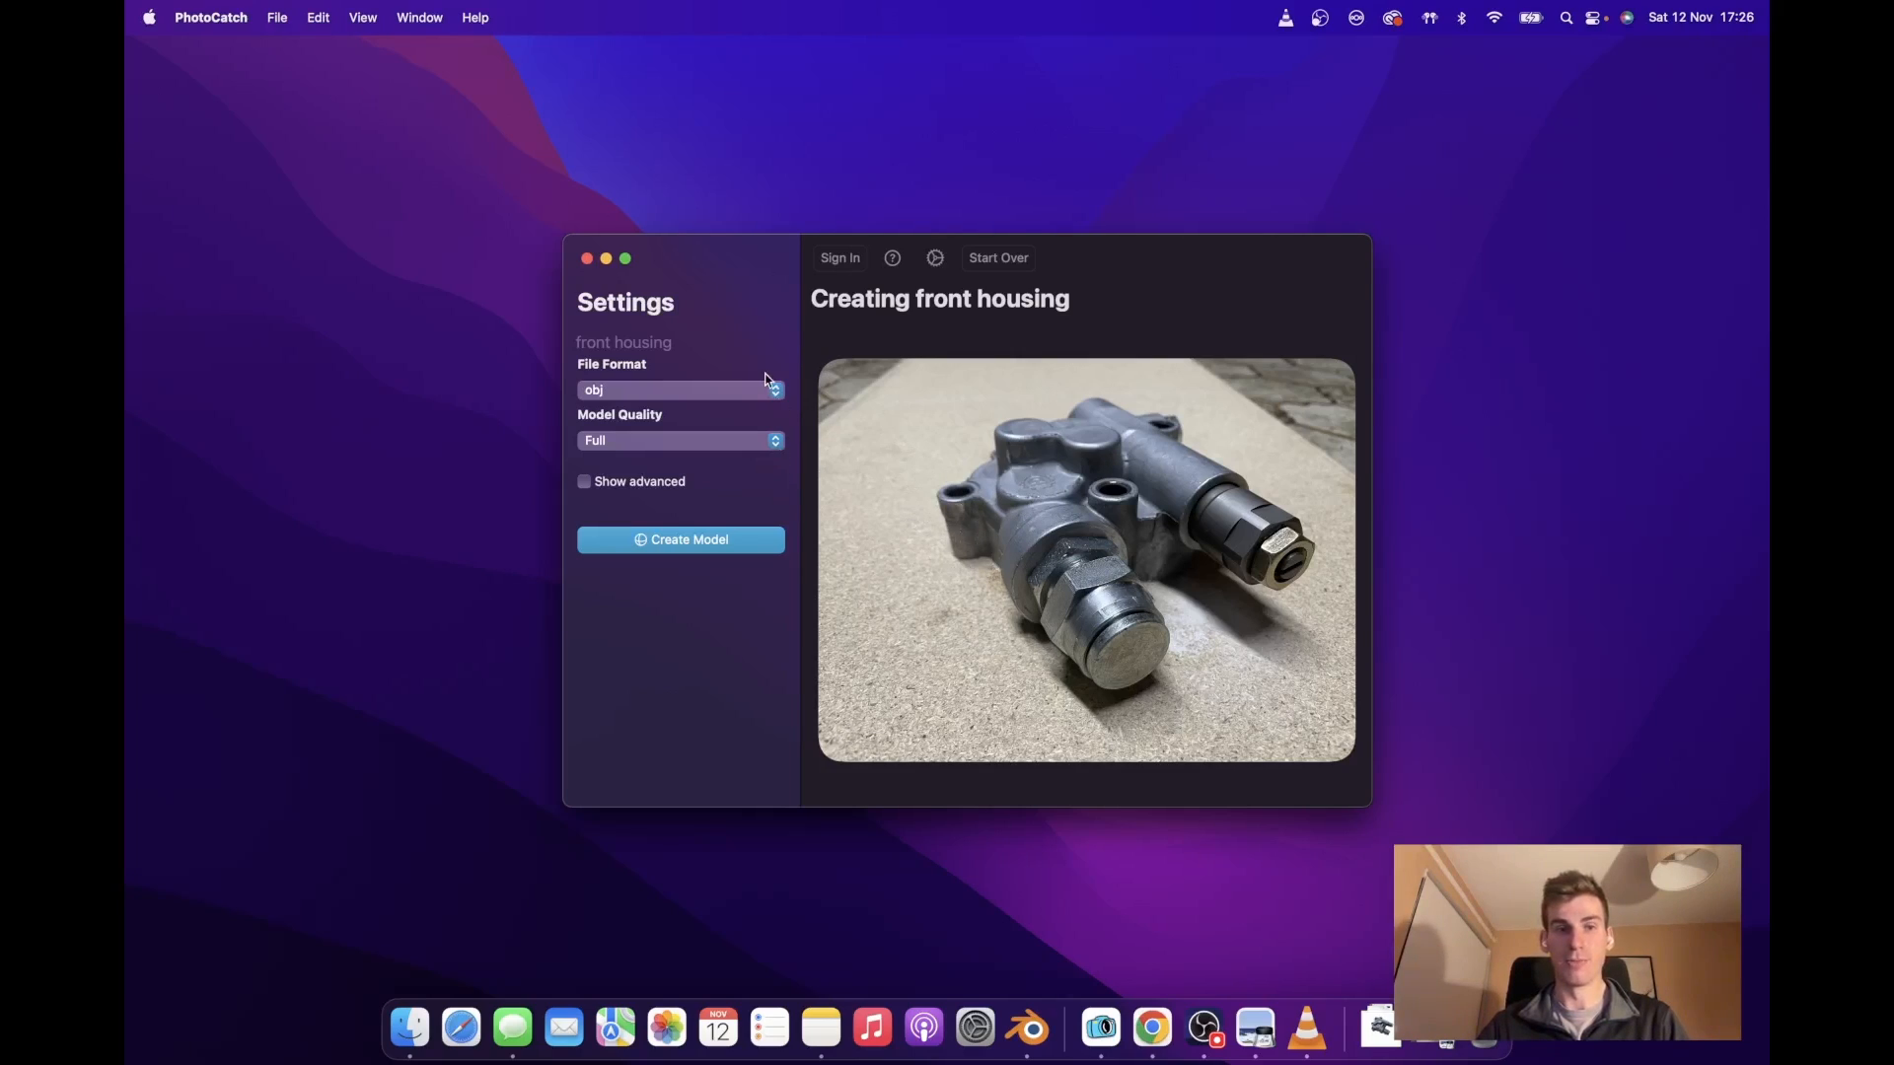
{"action": "left_click", "coordinate": [681, 389]}
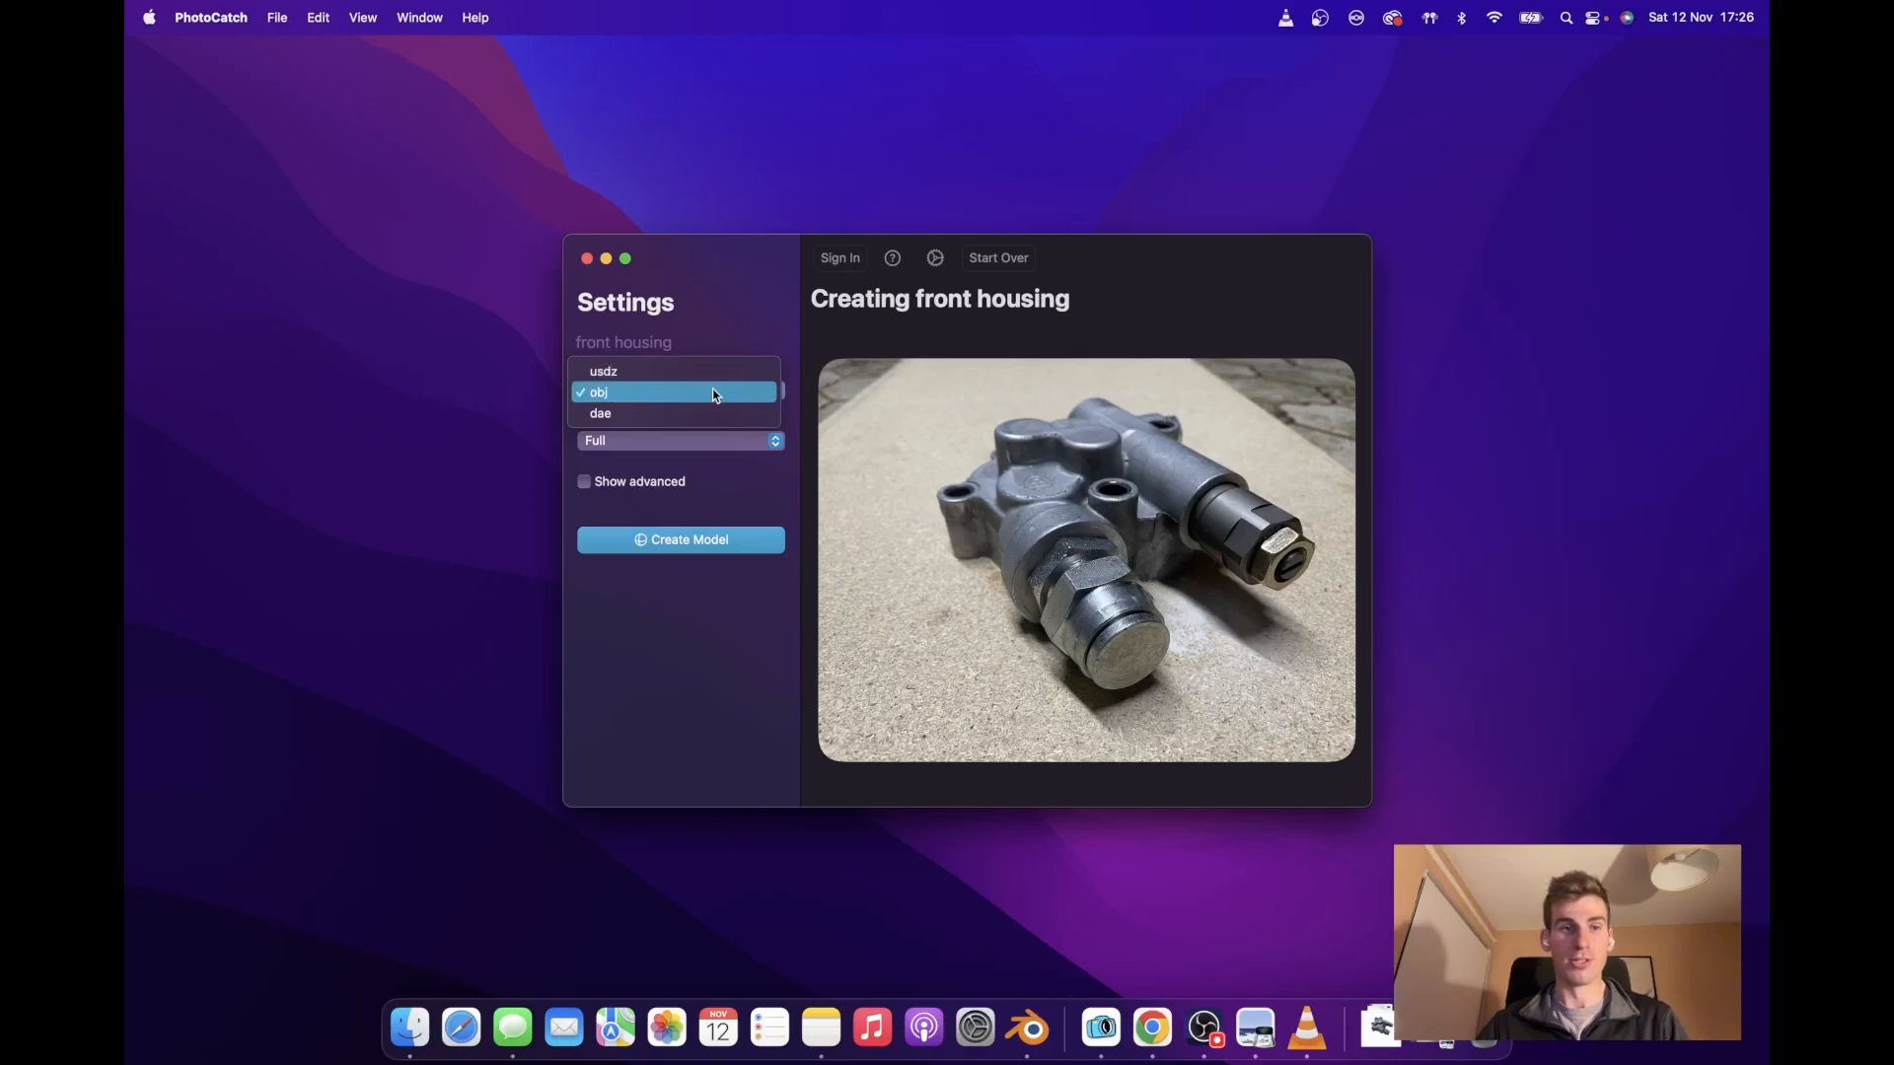
{"action": "left_click", "coordinate": [598, 392]}
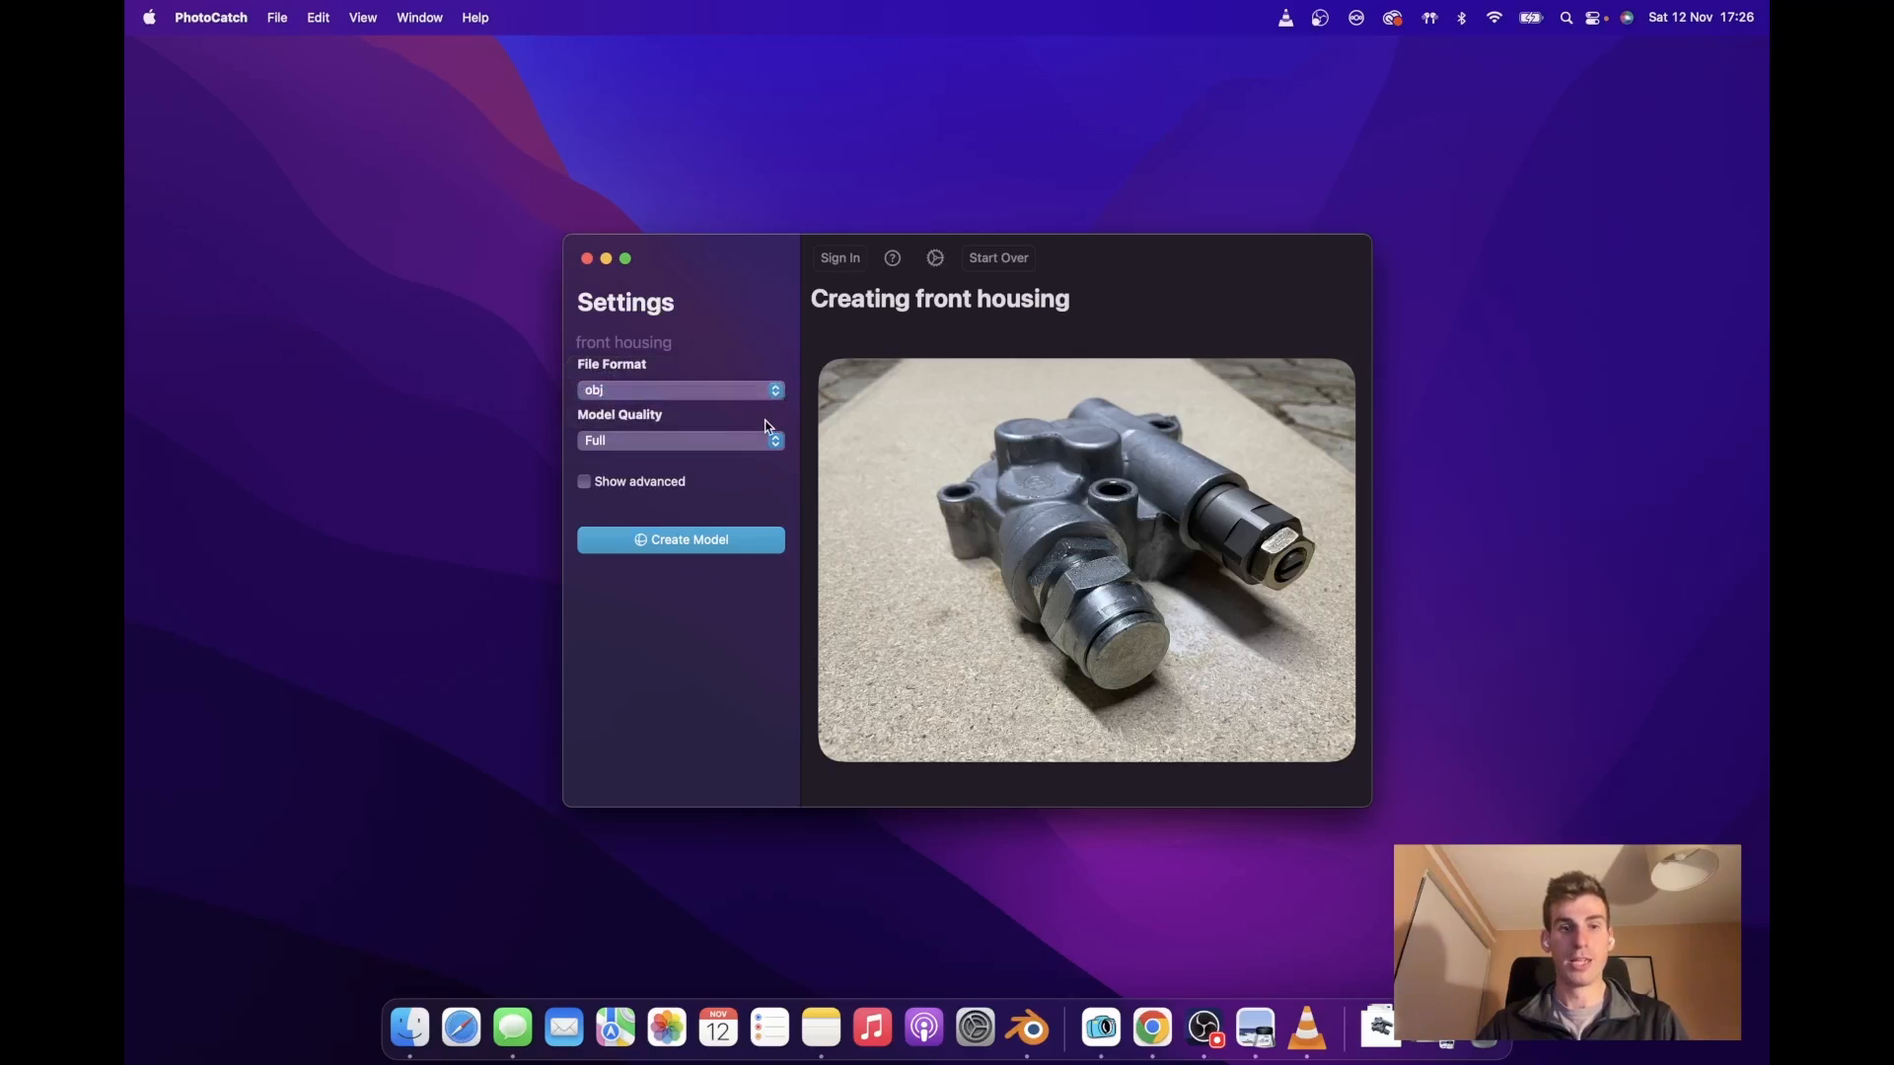
{"action": "left_click", "coordinate": [680, 439]}
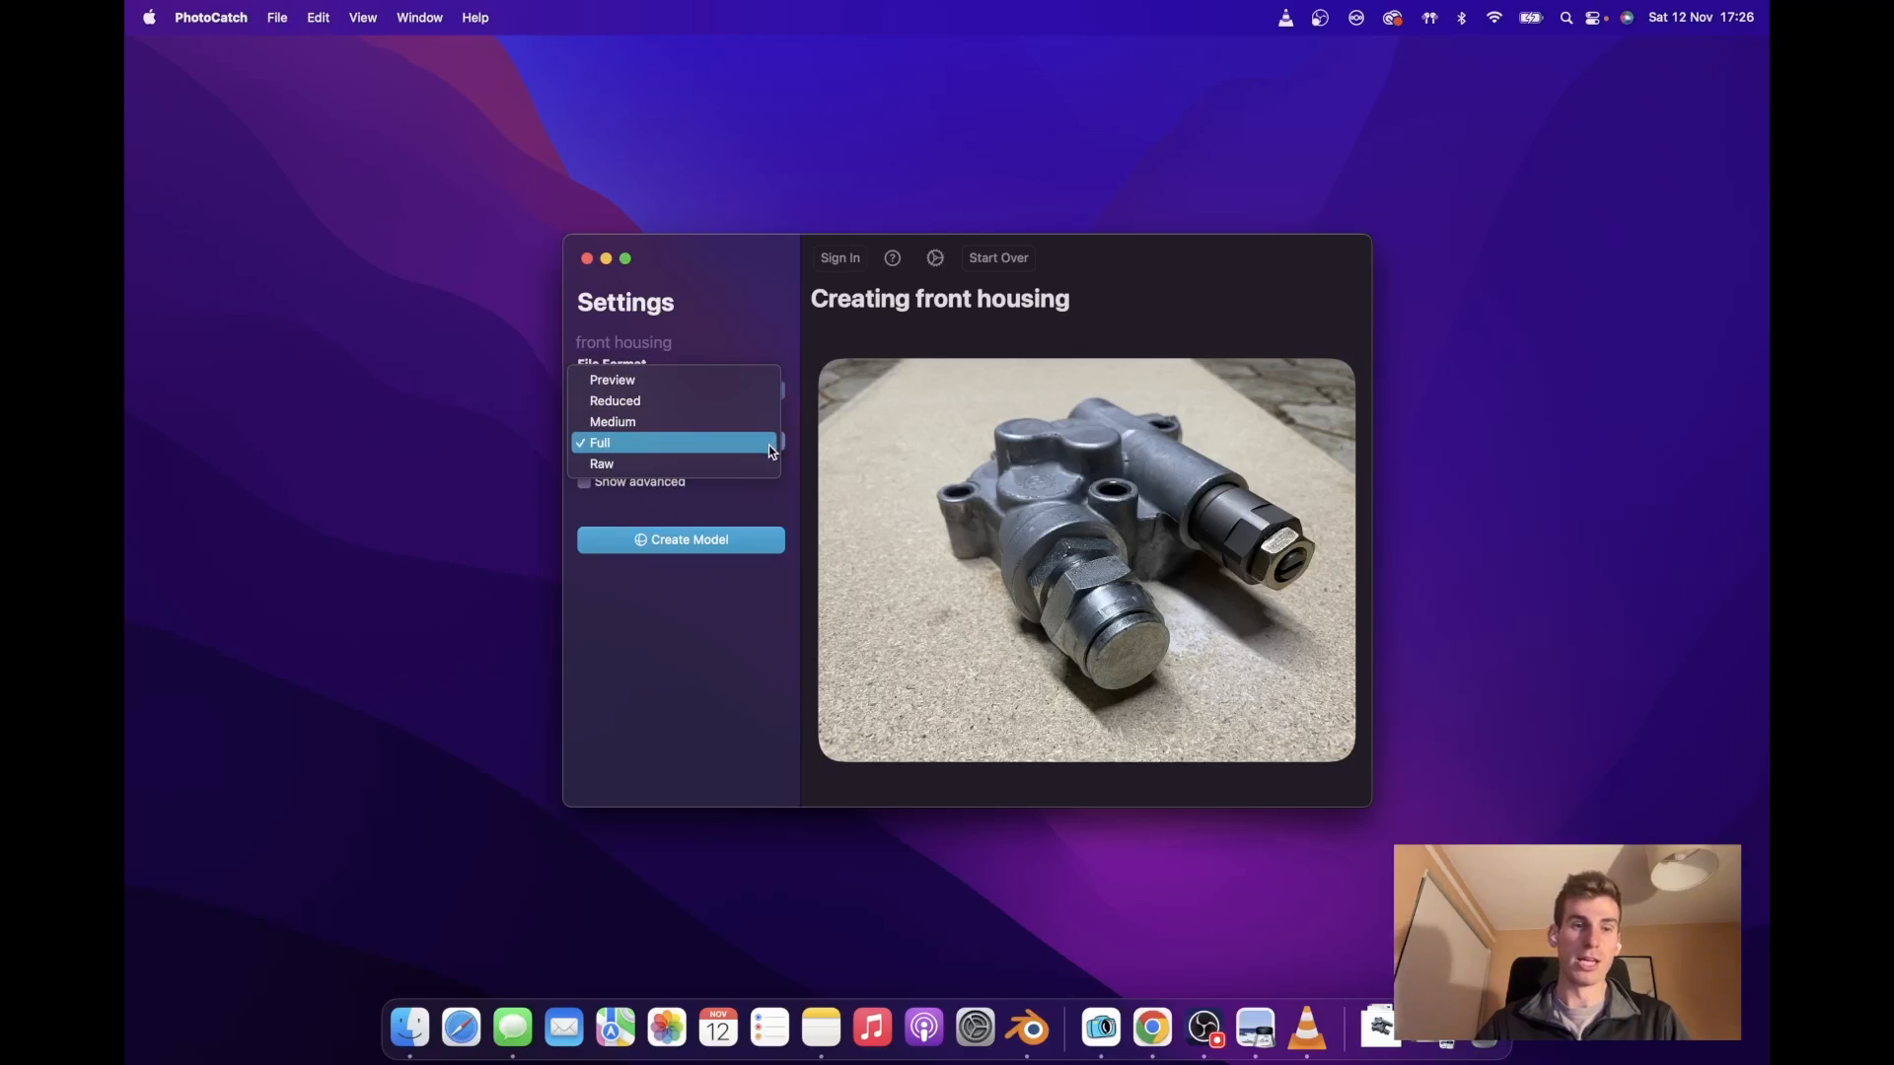
{"action": "mouse_move", "coordinate": [611, 422]}
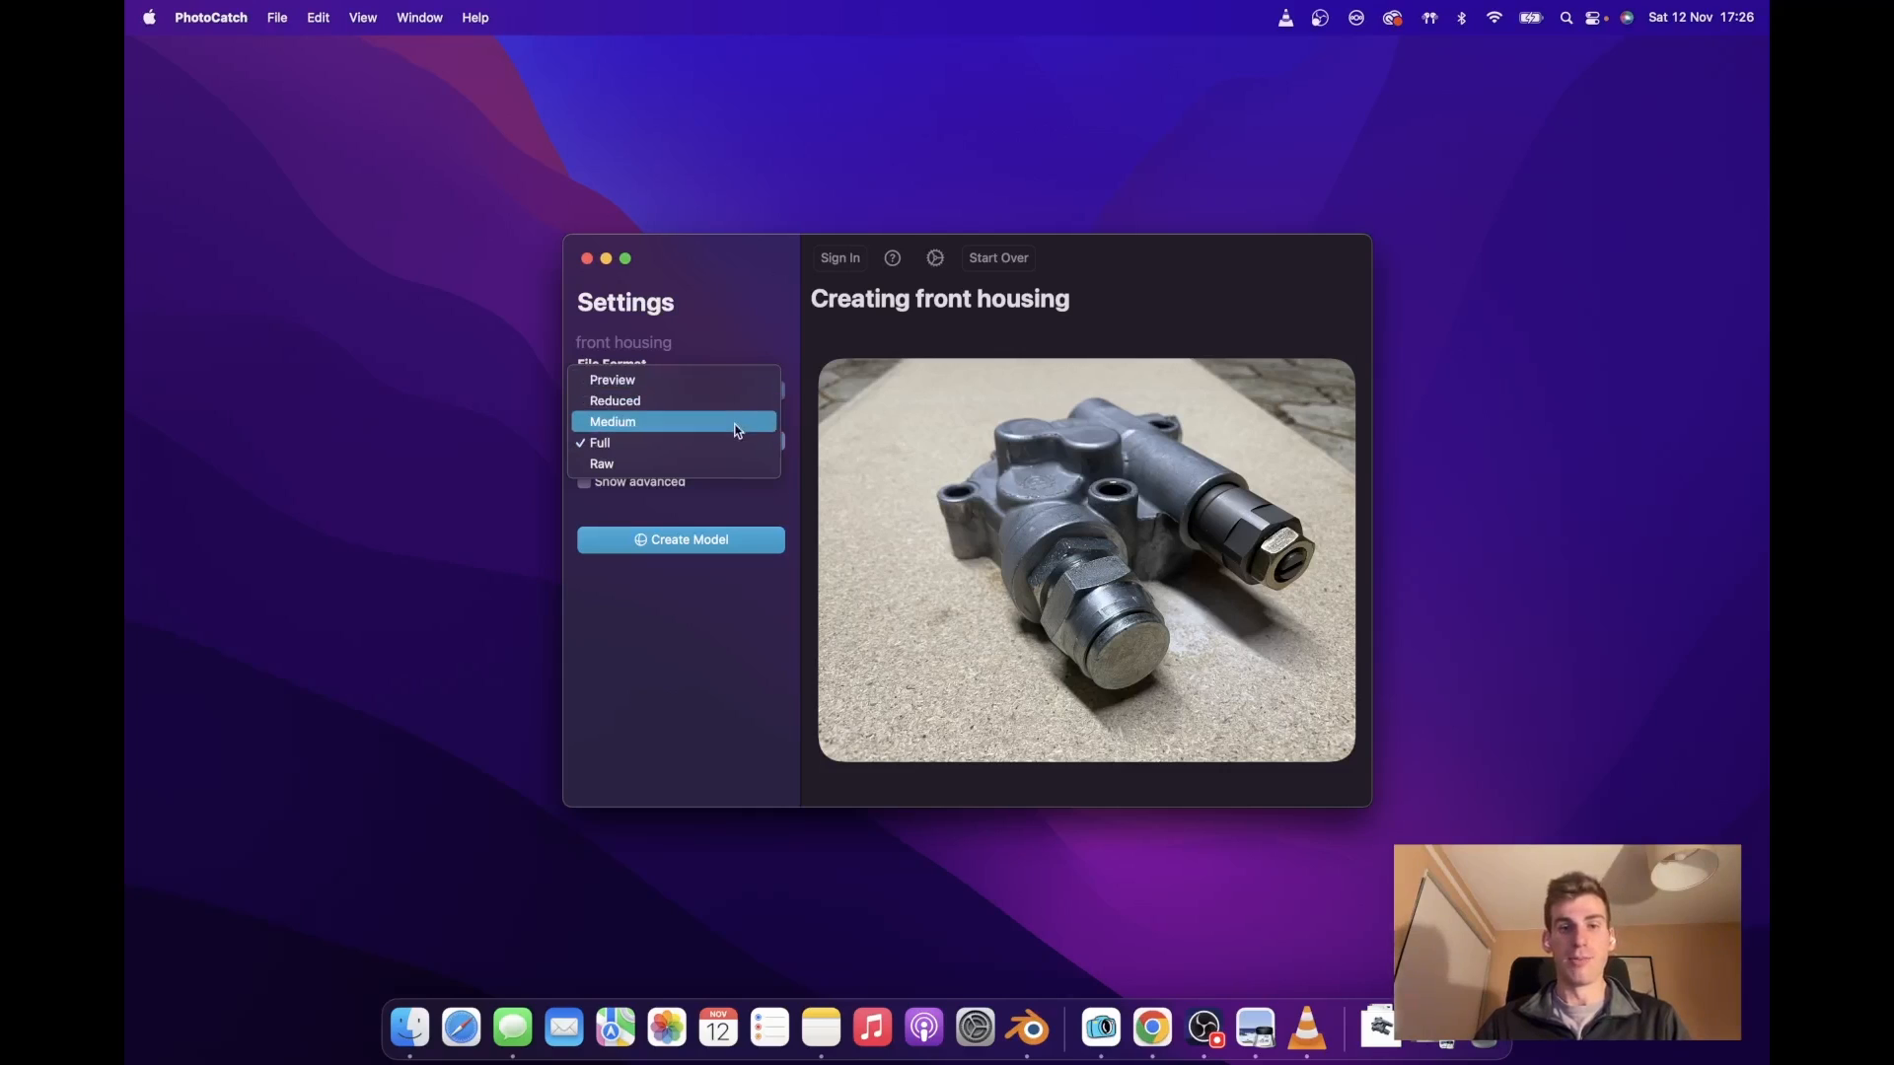
{"action": "mouse_move", "coordinate": [736, 401]}
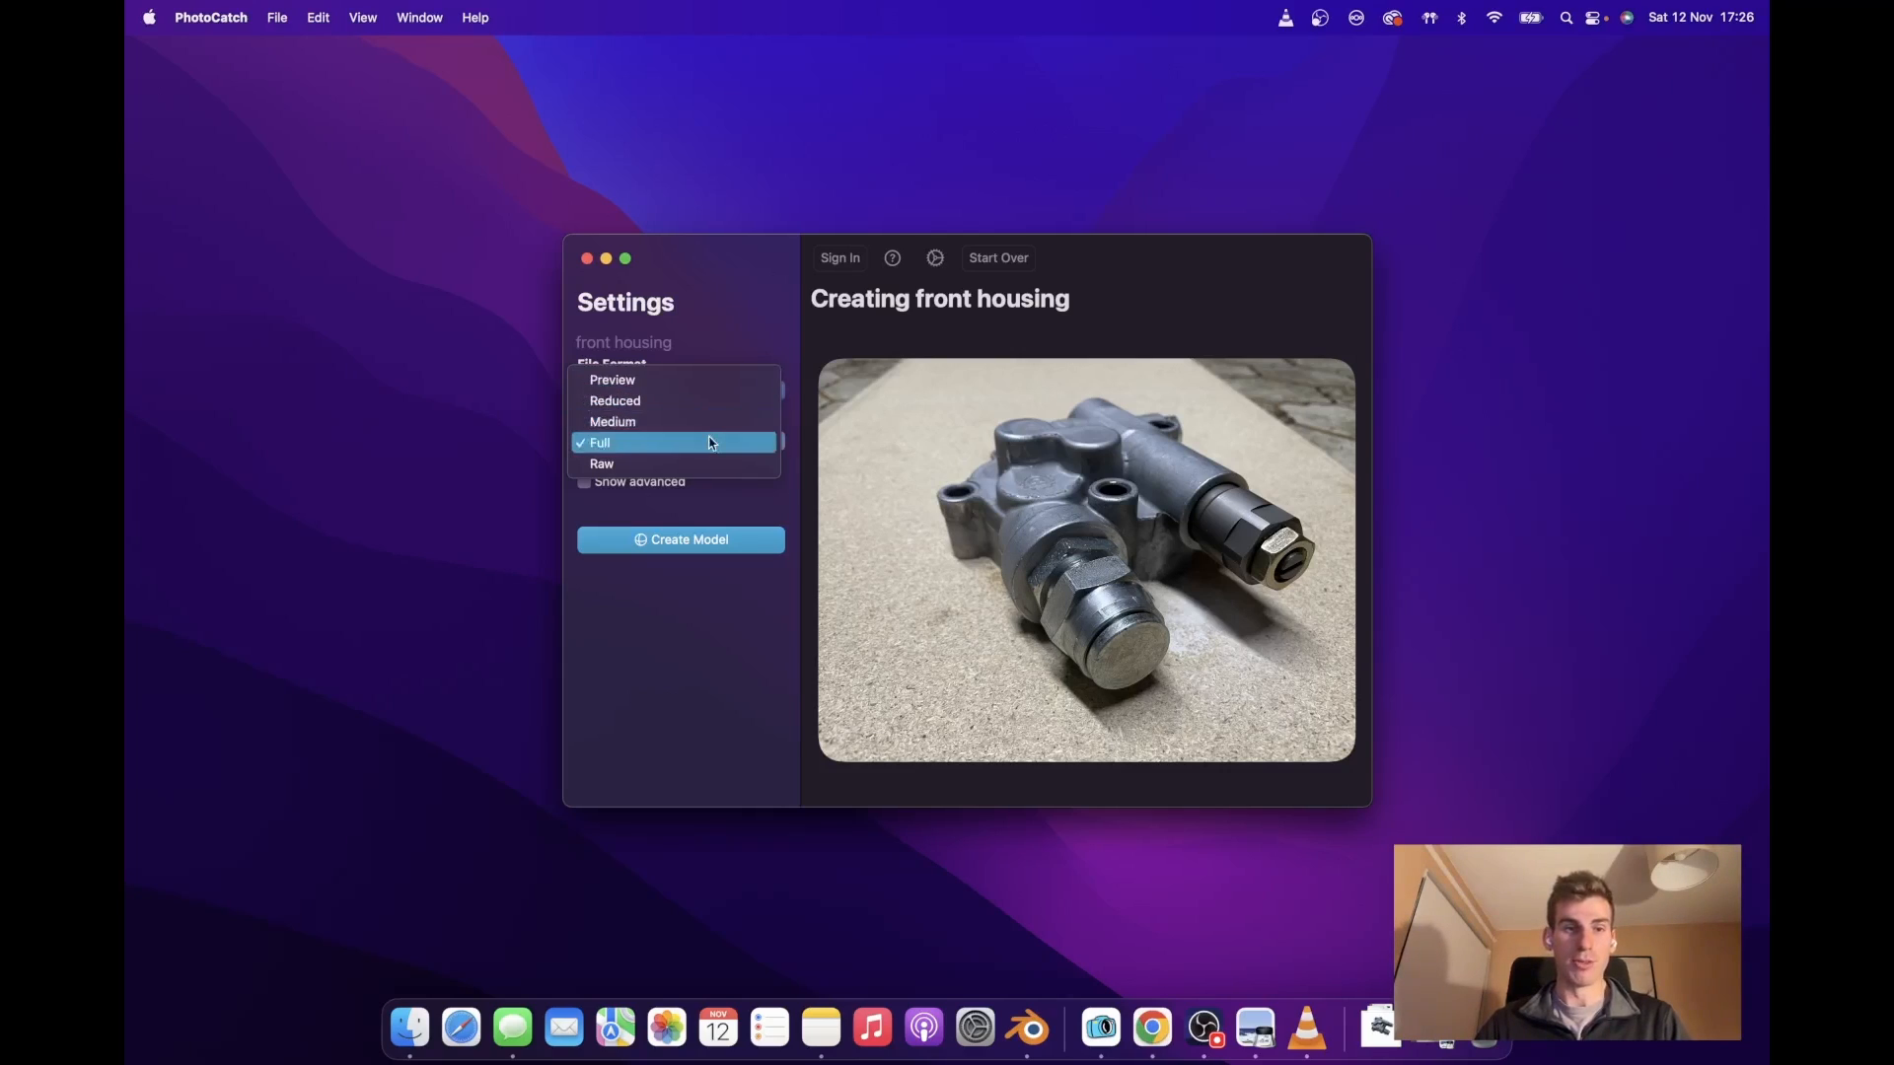
{"action": "mouse_move", "coordinate": [674, 463]}
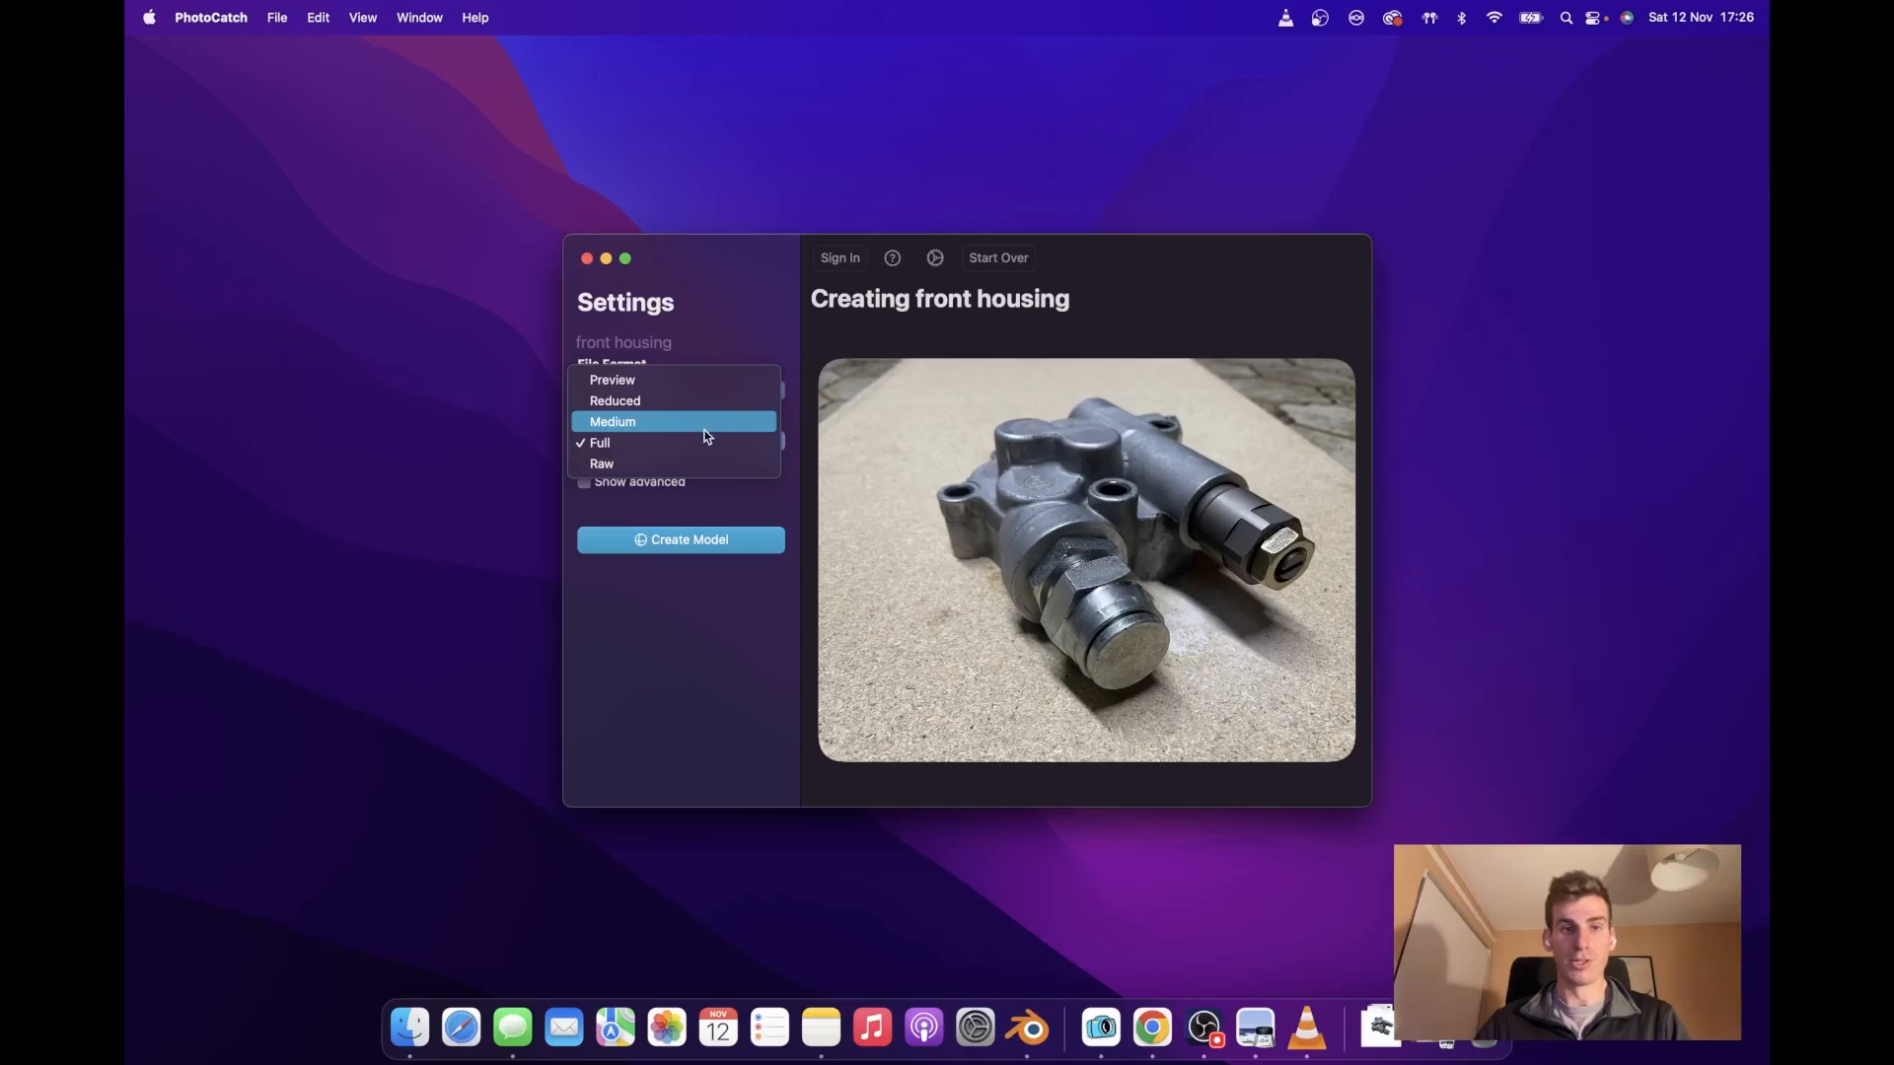
{"action": "mouse_move", "coordinate": [706, 444]}
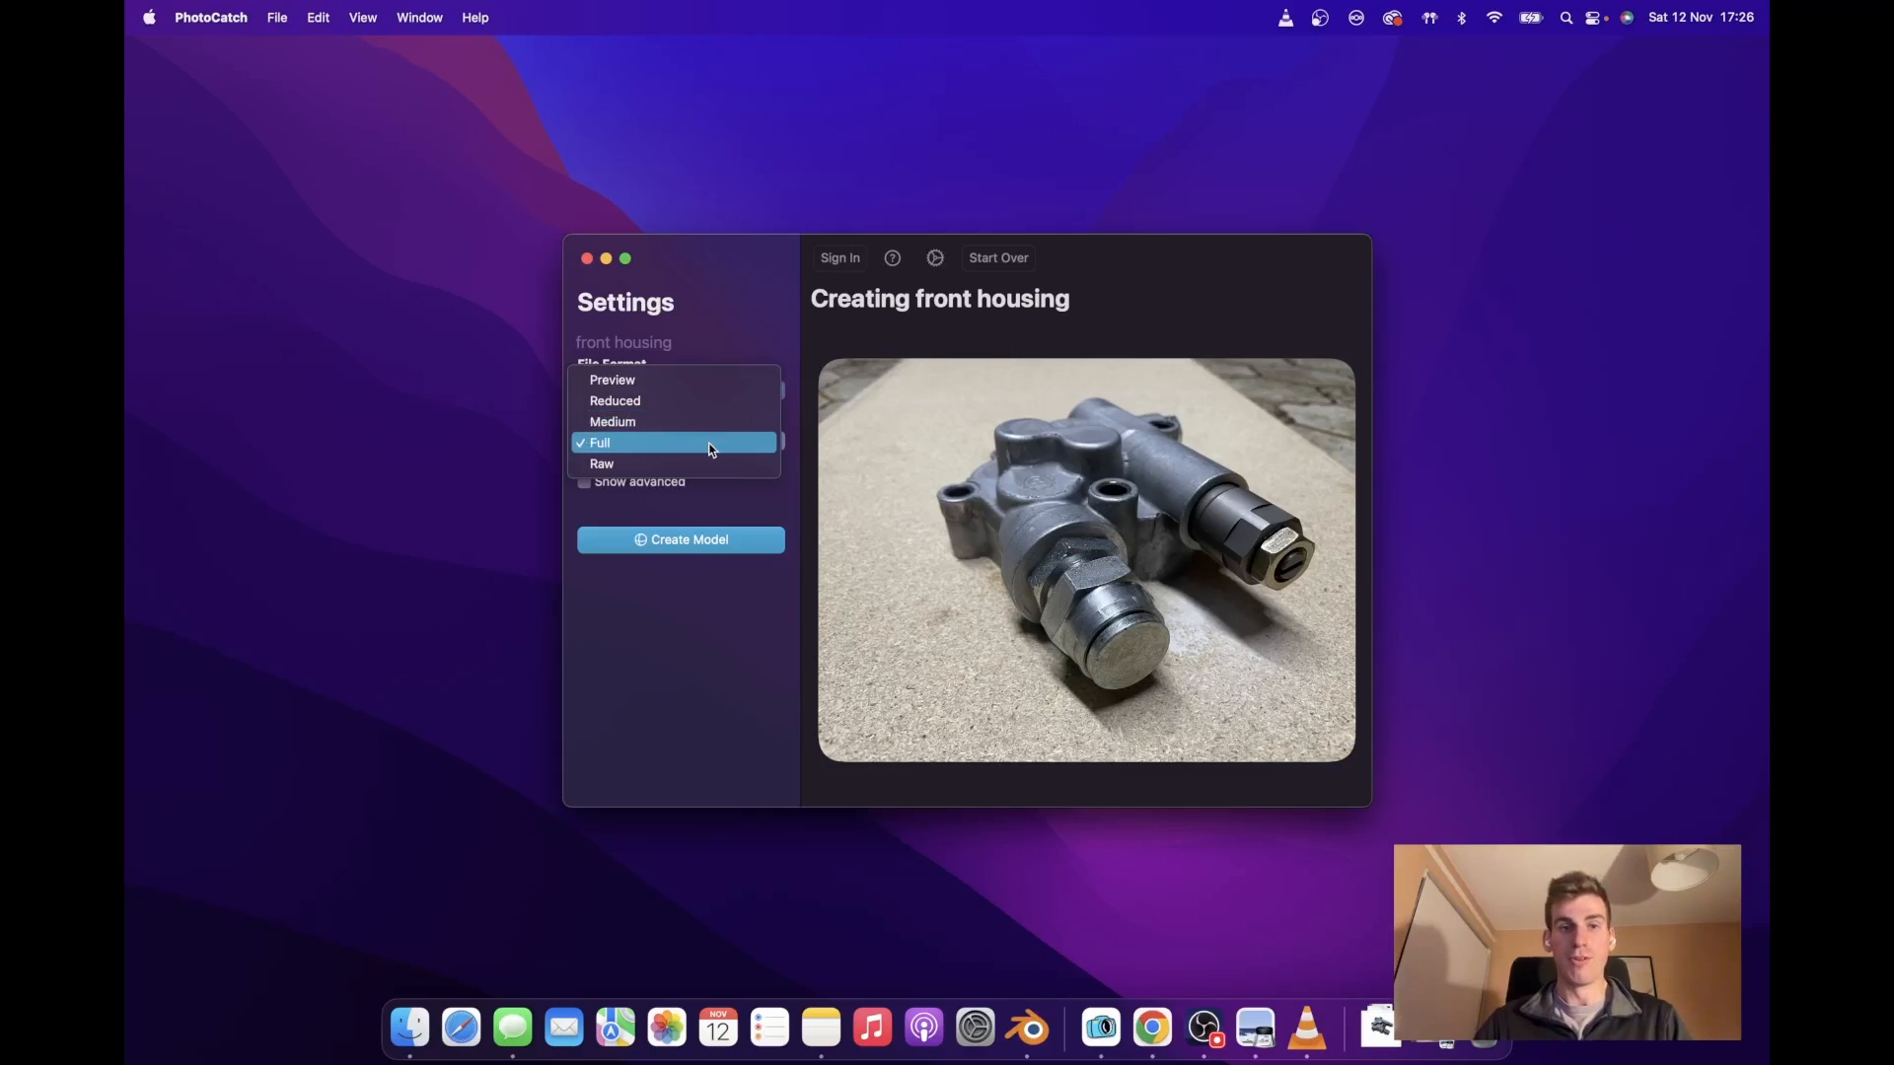
{"action": "left_click", "coordinate": [597, 442]}
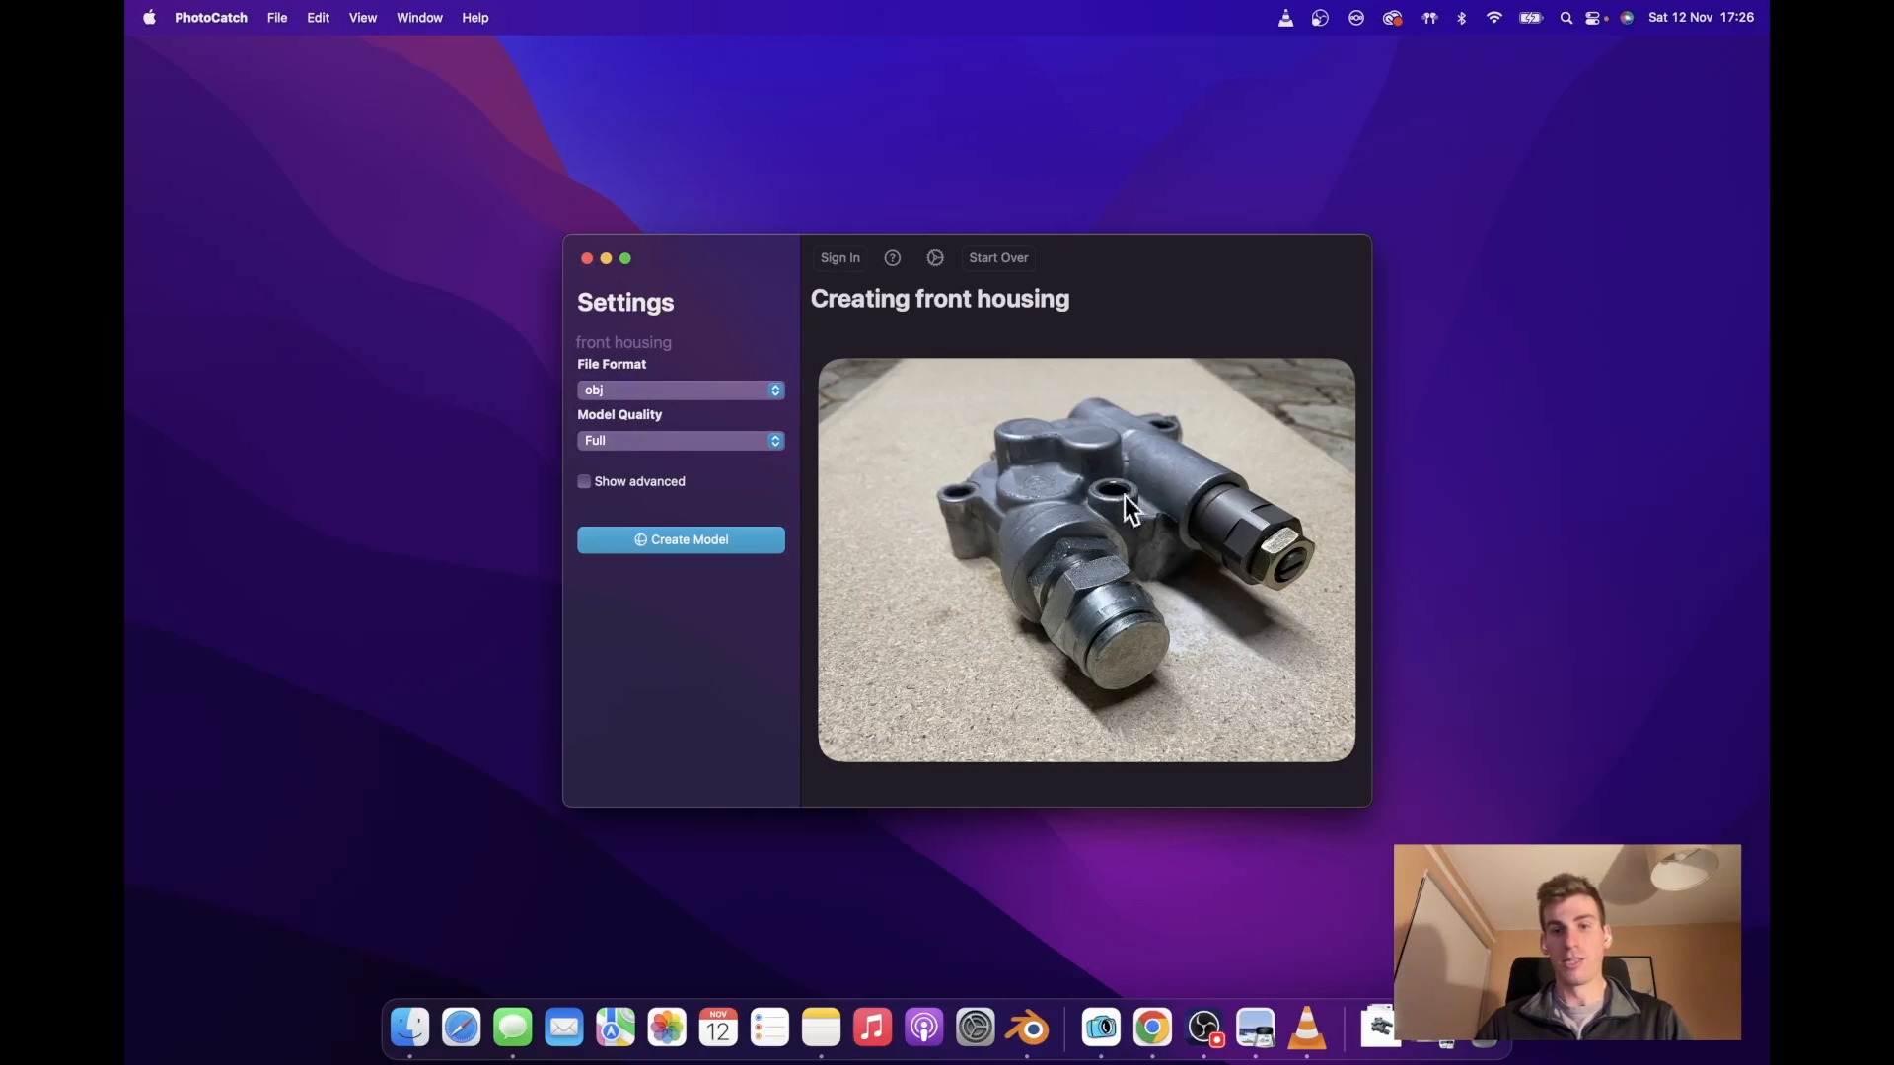
{"action": "mouse_move", "coordinate": [885, 507]}
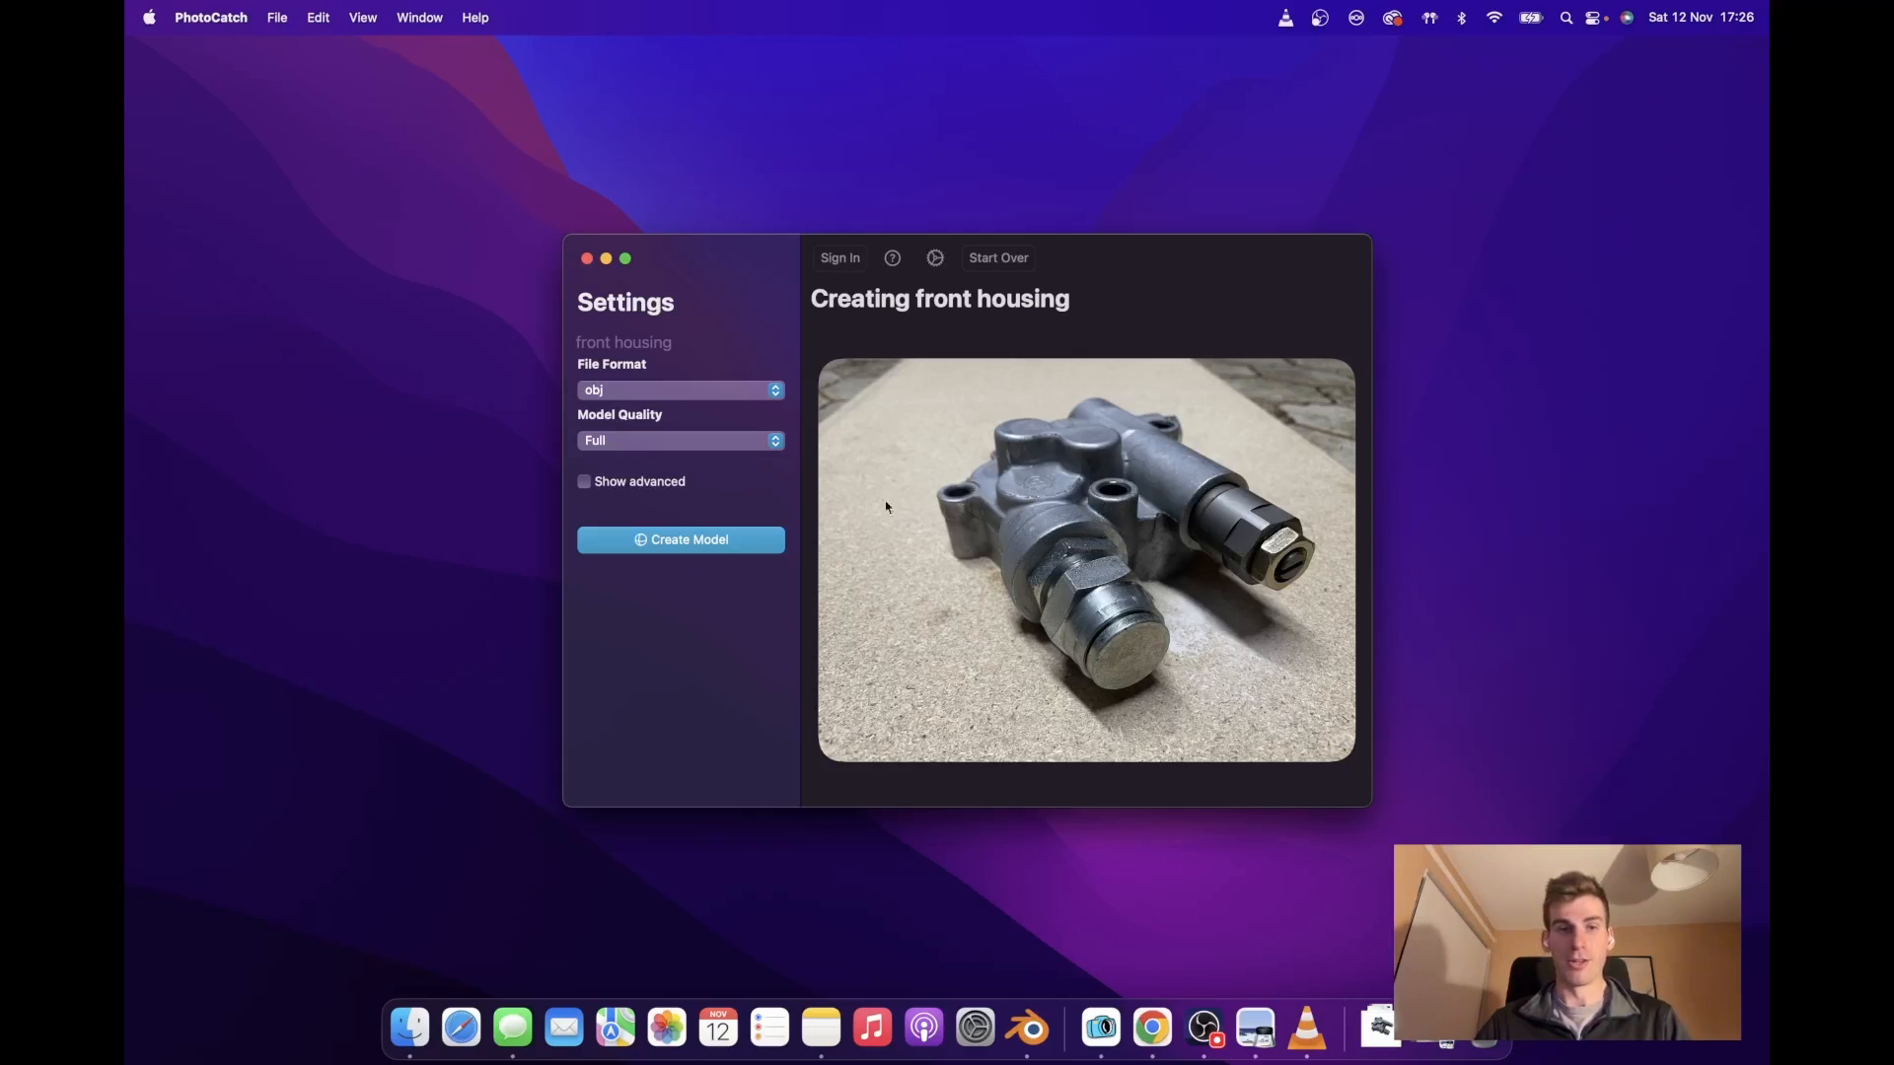
{"action": "mouse_move", "coordinate": [786, 521]}
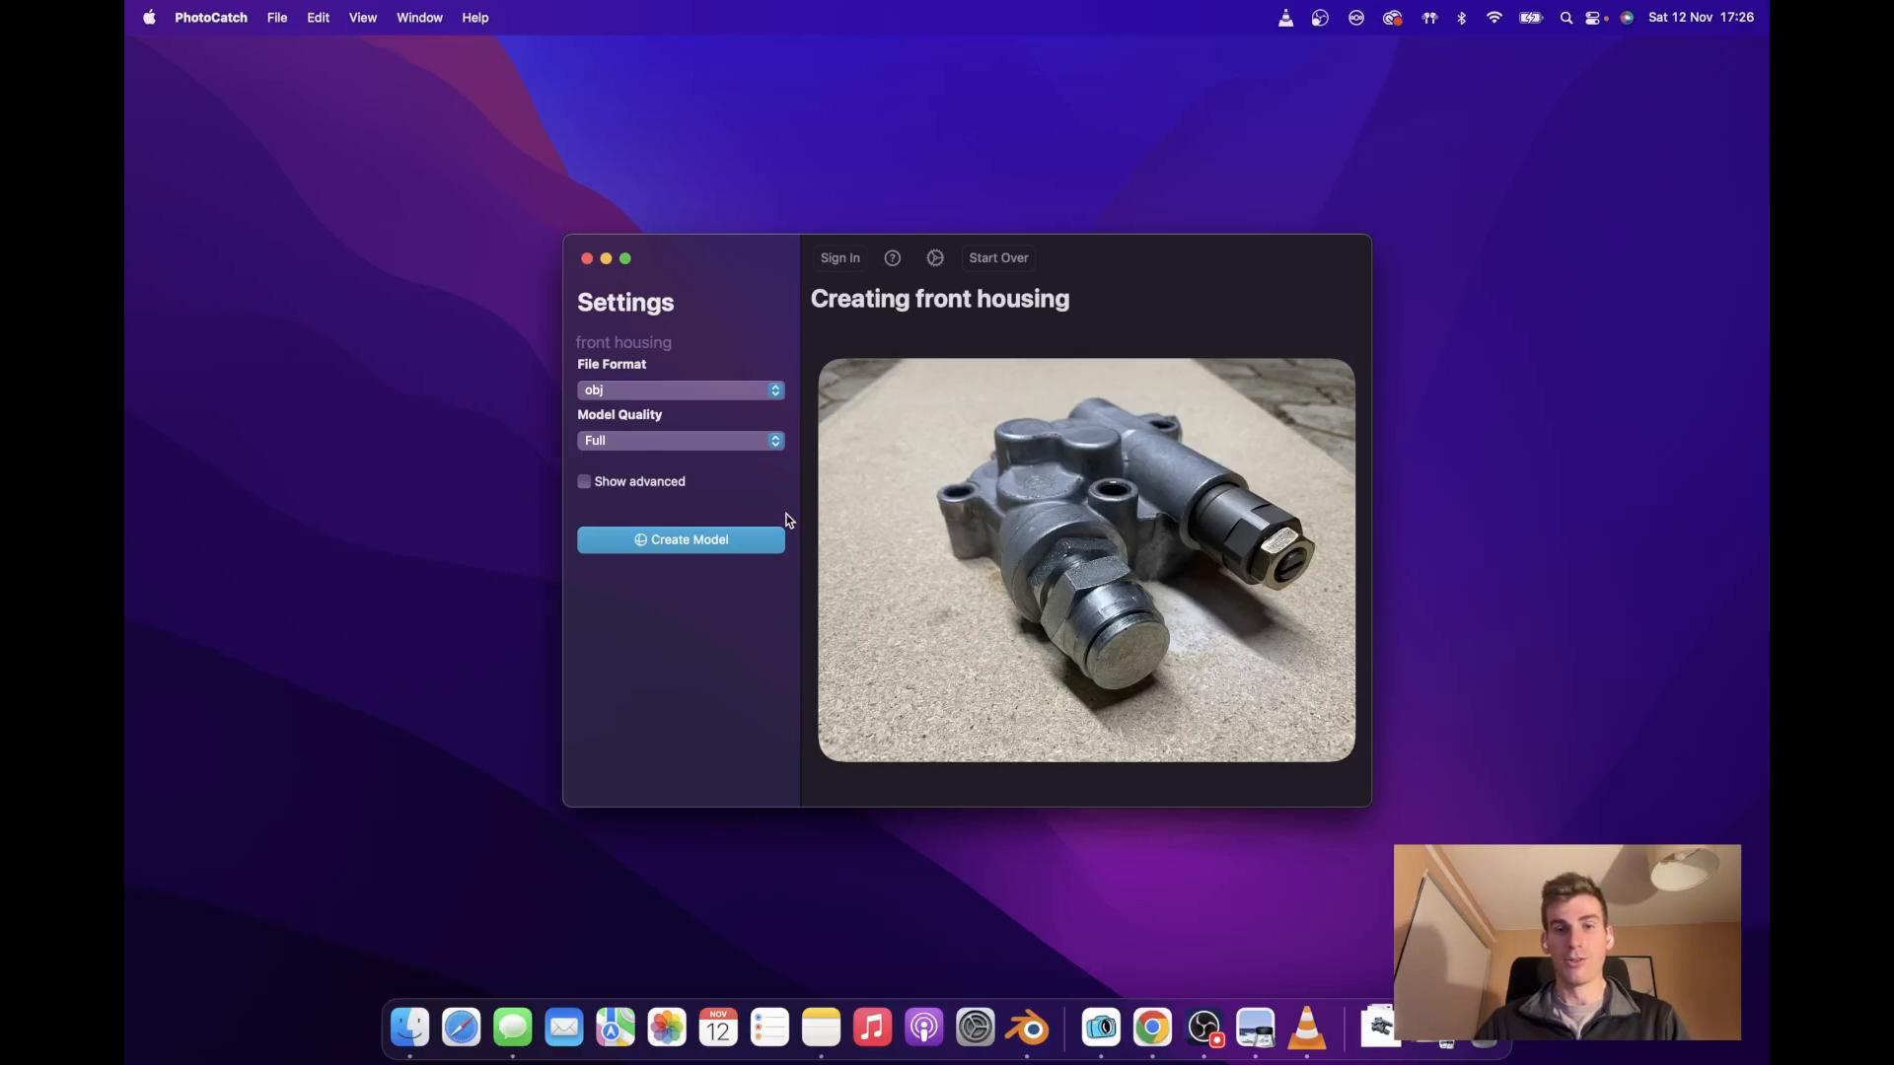
Start Create Model so PhotoCatch begins processing the front housing photos.
{"action": "left_click", "coordinate": [681, 539]}
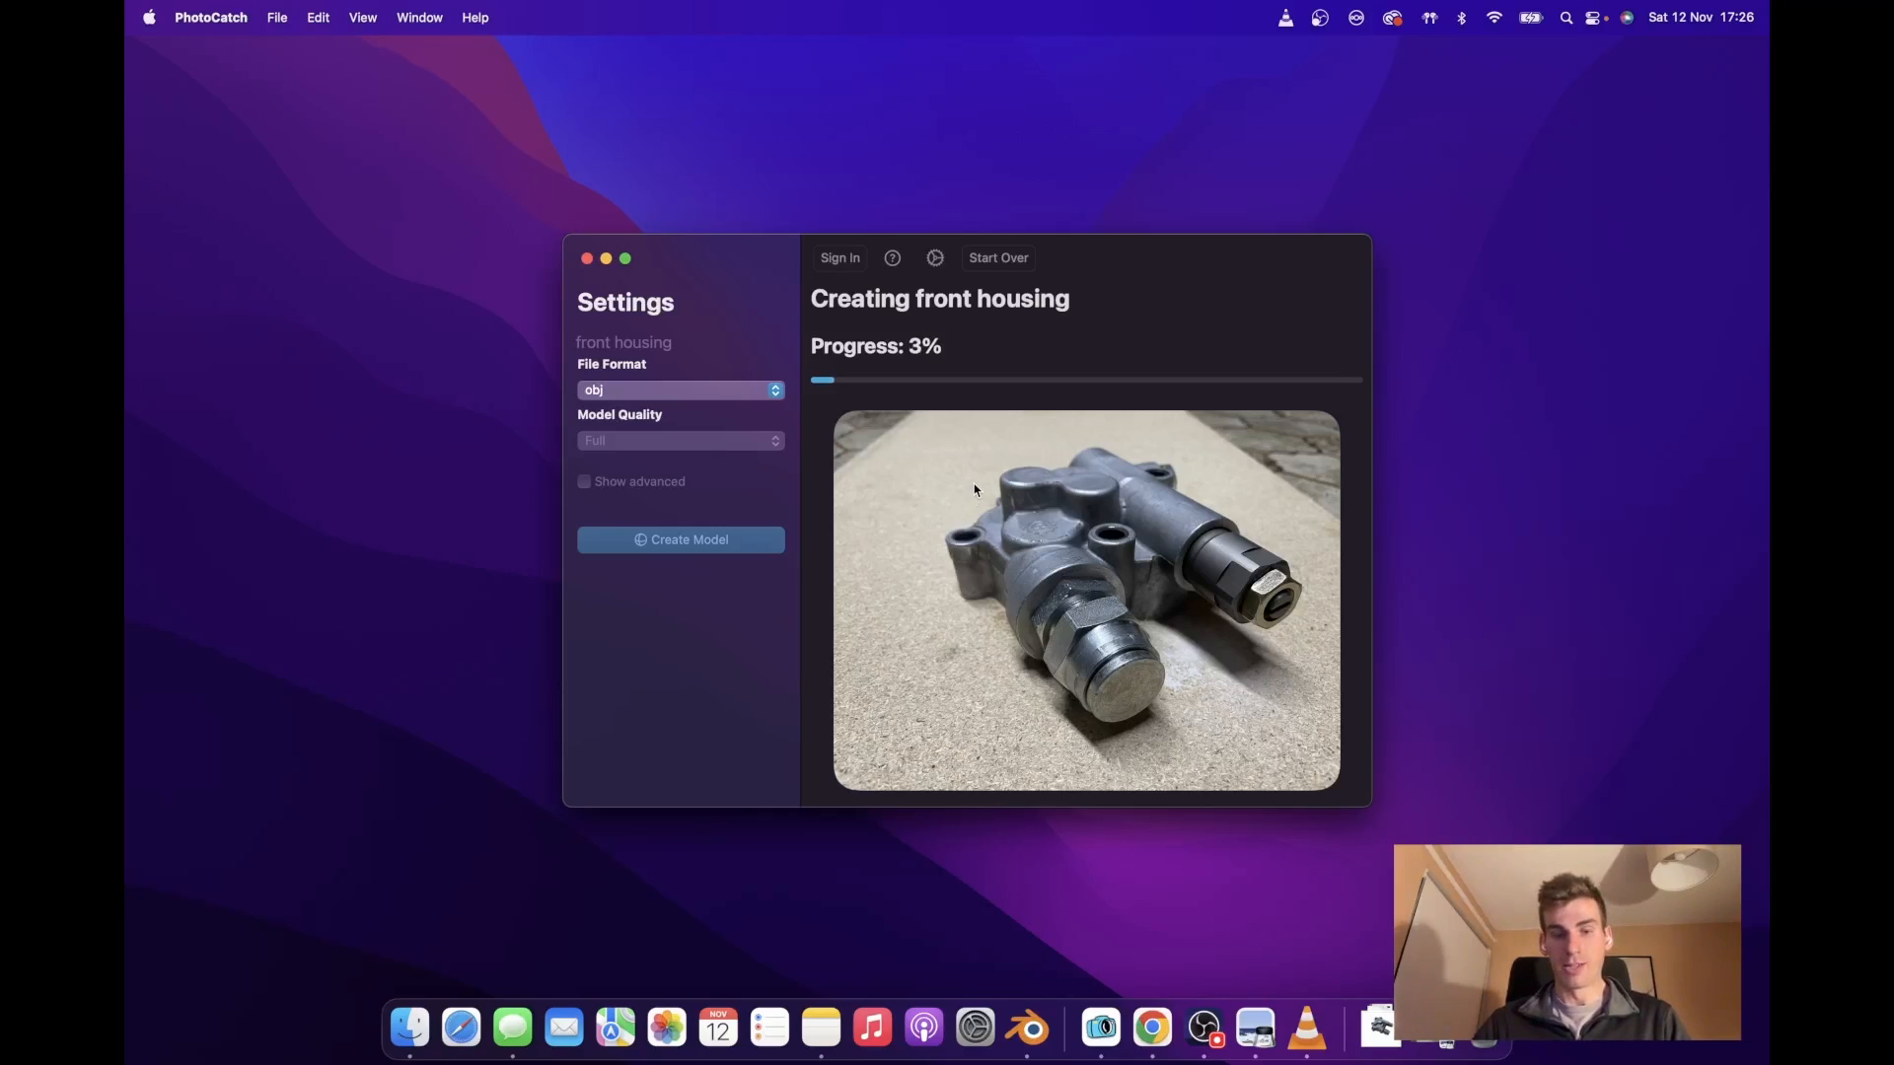
{"action": "mouse_move", "coordinate": [959, 453]}
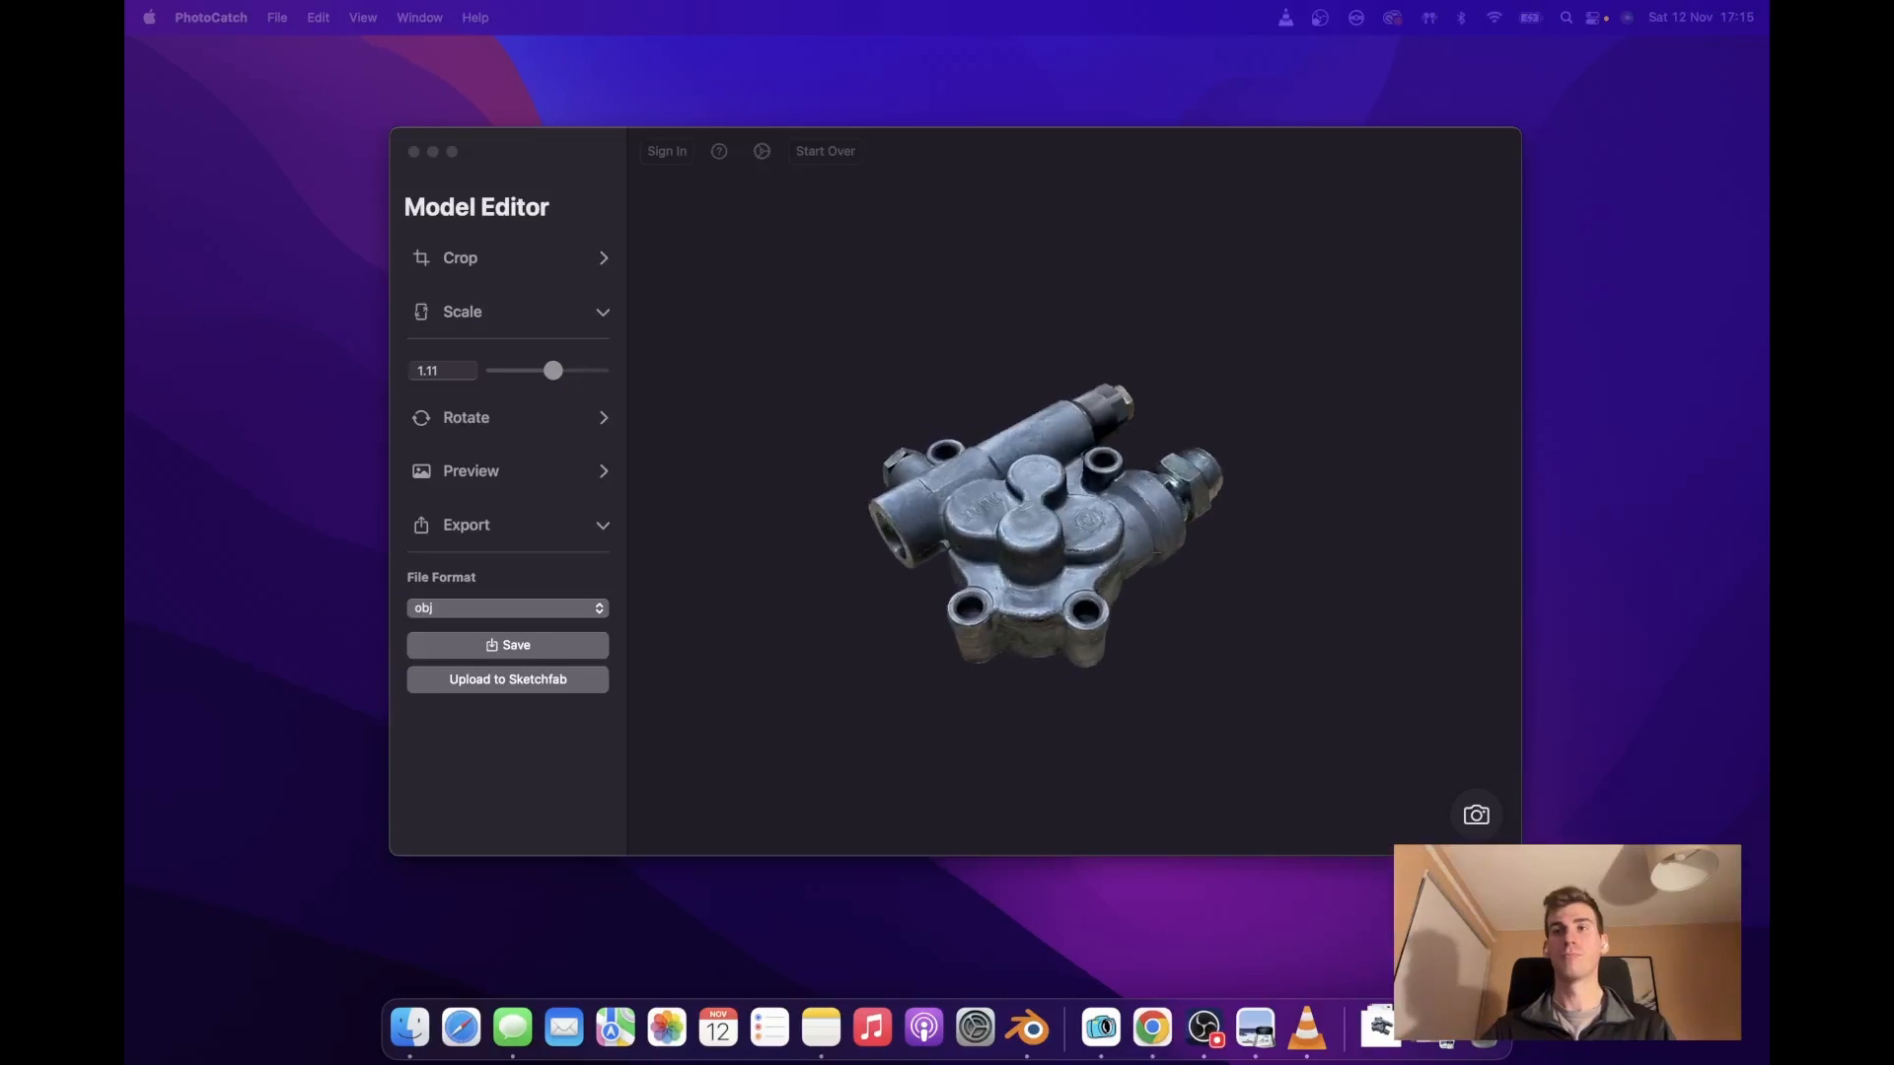
{"action": "left_click_drag", "start_coordinate": [1039, 519], "coordinate": [967, 490]}
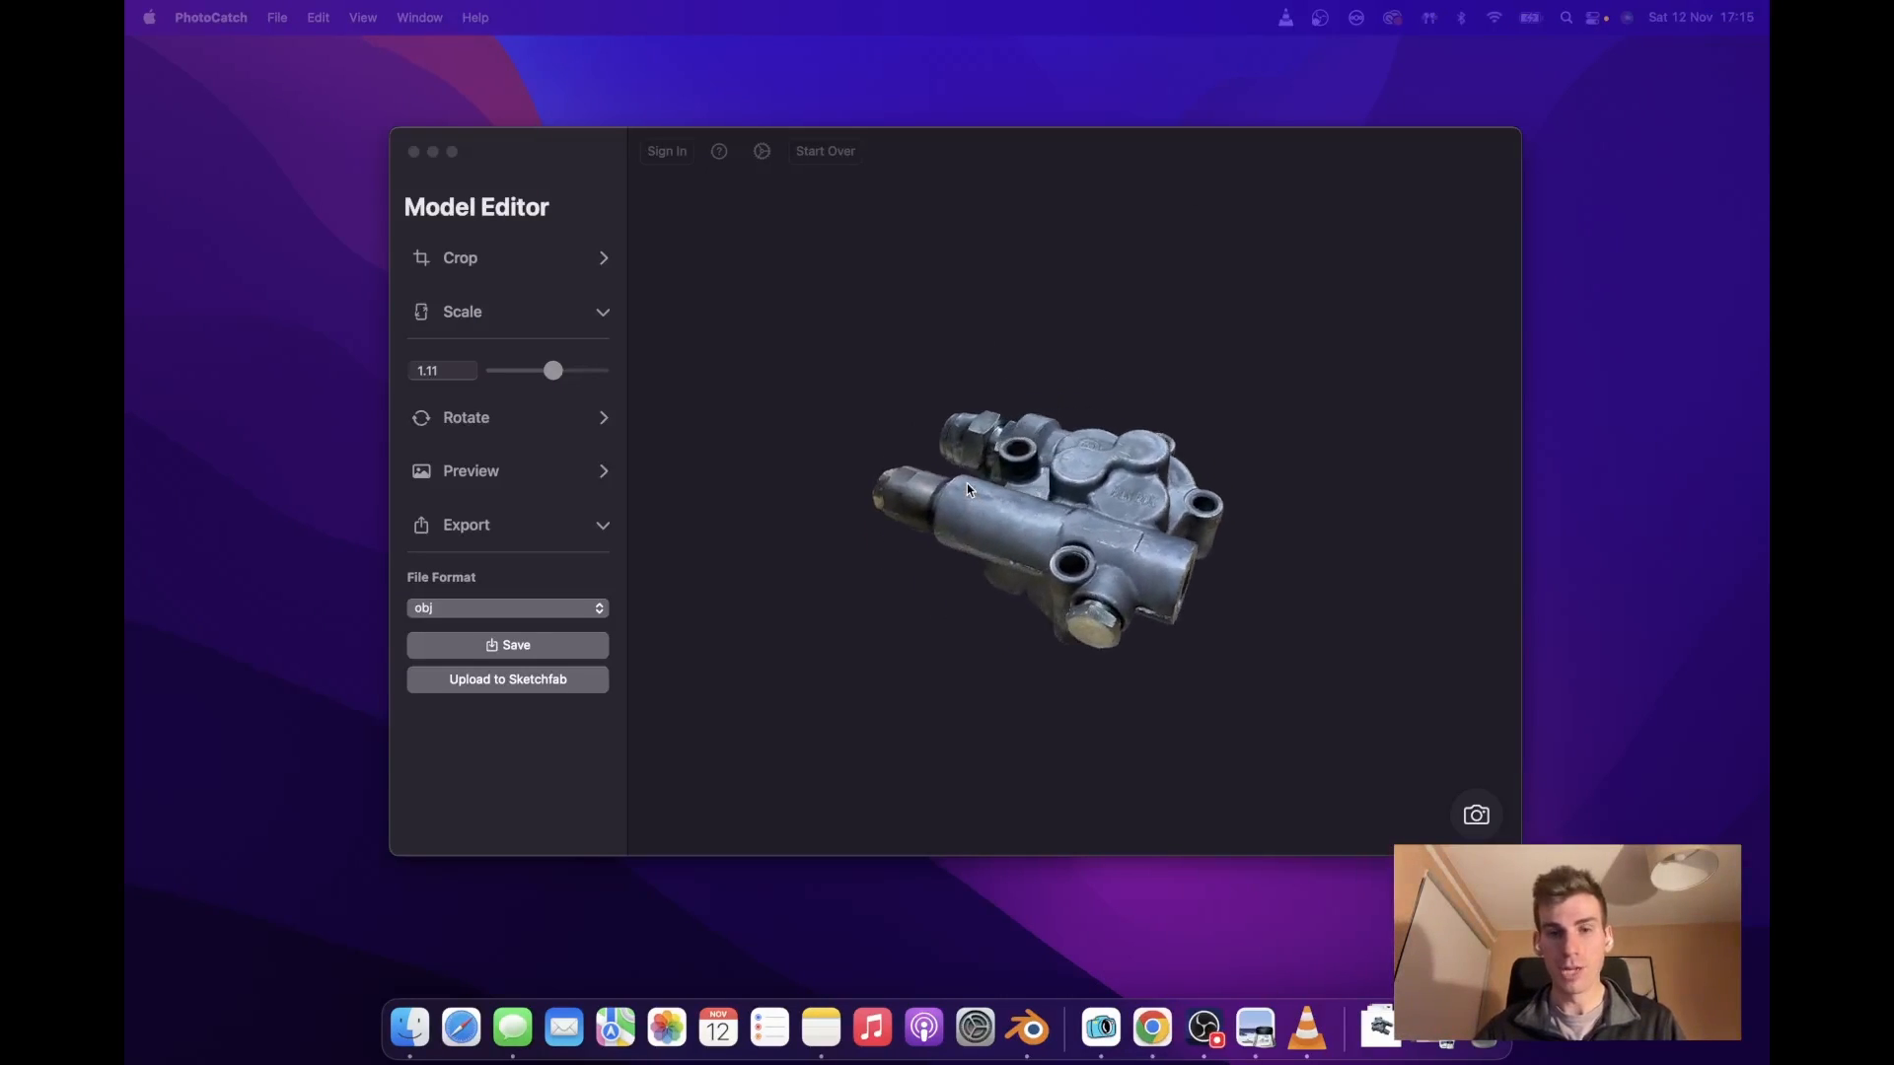
{"action": "left_click_drag", "start_coordinate": [967, 490], "coordinate": [1026, 580]}
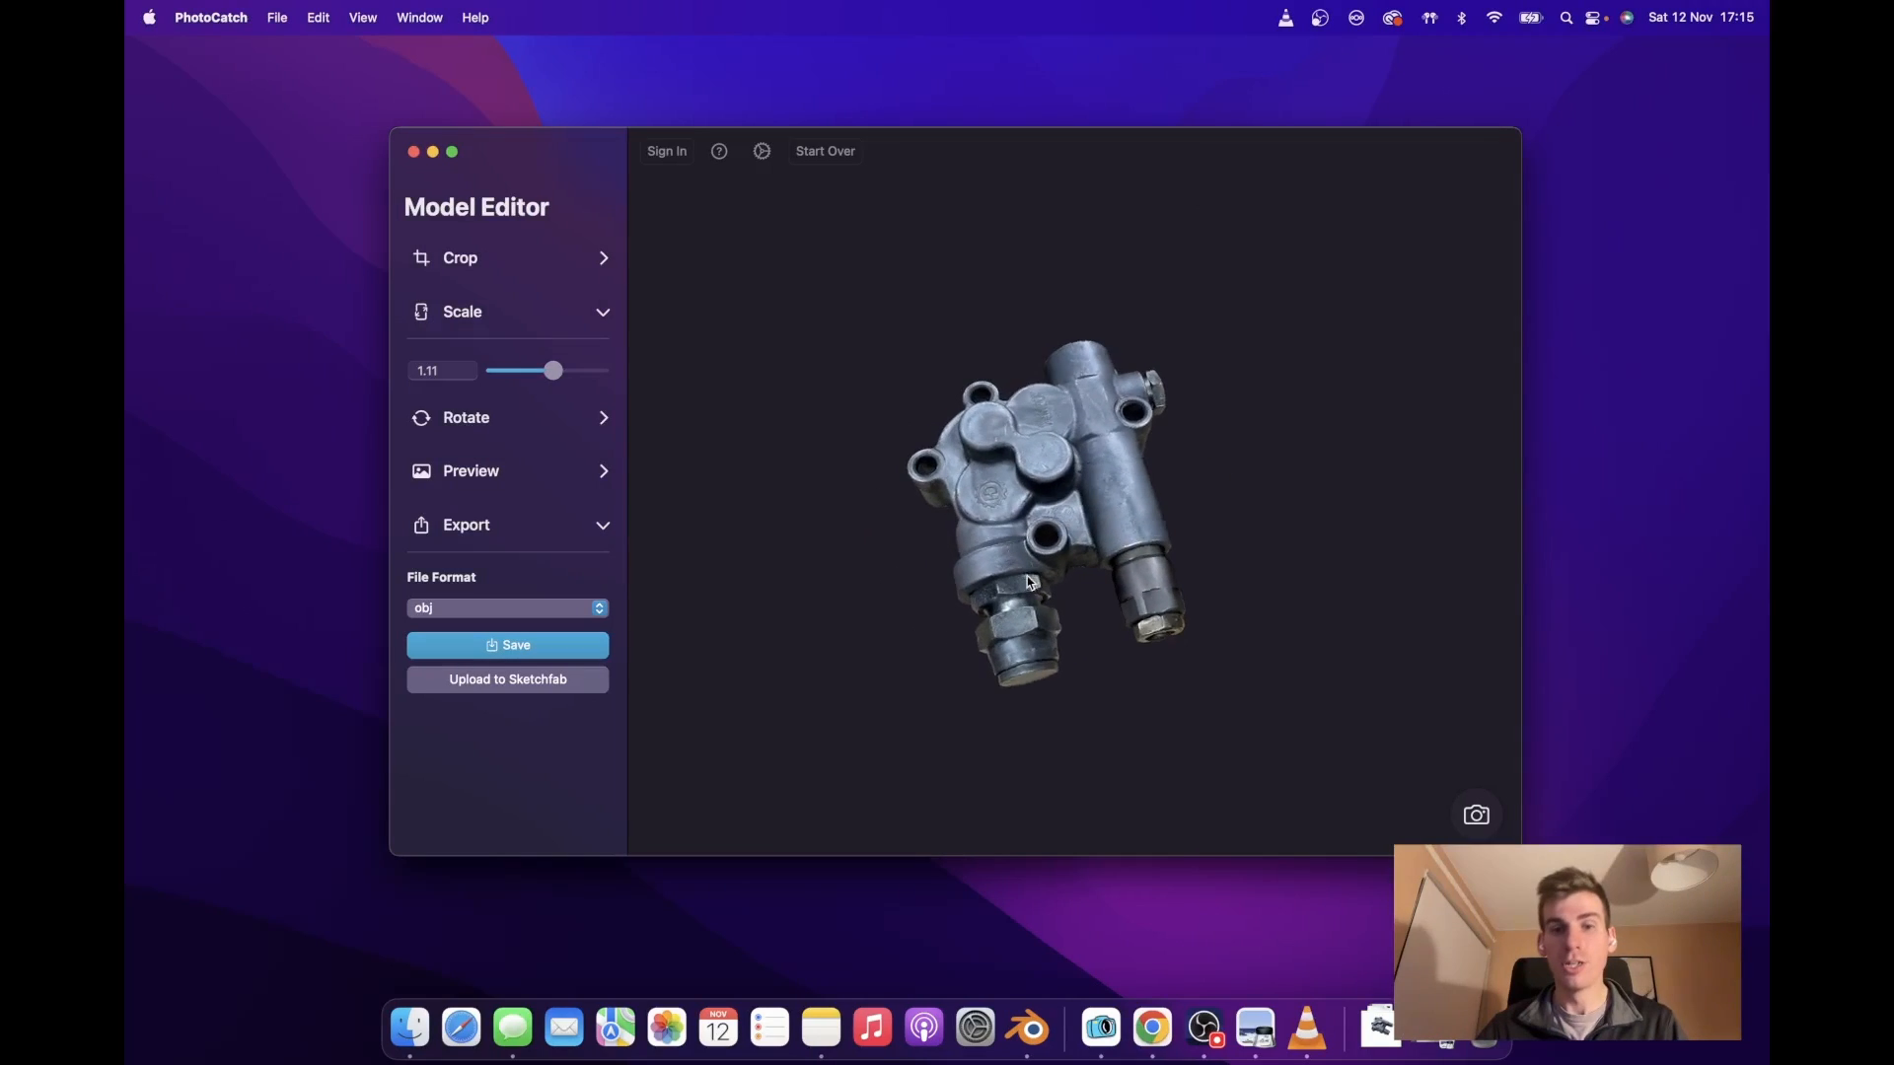
{"action": "left_click_drag", "start_coordinate": [1026, 580], "coordinate": [1035, 556]}
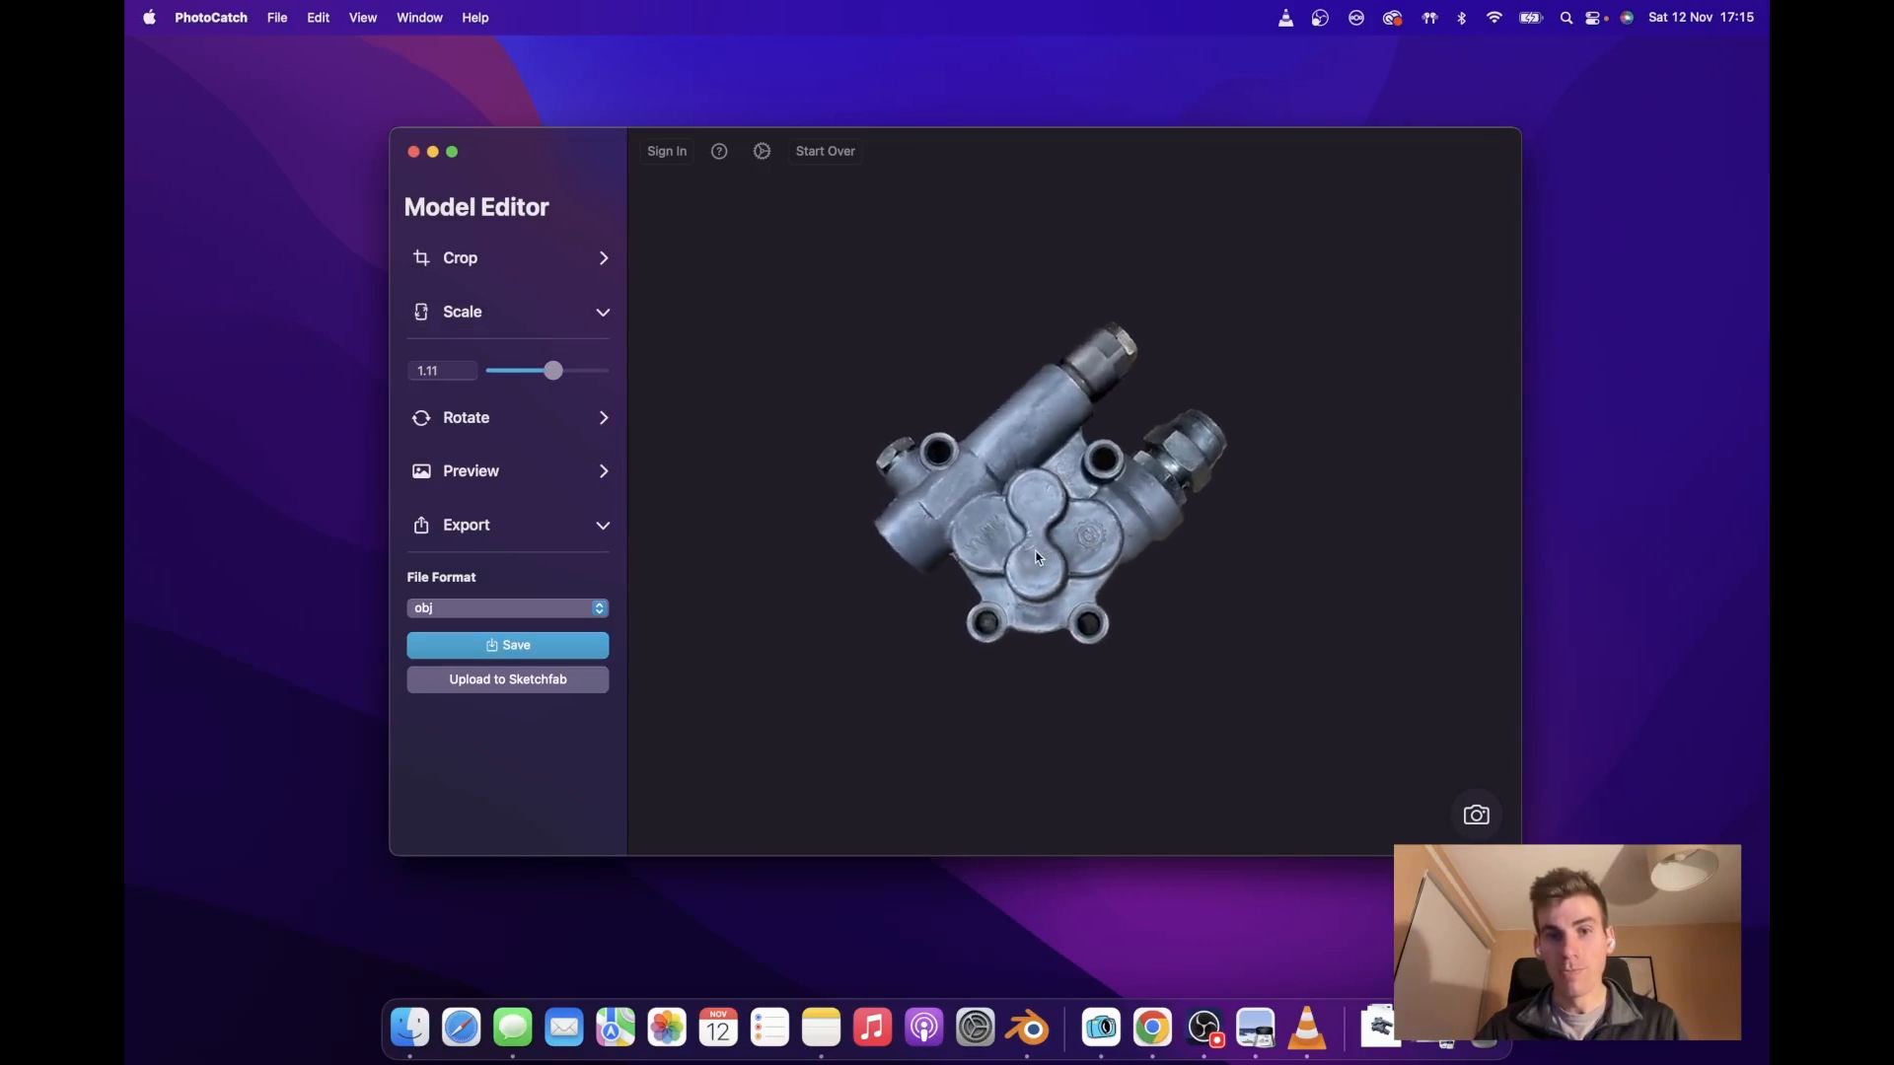
{"action": "left_click_drag", "start_coordinate": [1036, 557], "coordinate": [1138, 456]}
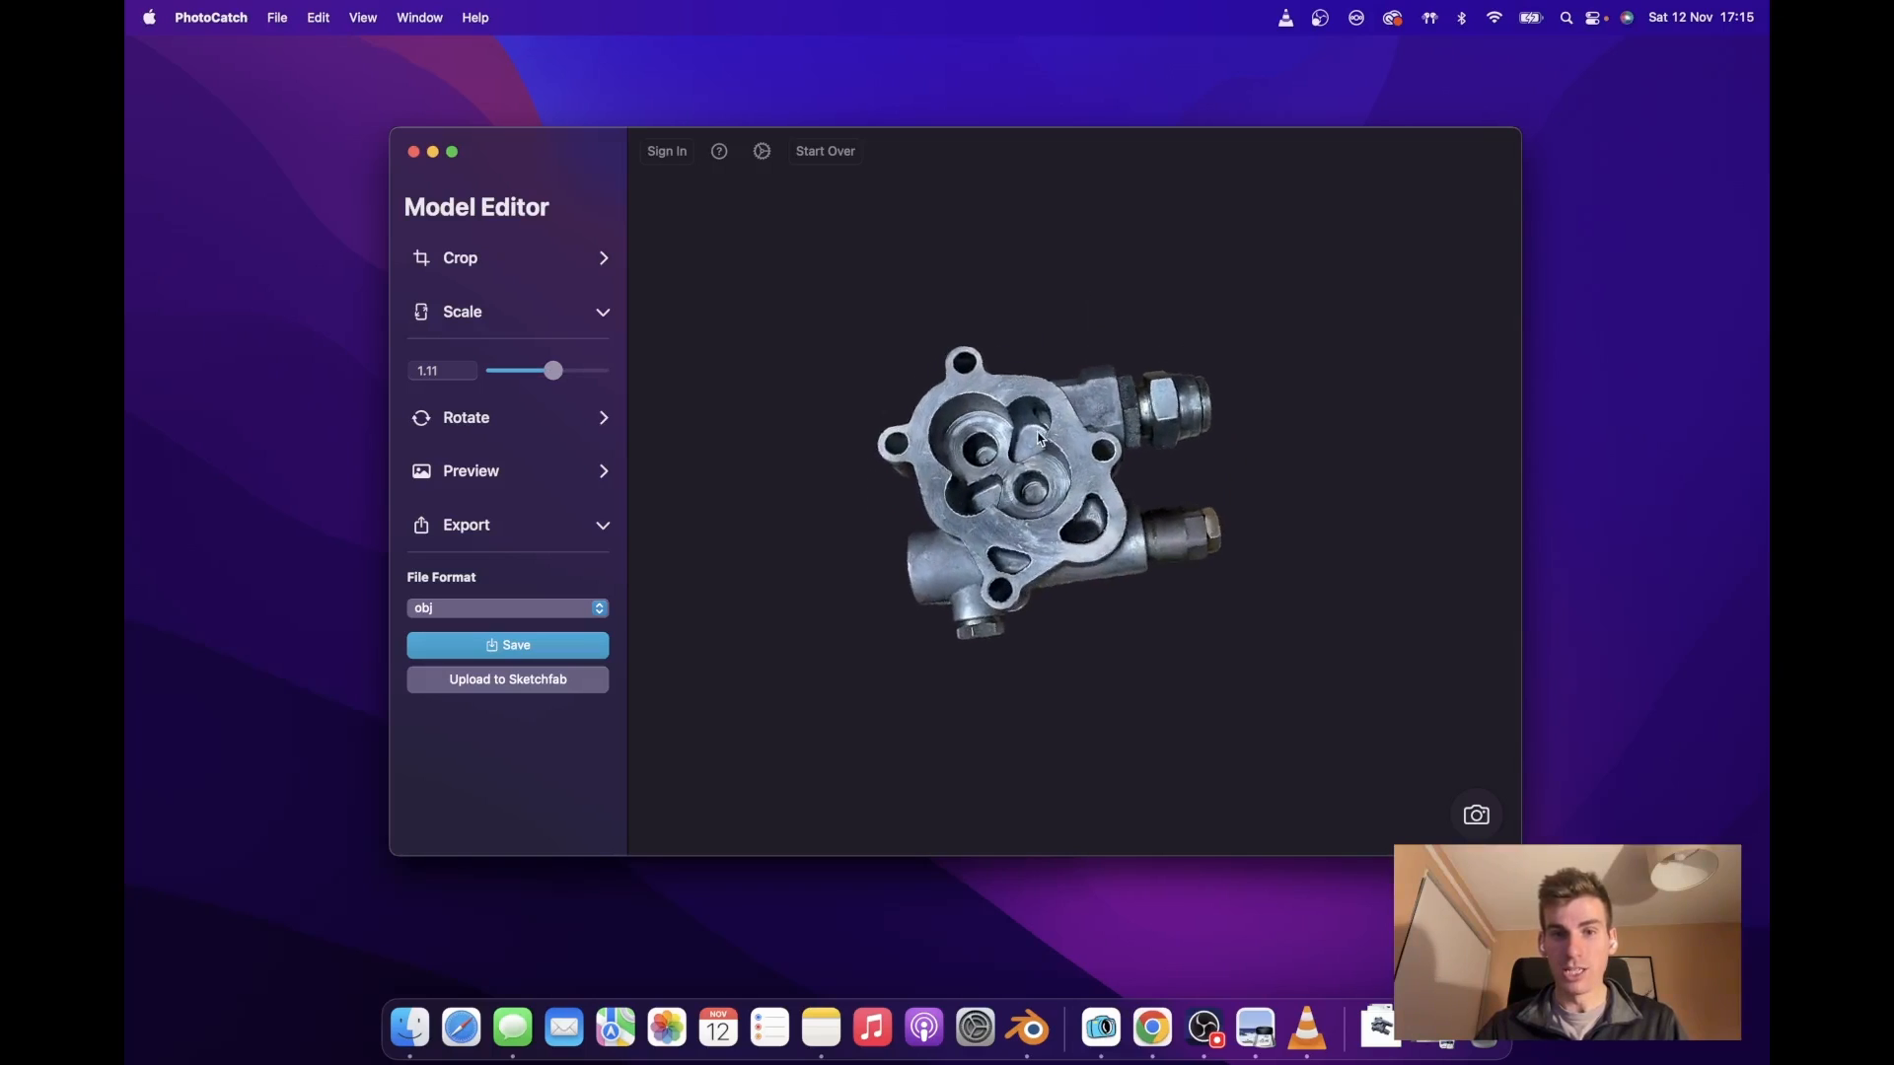
{"action": "left_click_drag", "start_coordinate": [1031, 440], "coordinate": [1117, 421]}
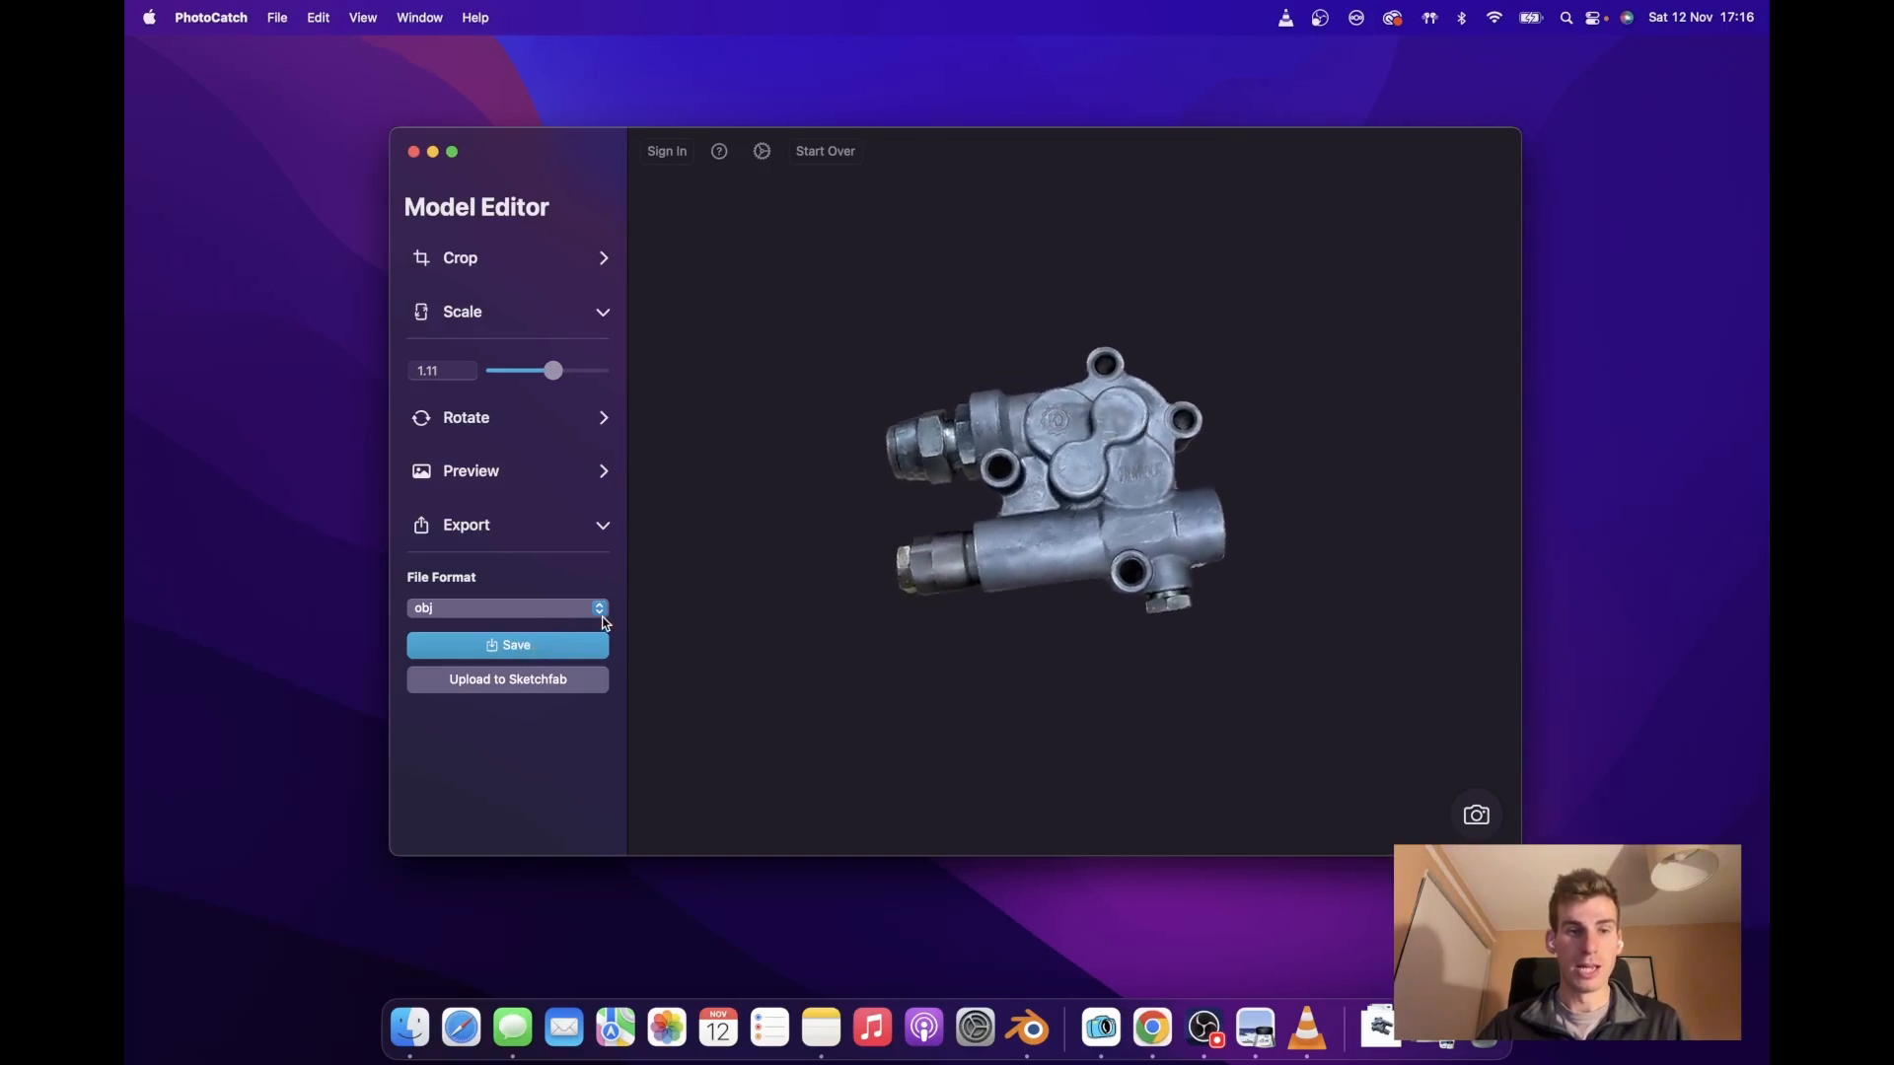
{"action": "left_click", "coordinate": [507, 608]}
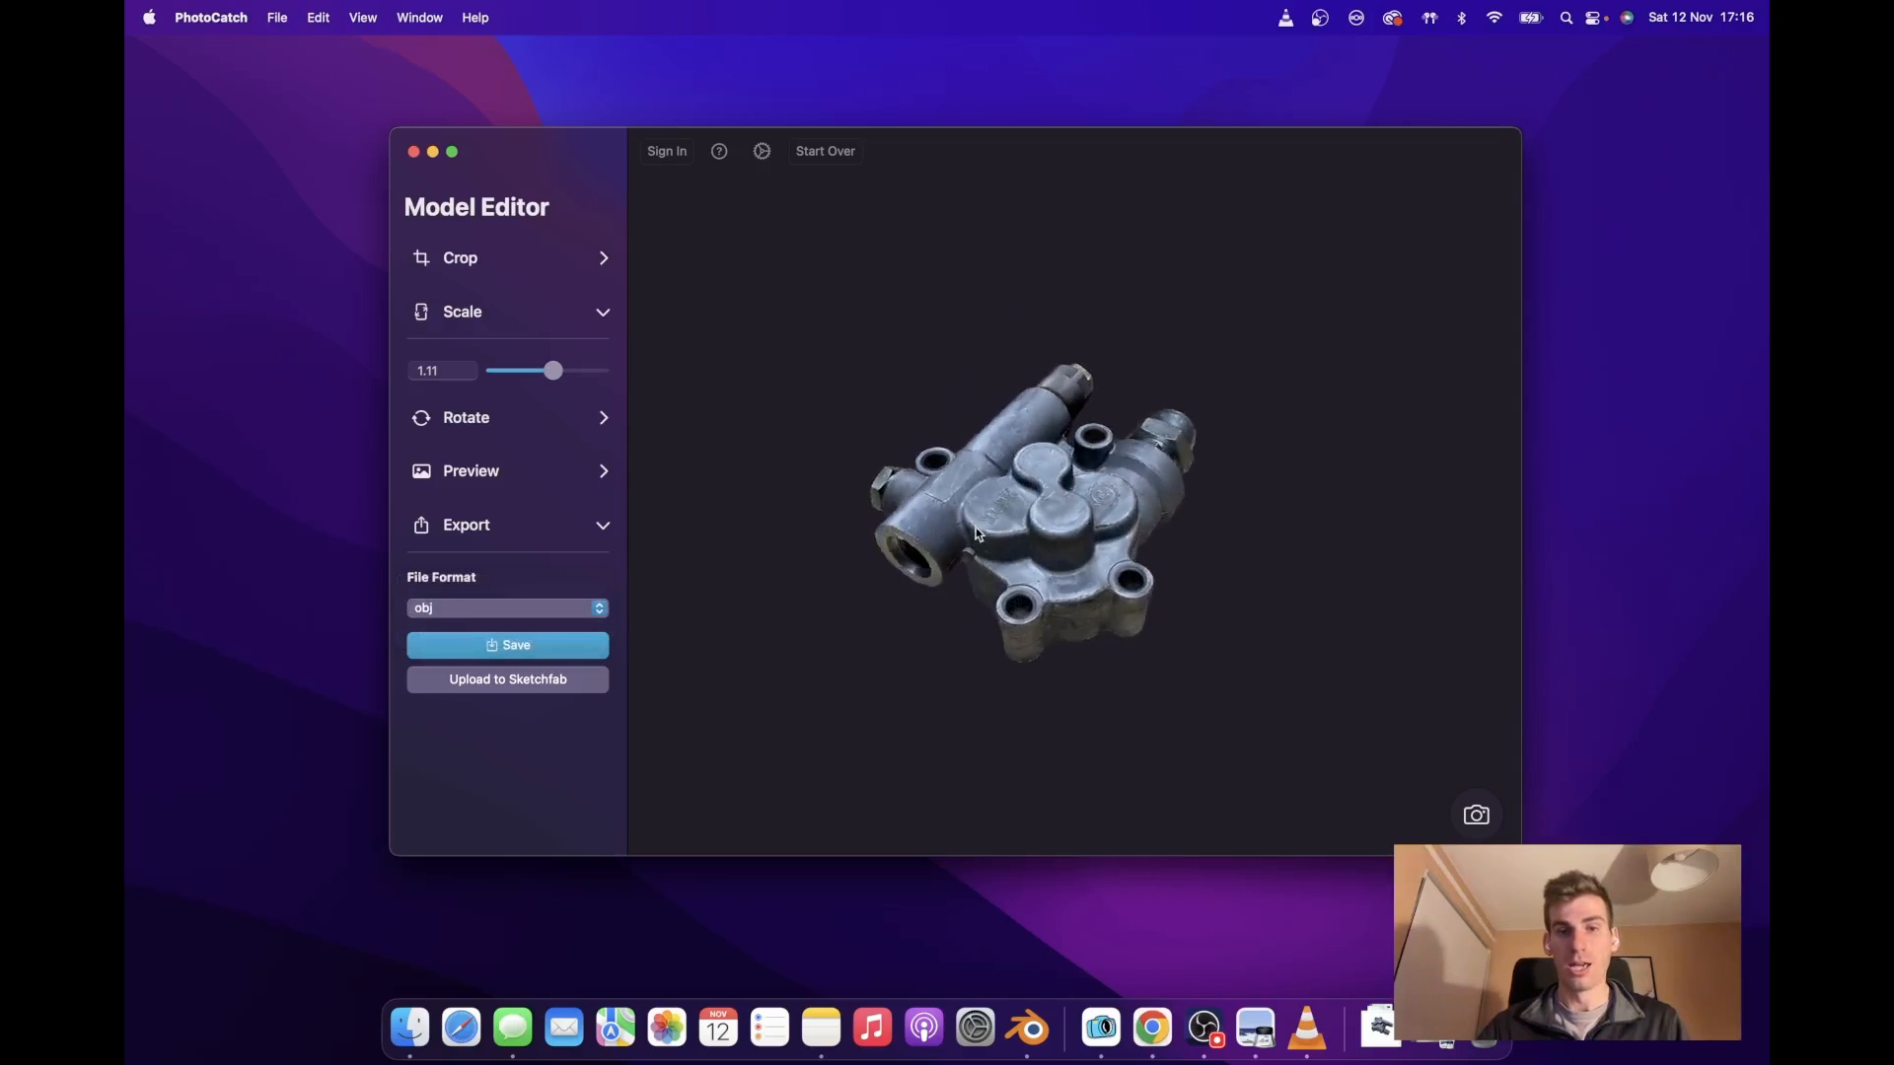
{"action": "left_click_drag", "start_coordinate": [977, 535], "coordinate": [1024, 649]}
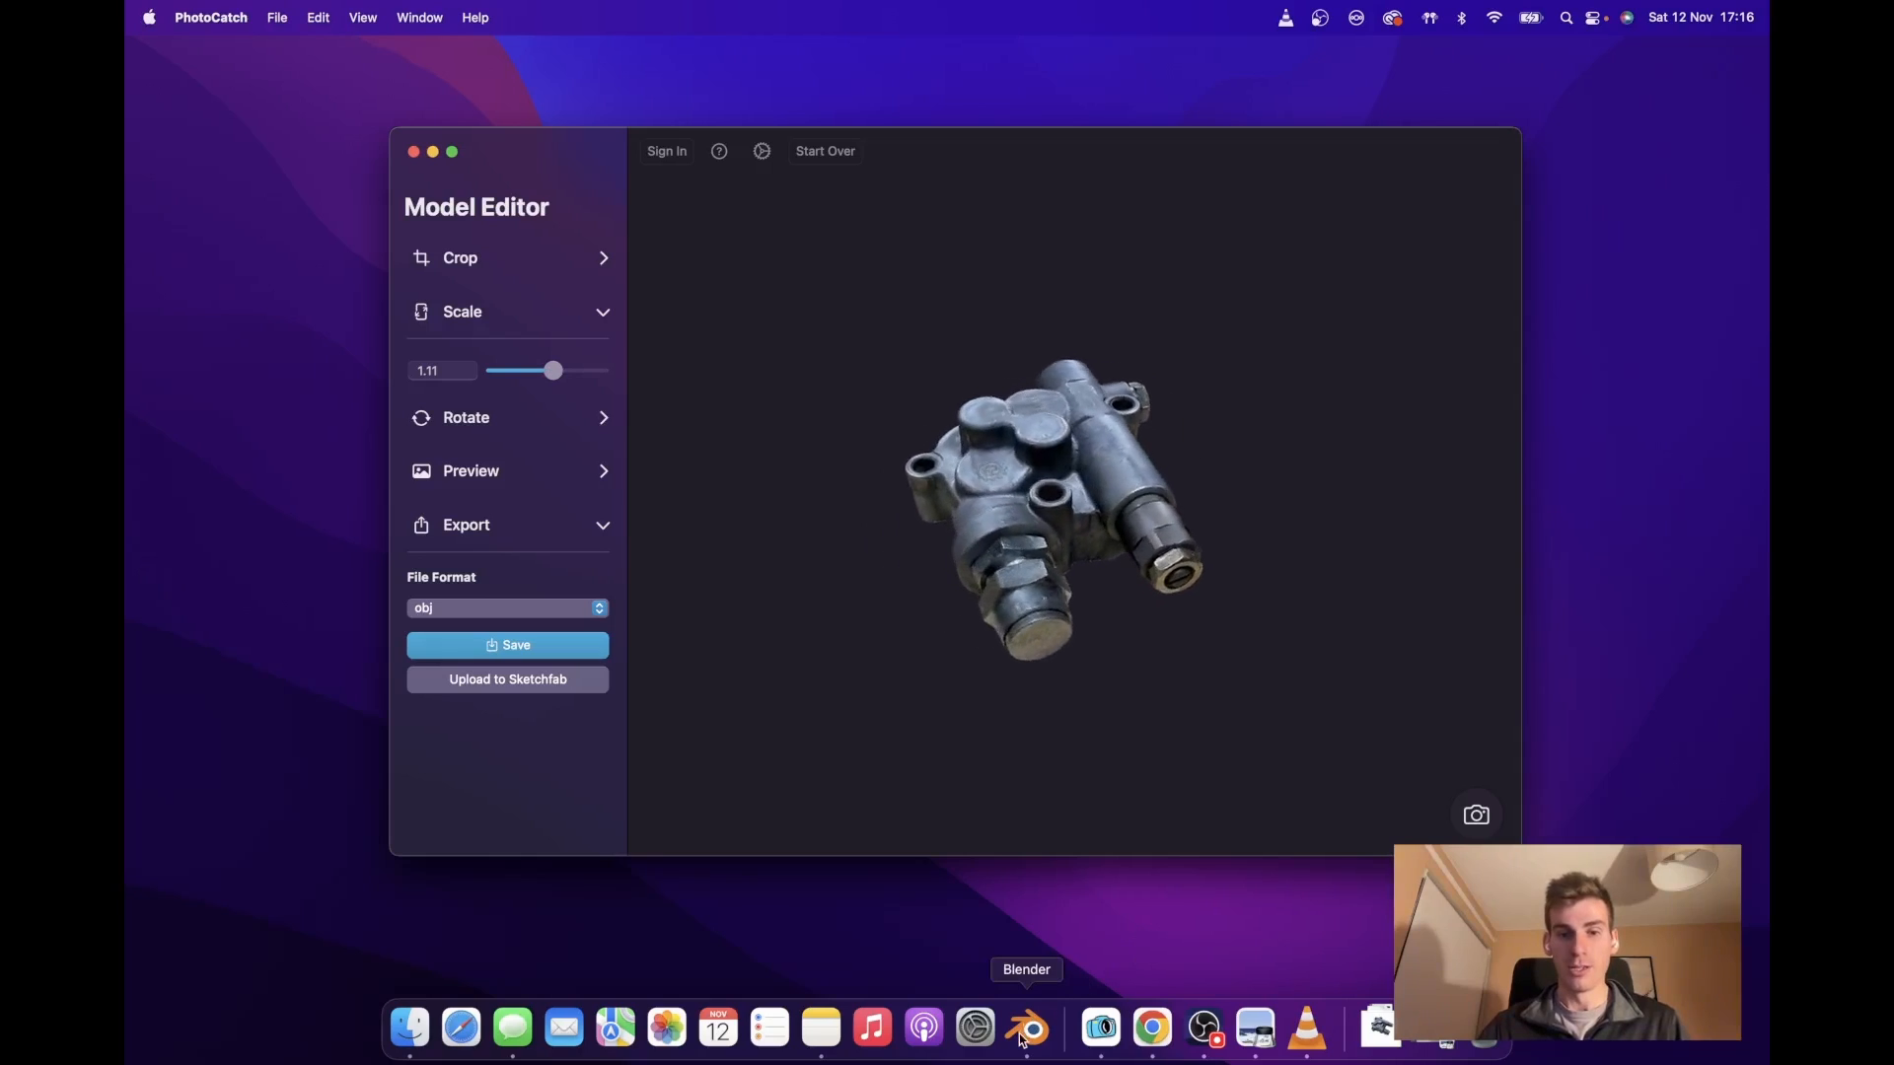
In Blender, start a Wavefront OBJ import and browse into the front_housing_scan_1 folder for export.obj.
{"action": "left_click", "coordinate": [1025, 1028]}
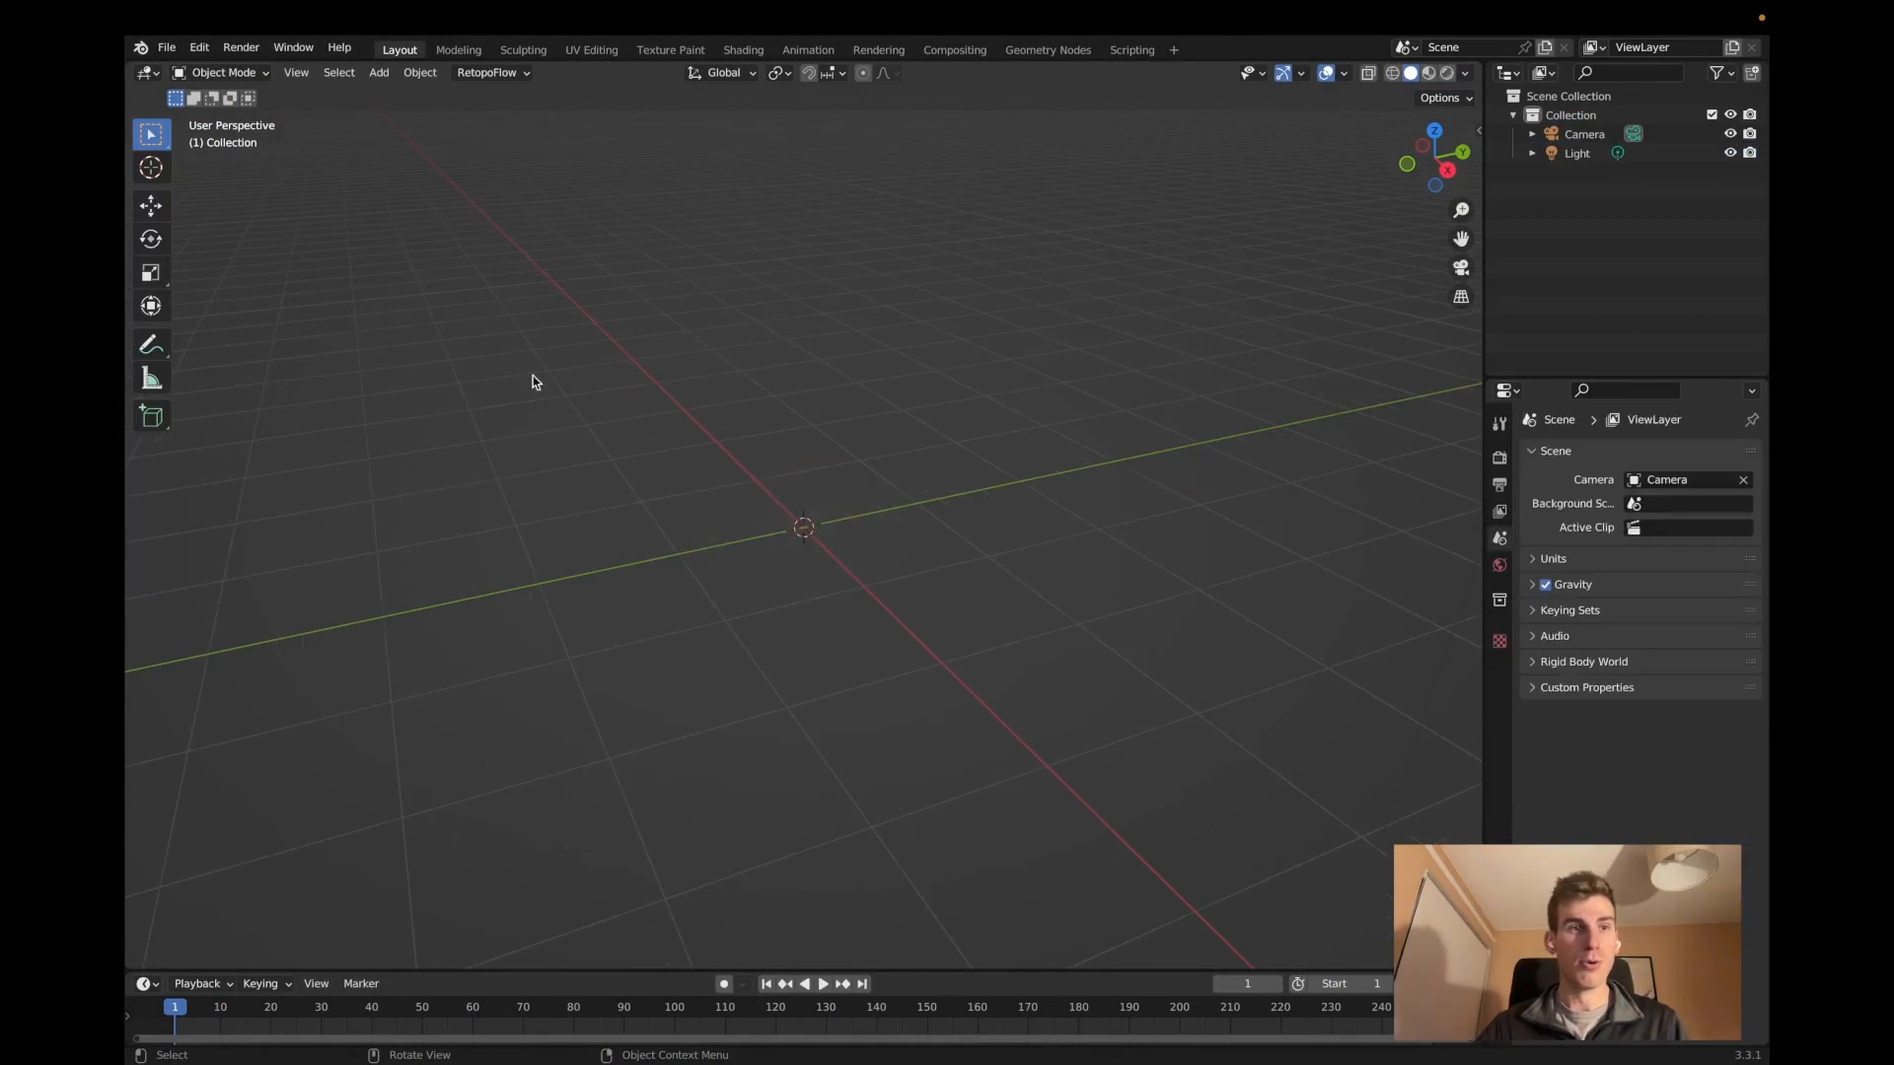
{"action": "left_click", "coordinate": [166, 47]}
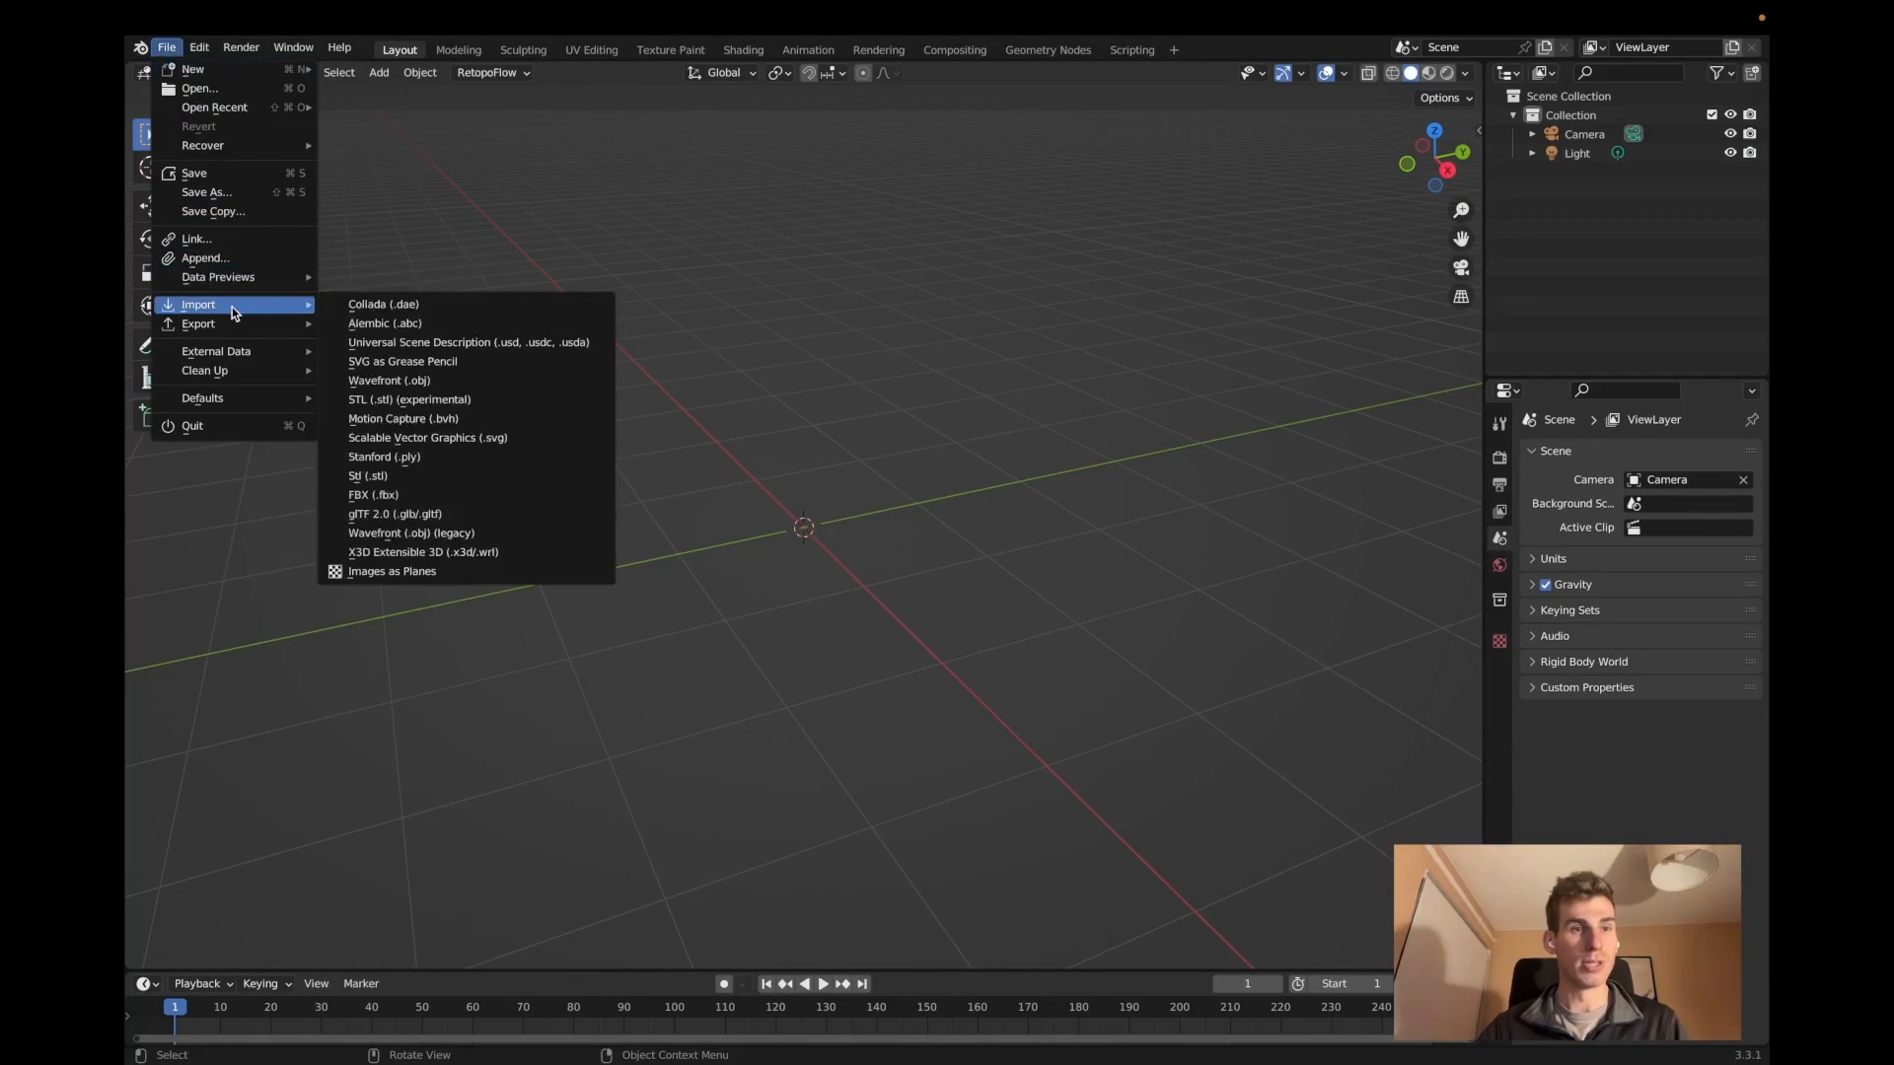
{"action": "mouse_move", "coordinate": [483, 398]}
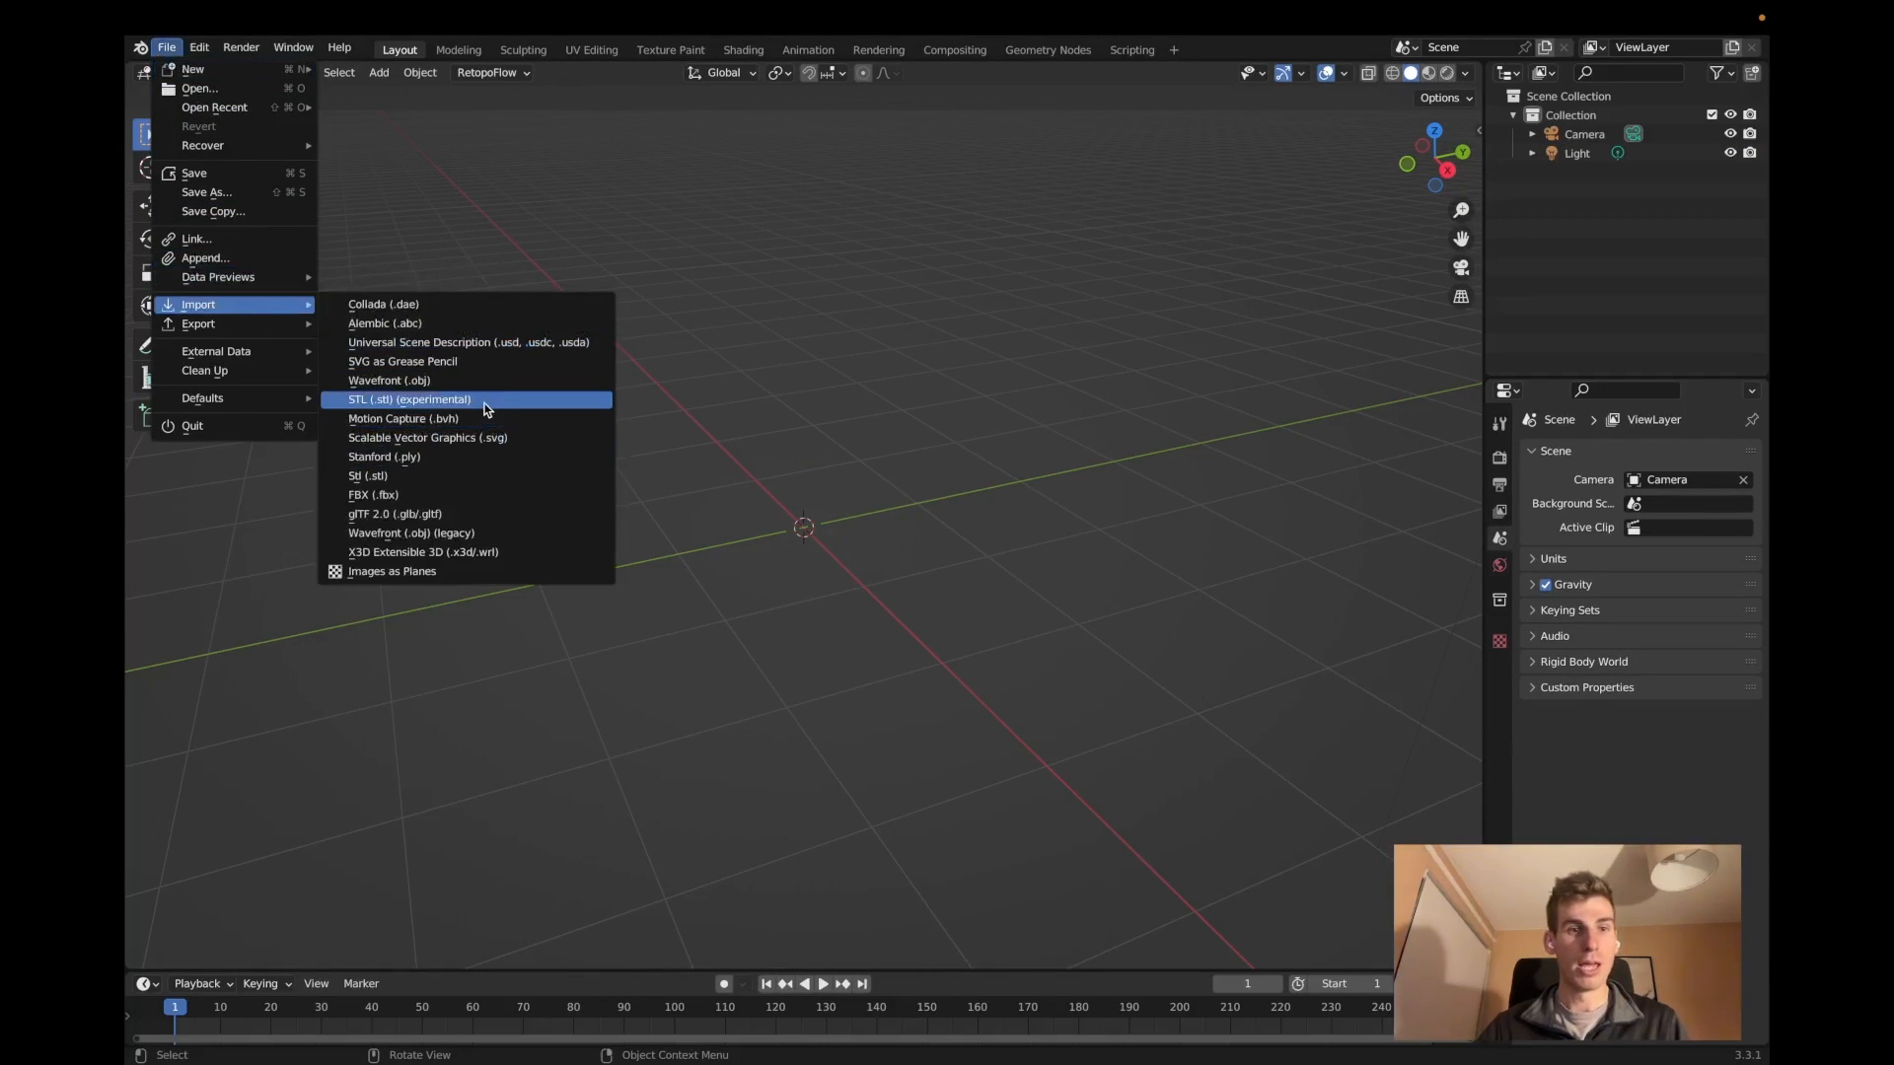
{"action": "mouse_move", "coordinate": [388, 381]}
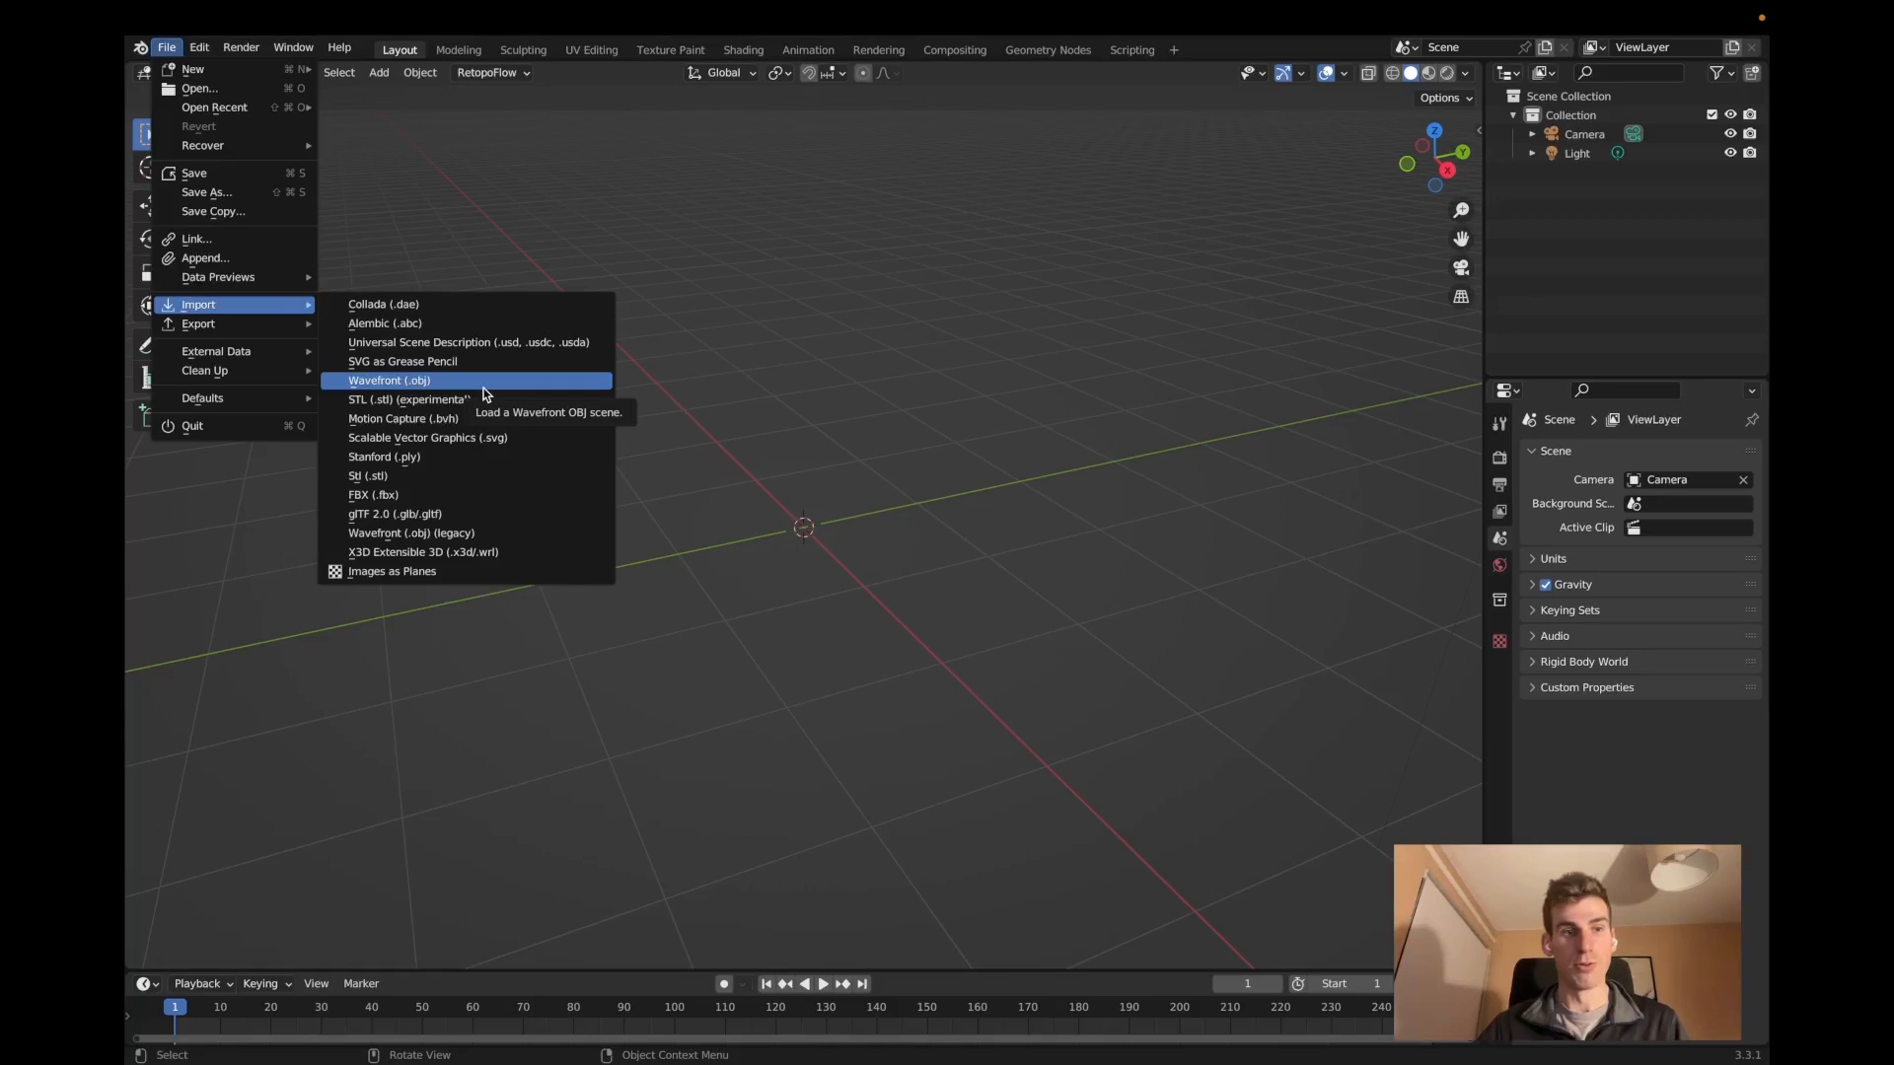
{"action": "left_click", "coordinate": [388, 380]}
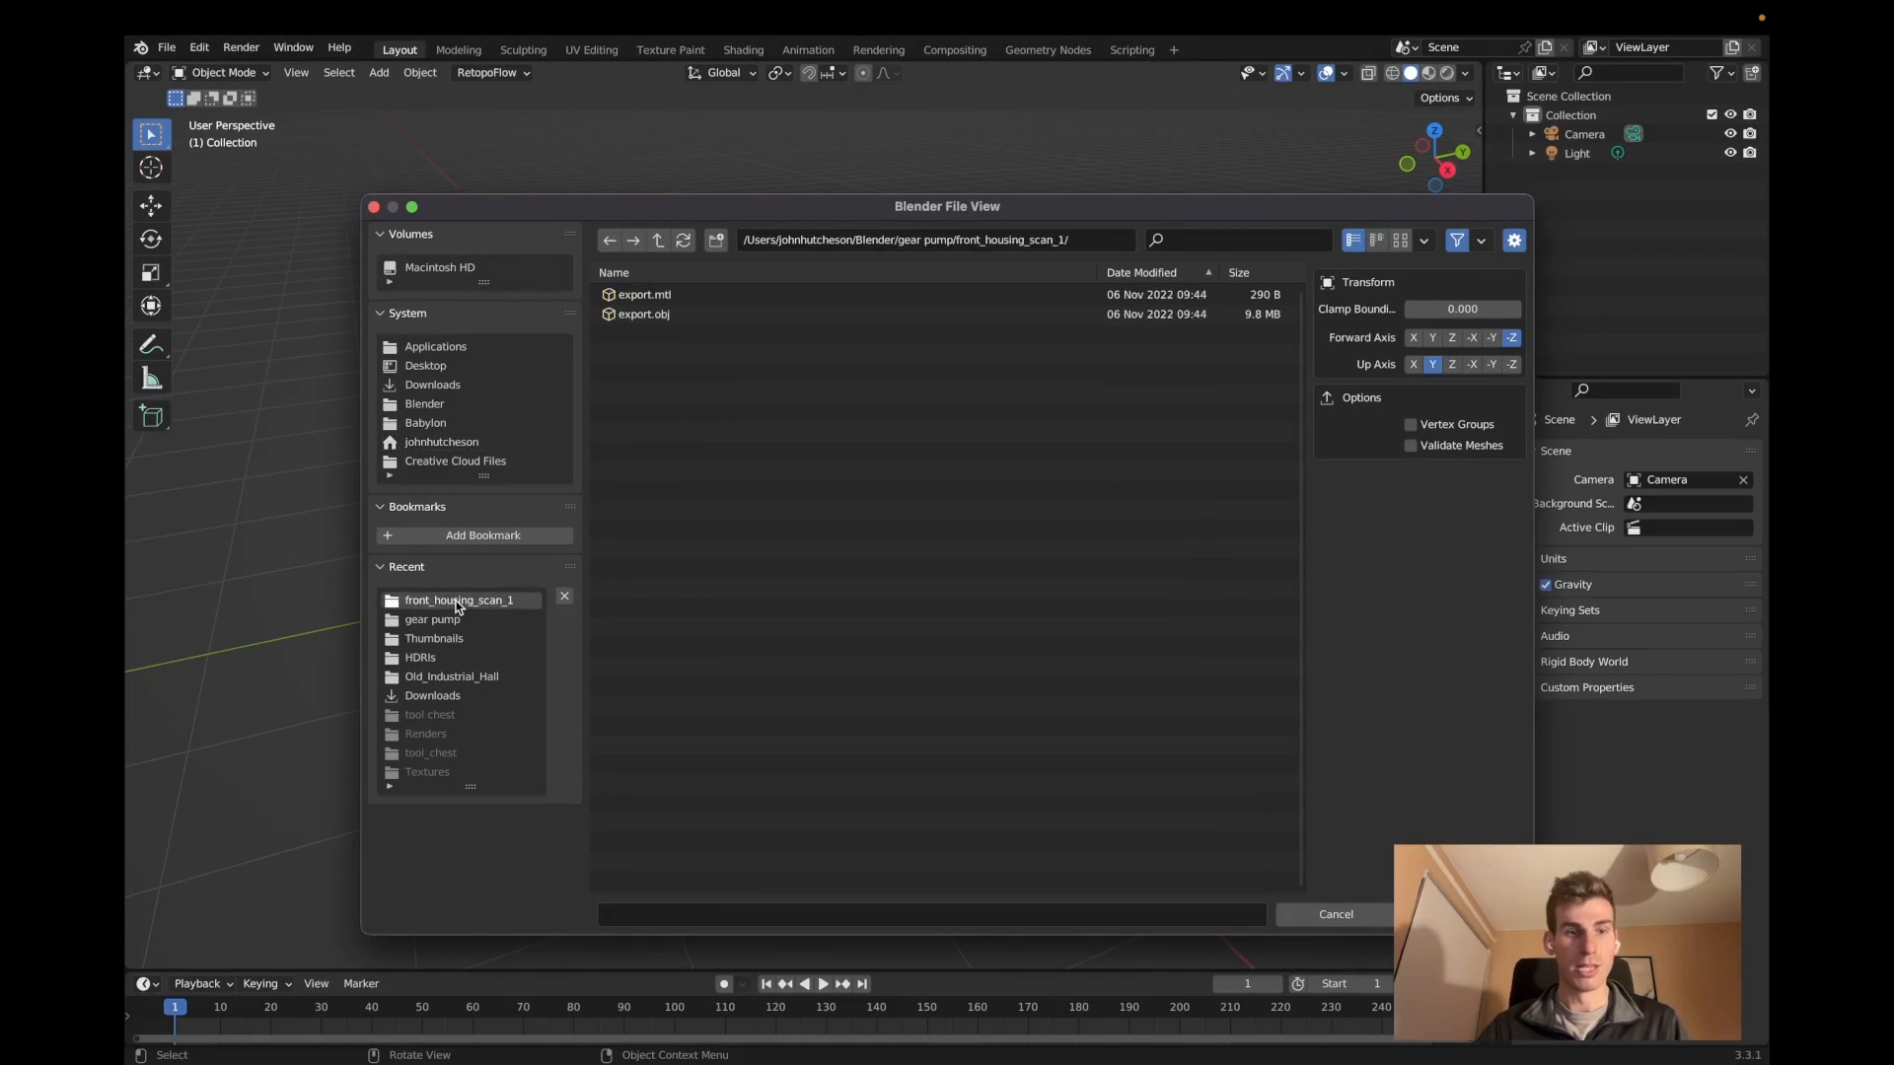
{"action": "left_click", "coordinate": [643, 313]}
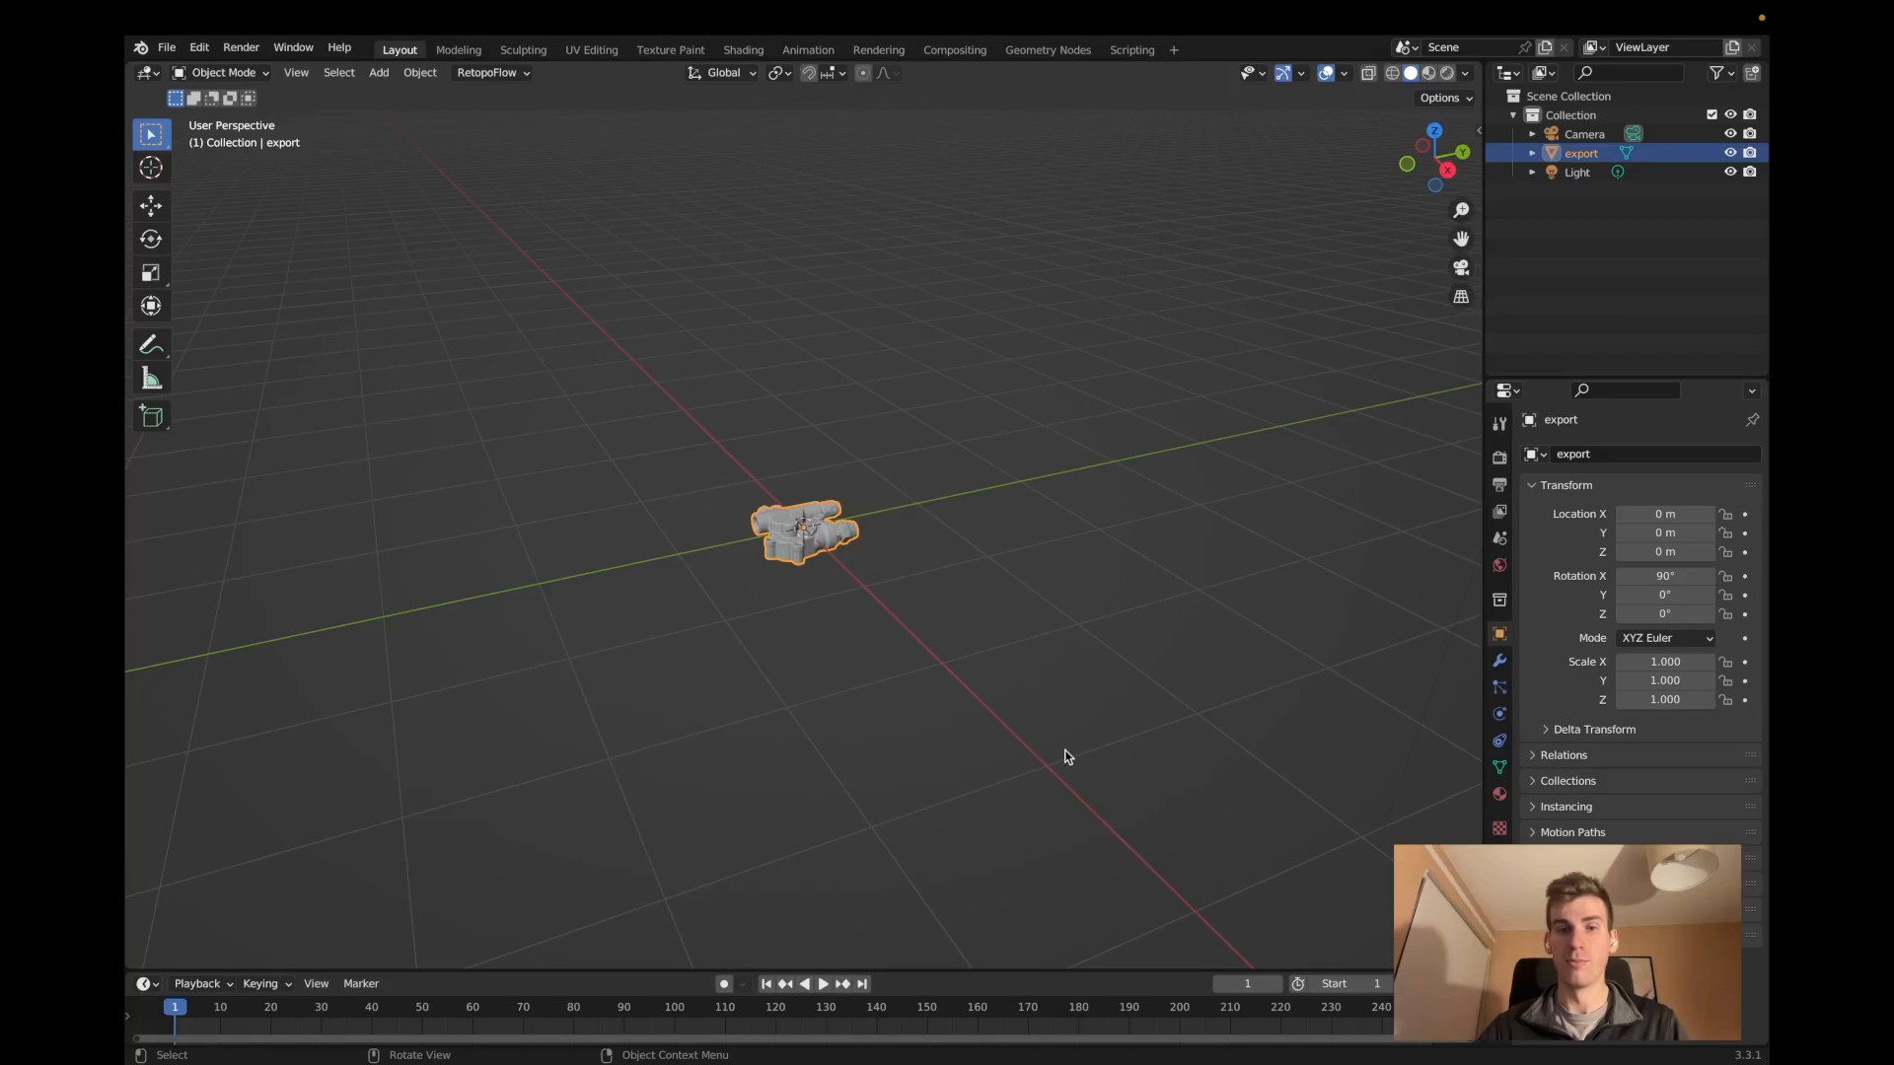
Switch viewport shading to Material Preview and orbit the photo-textured pump housing from several angles.
{"action": "scroll", "scroll_direction": "up", "scroll_amount": 3}
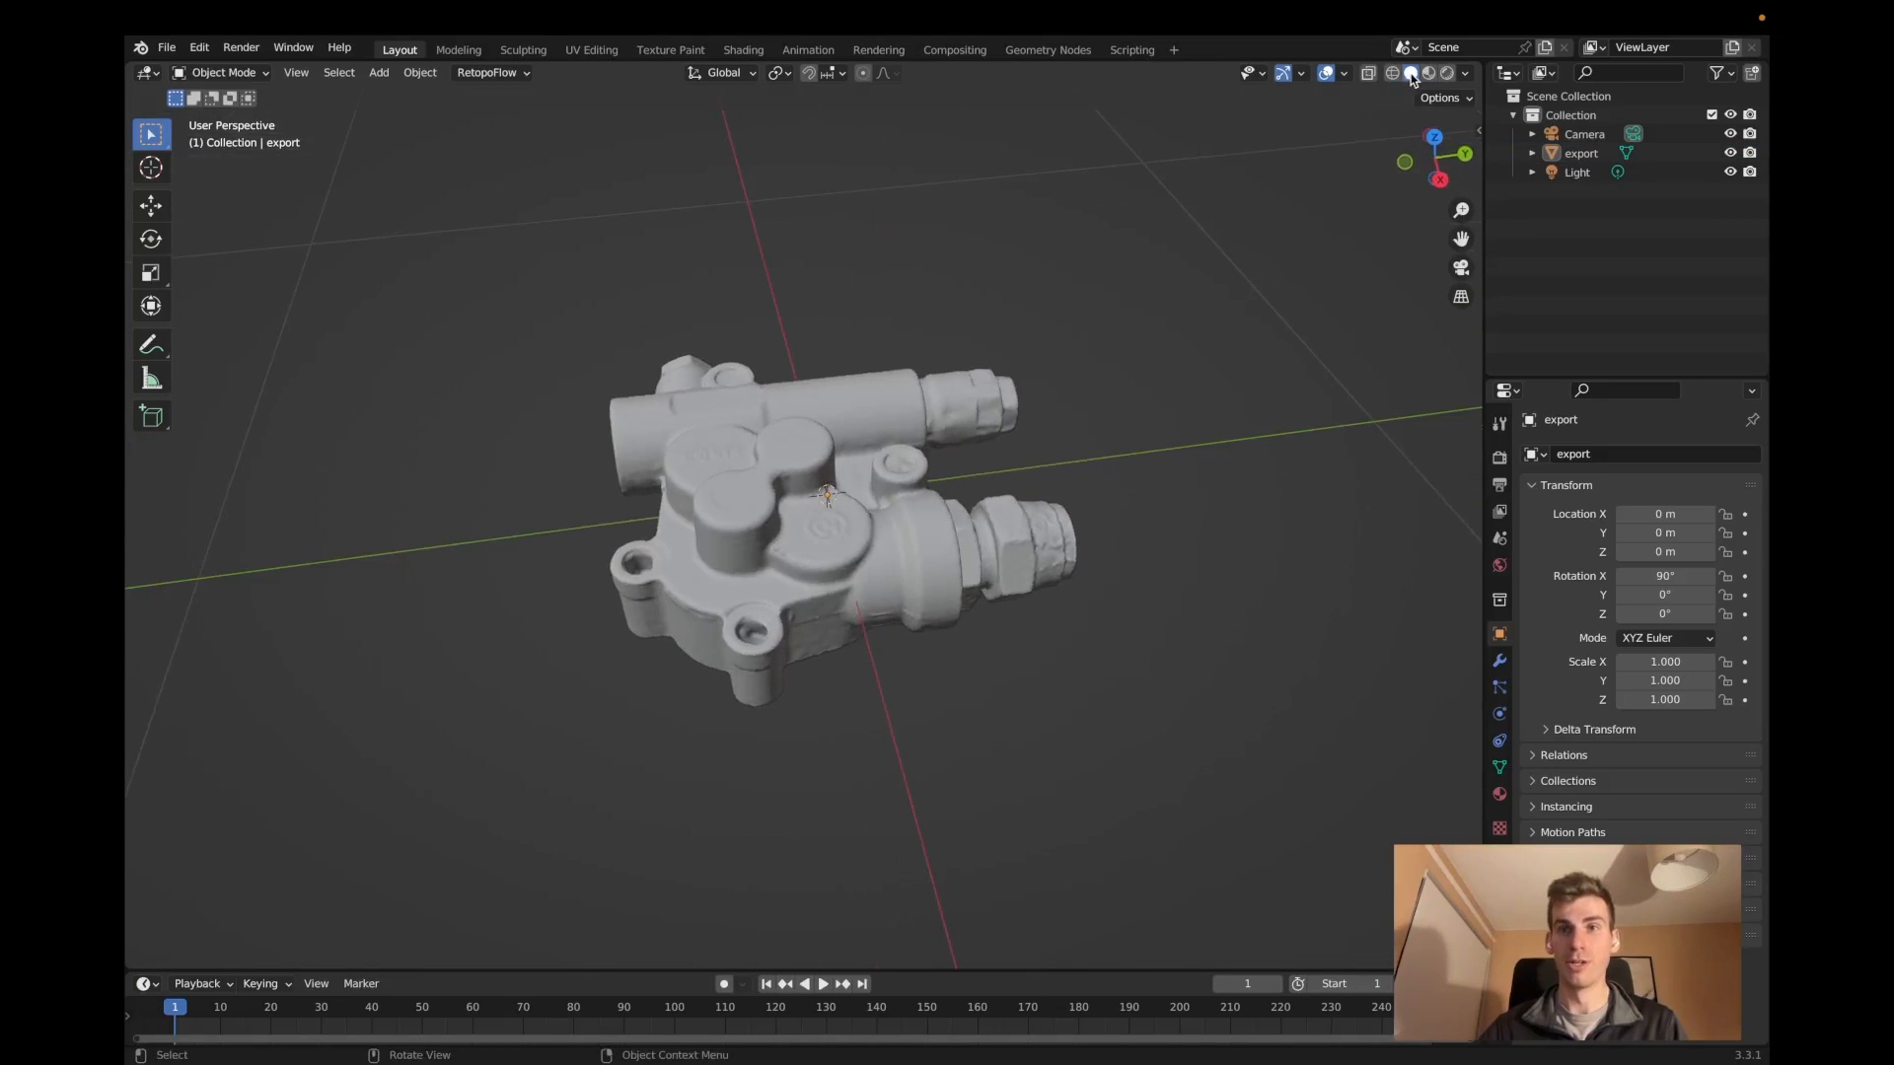
{"action": "left_click", "coordinate": [1428, 73]}
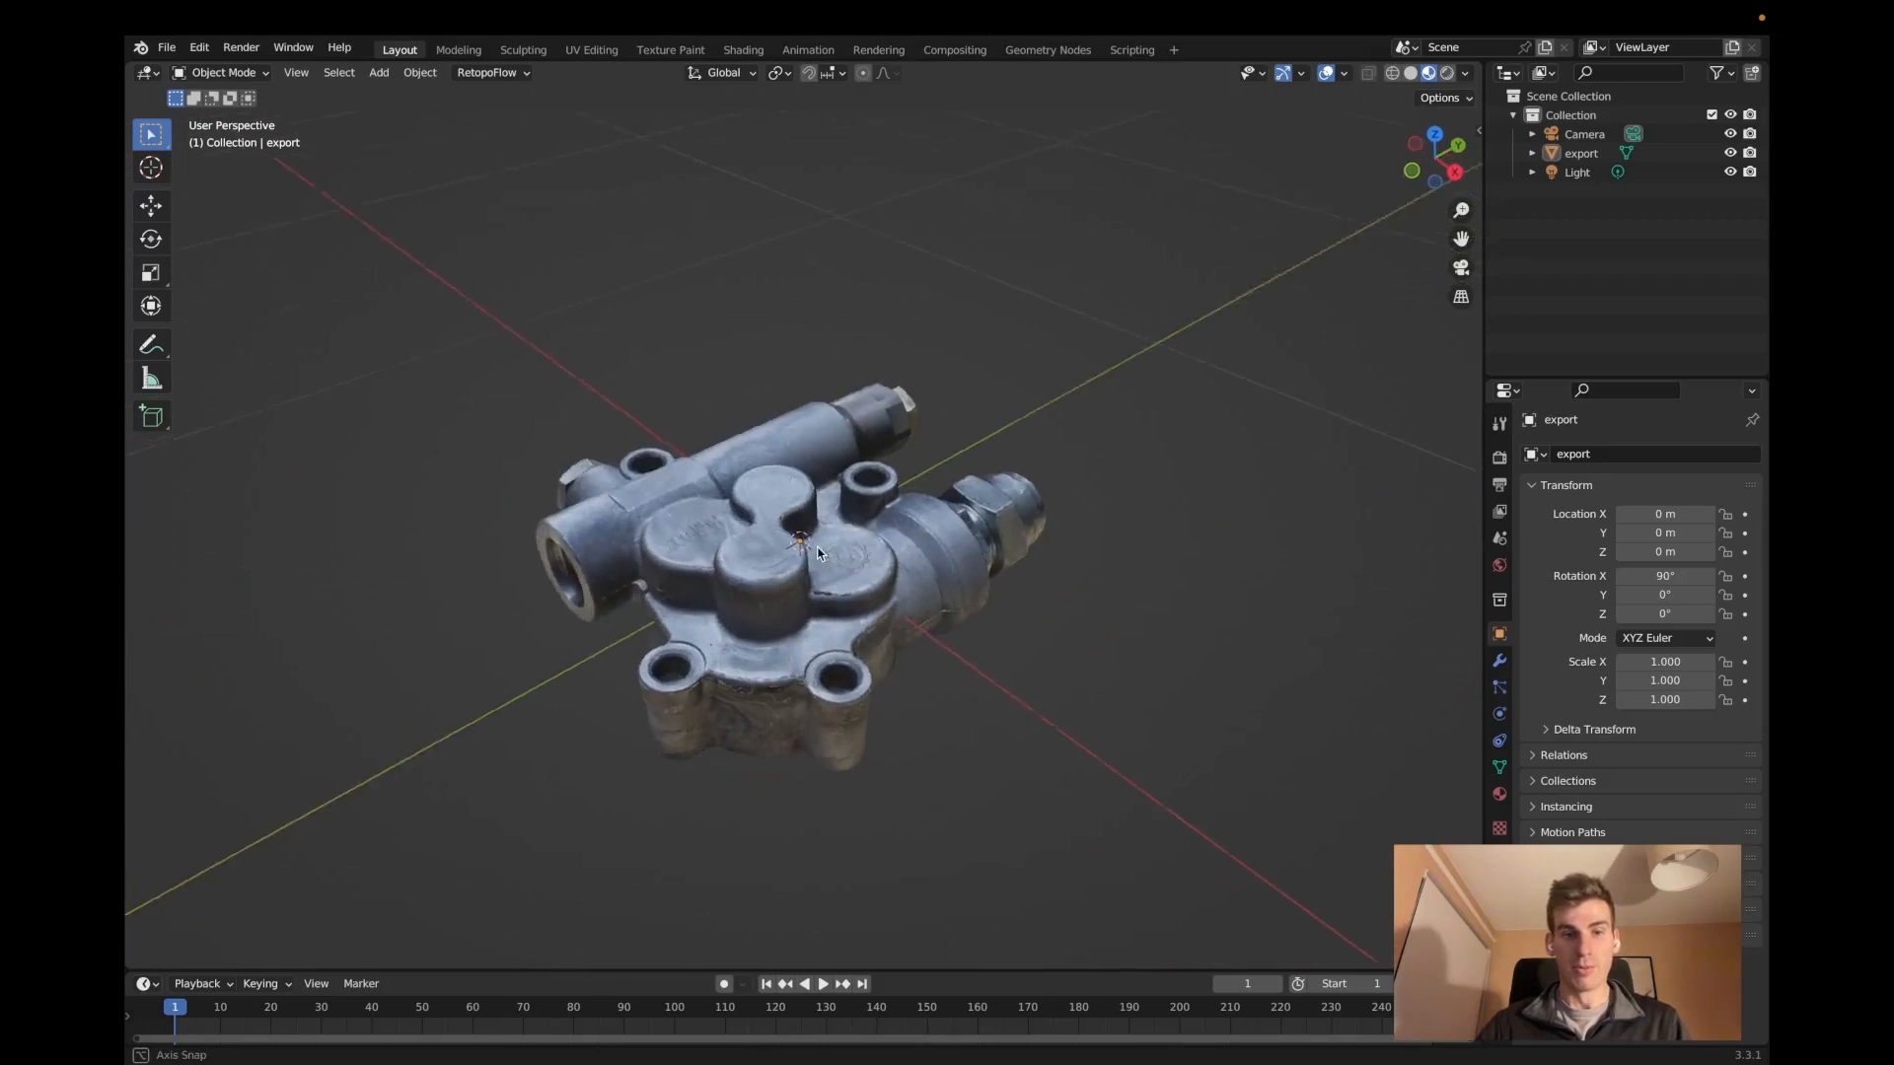
{"action": "left_click_drag", "start_coordinate": [821, 556], "coordinate": [864, 535]}
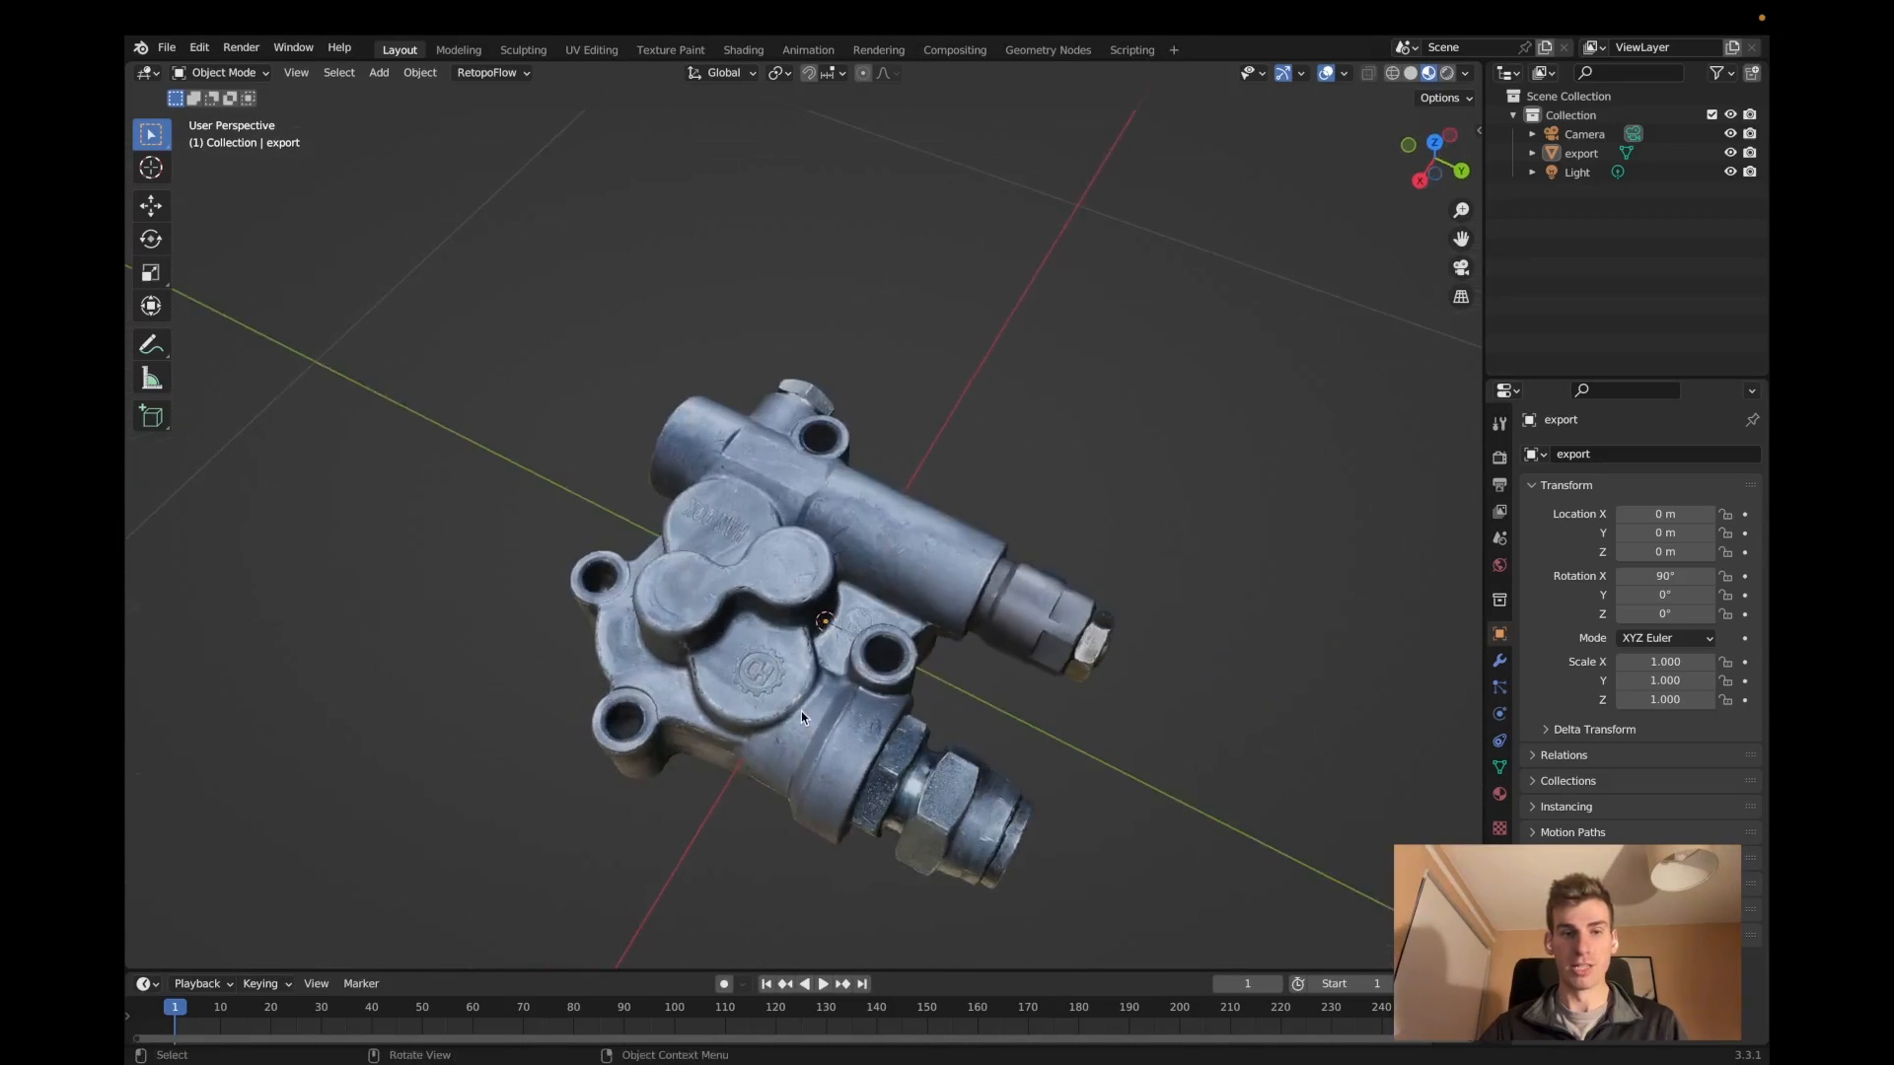
{"action": "left_click_drag", "start_coordinate": [801, 718], "coordinate": [864, 563]}
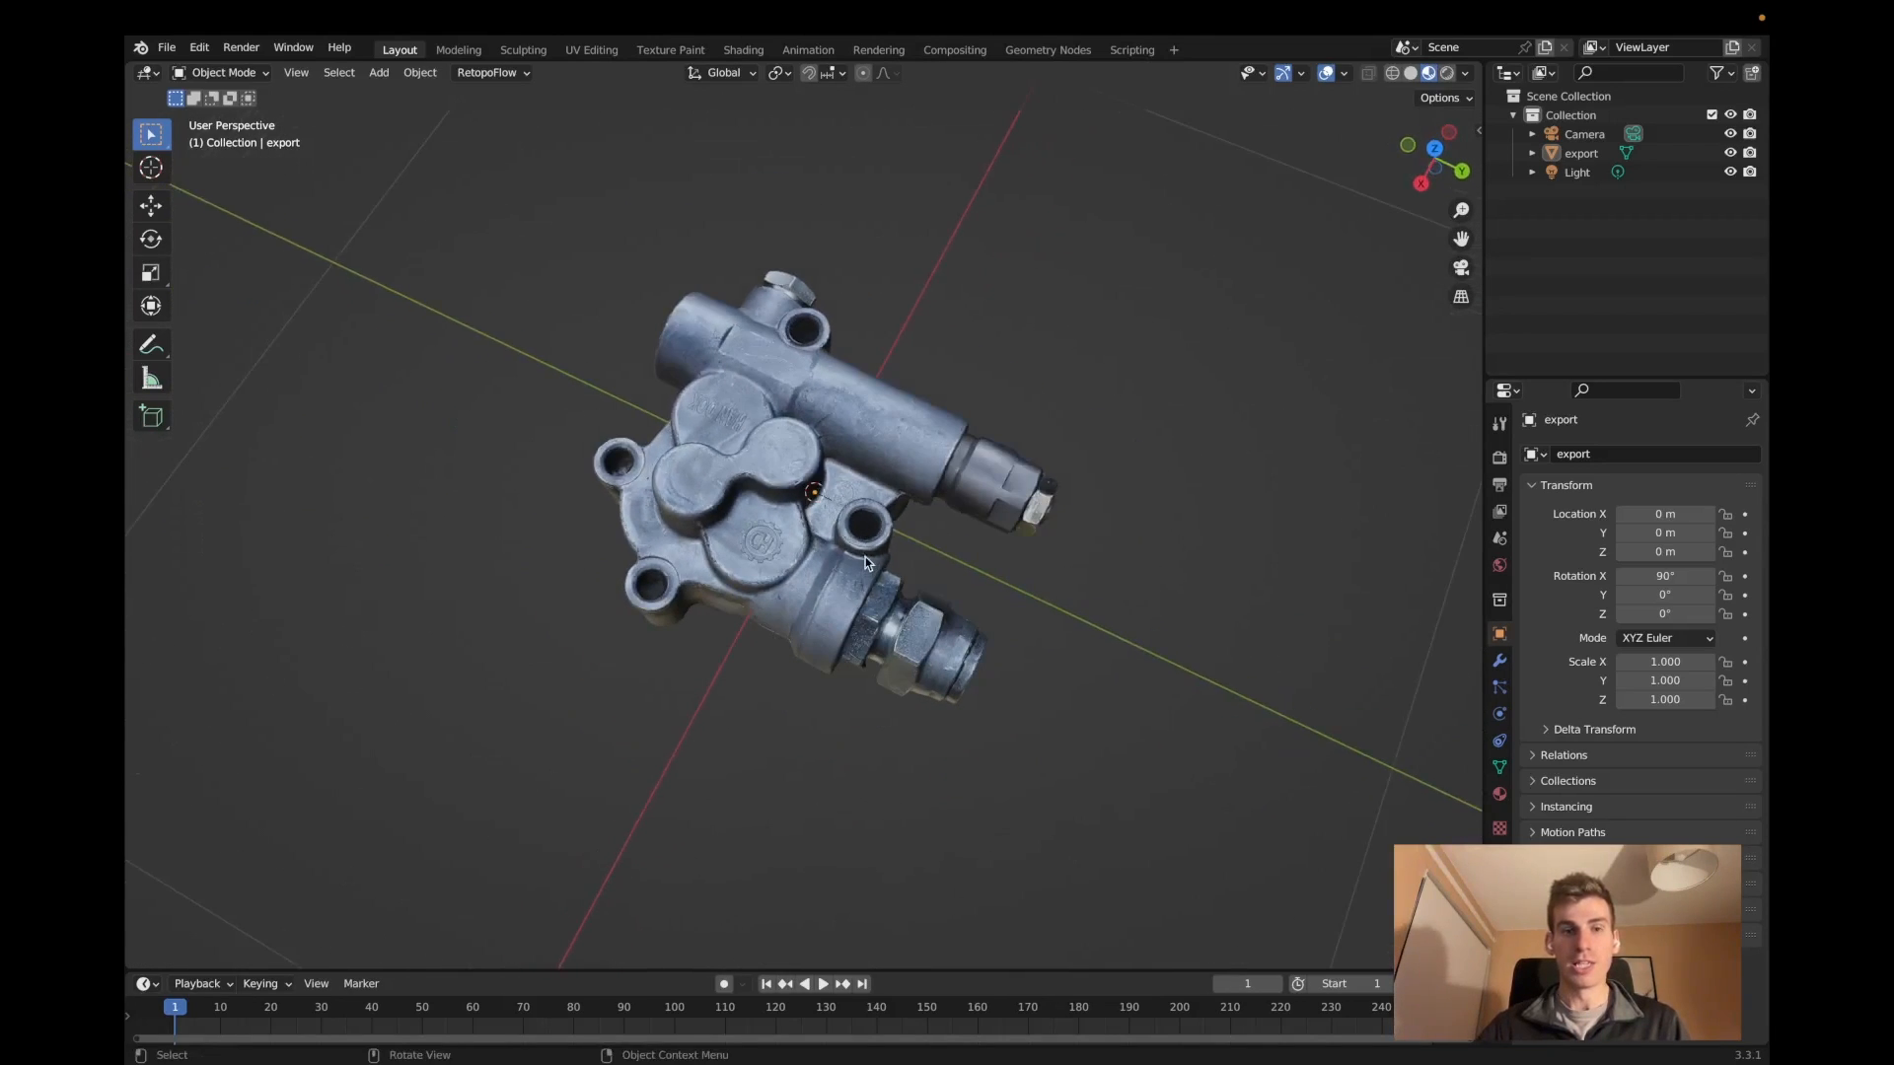